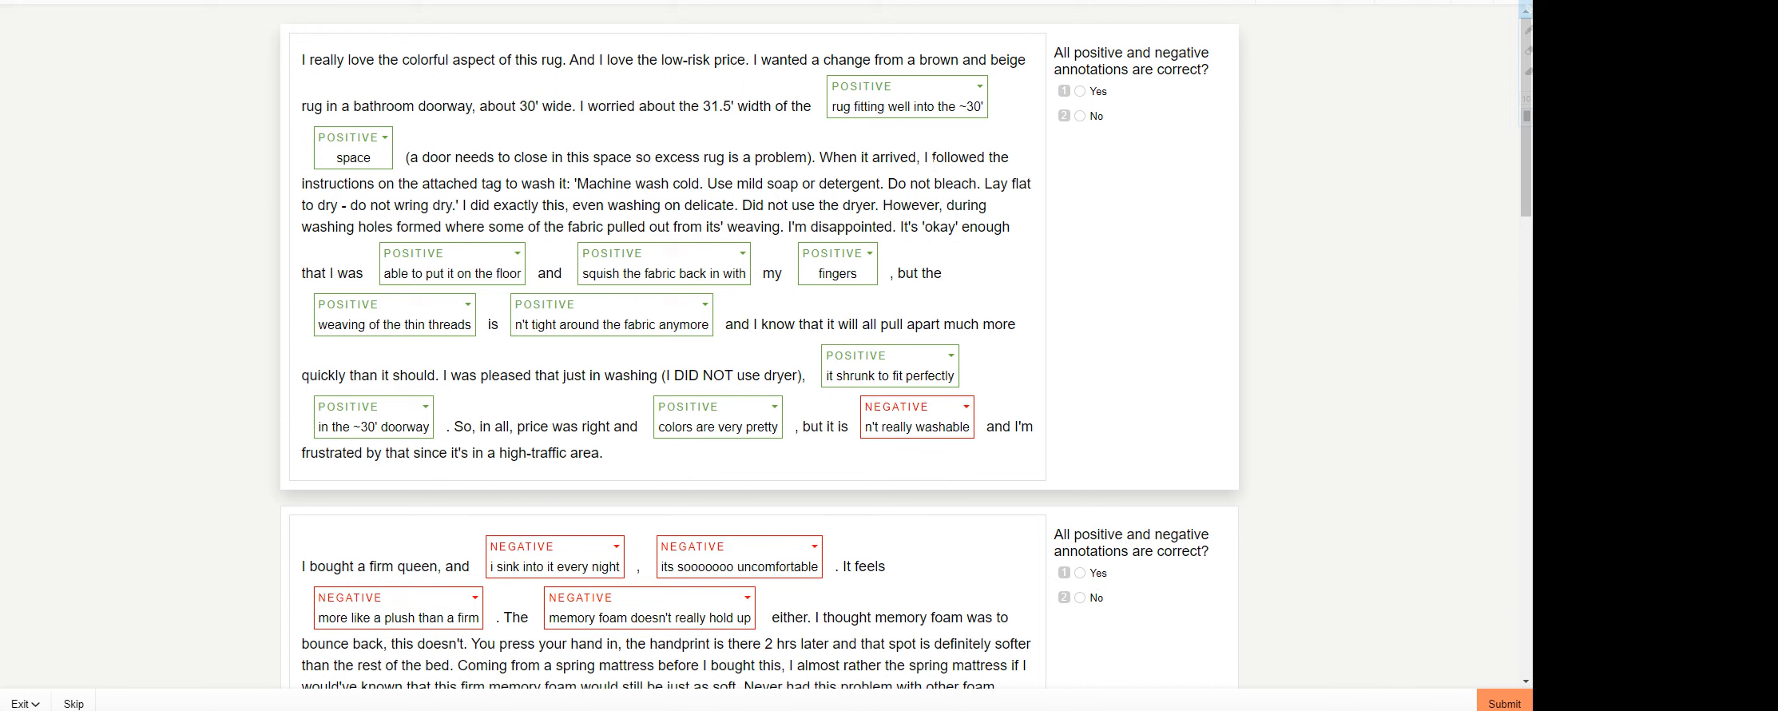
pyautogui.moveTo(1200, 128)
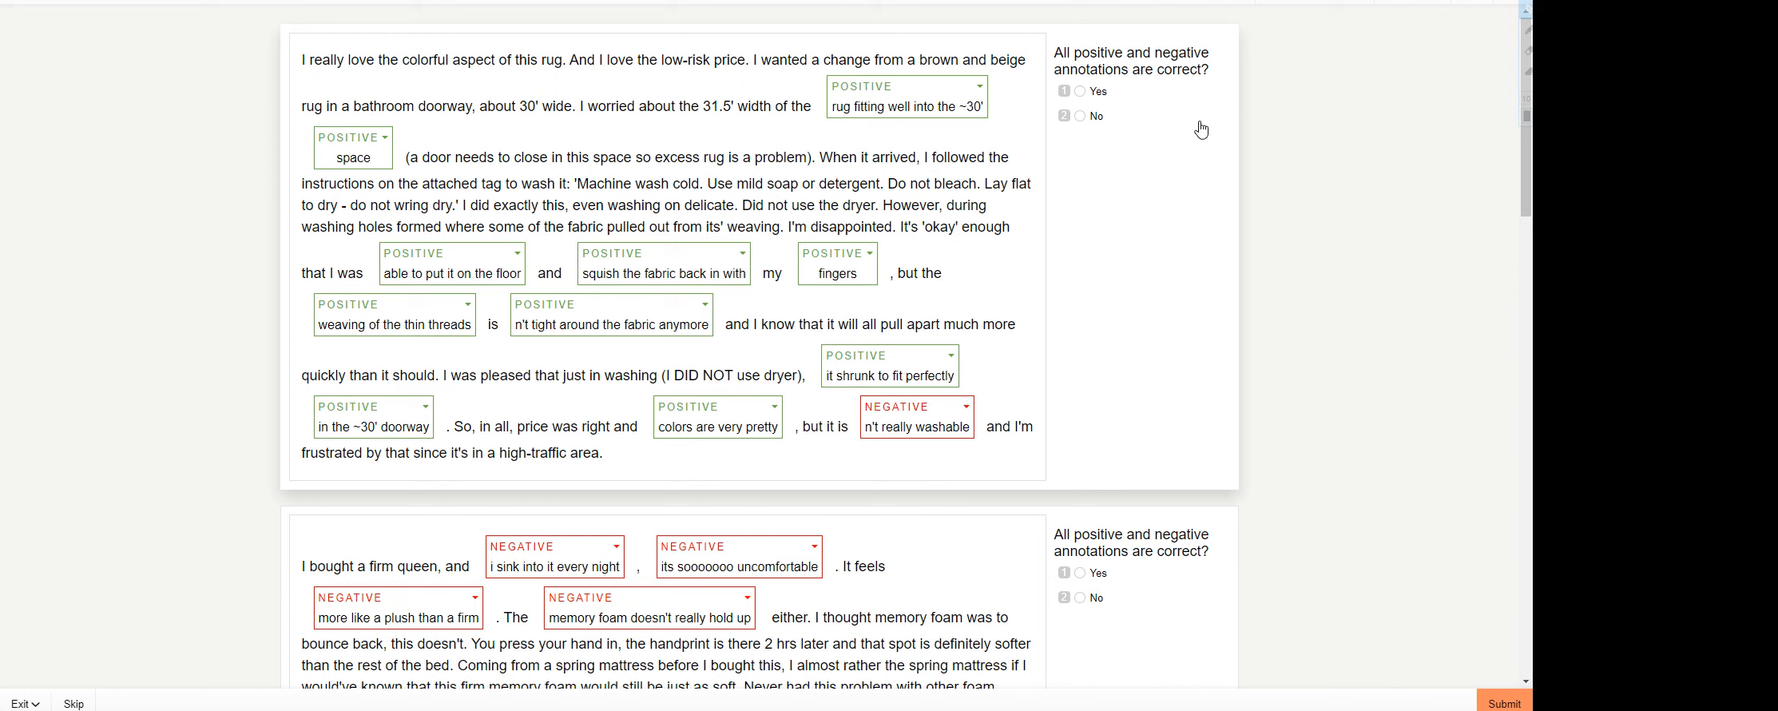
pyautogui.moveTo(1195, 157)
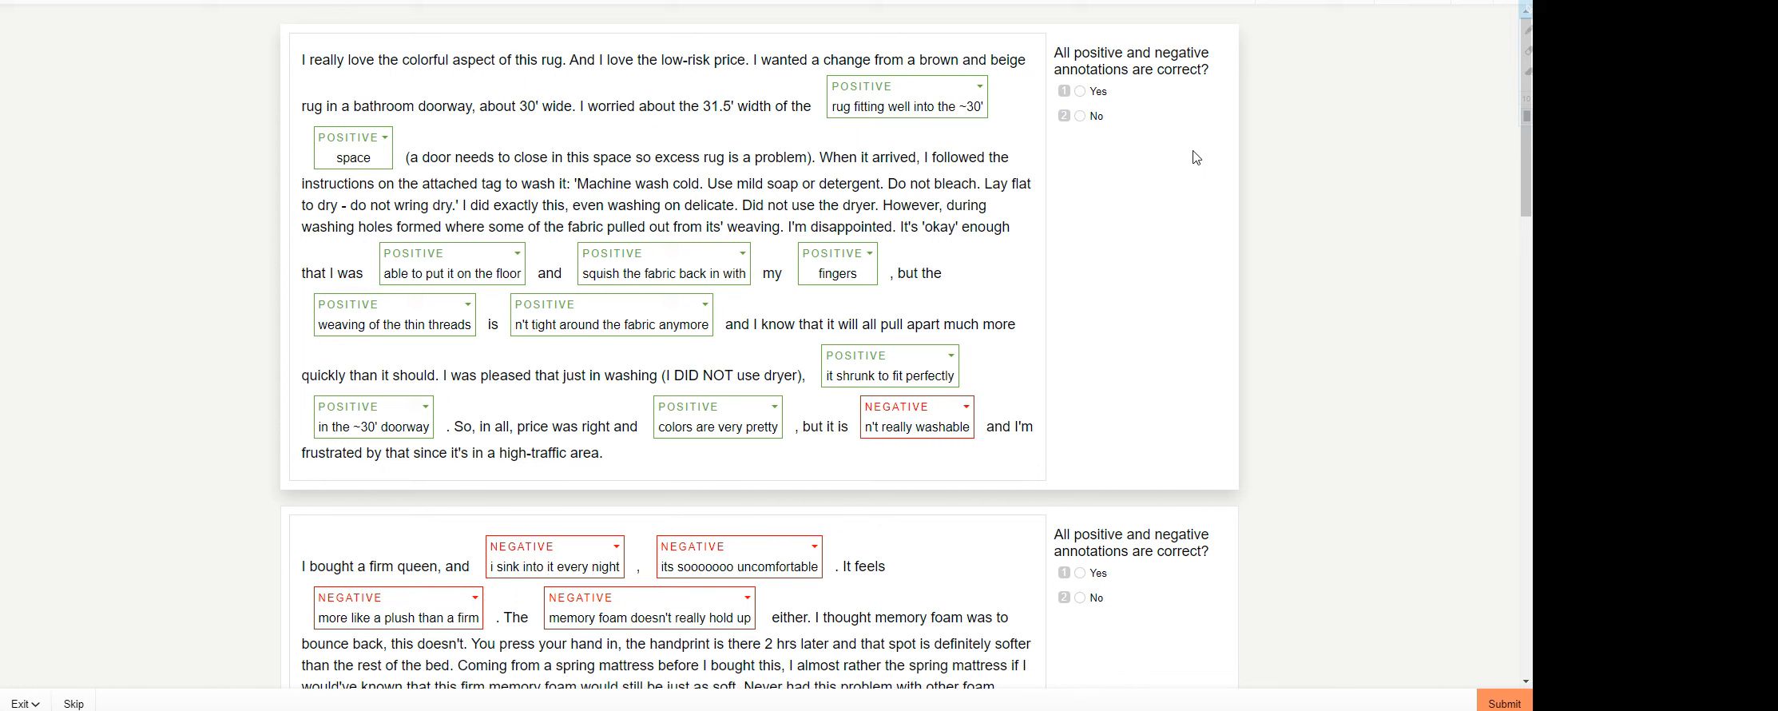
pyautogui.moveTo(1136, 249)
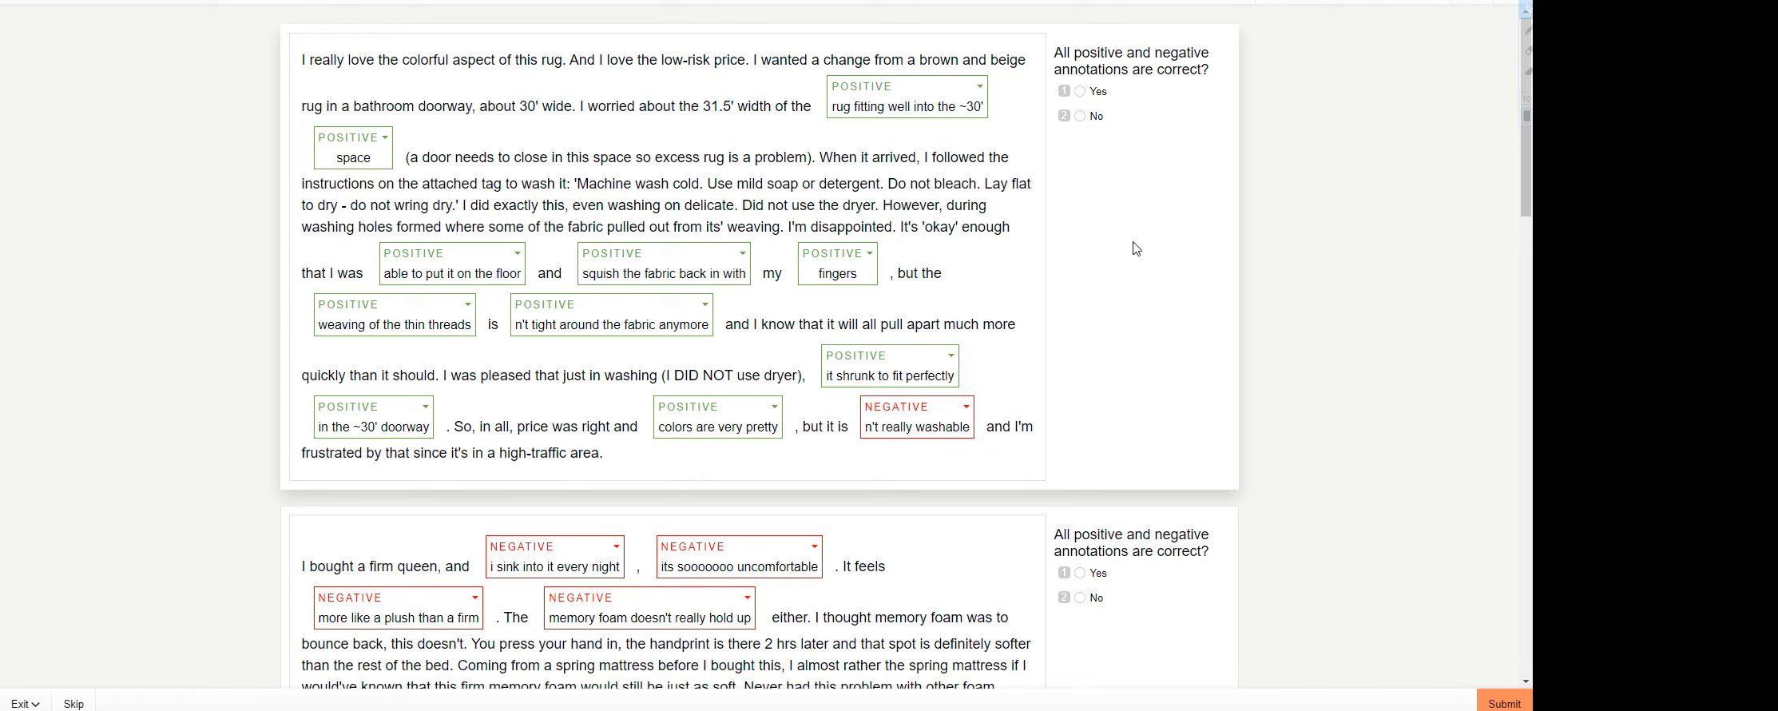
pyautogui.moveTo(1458, 339)
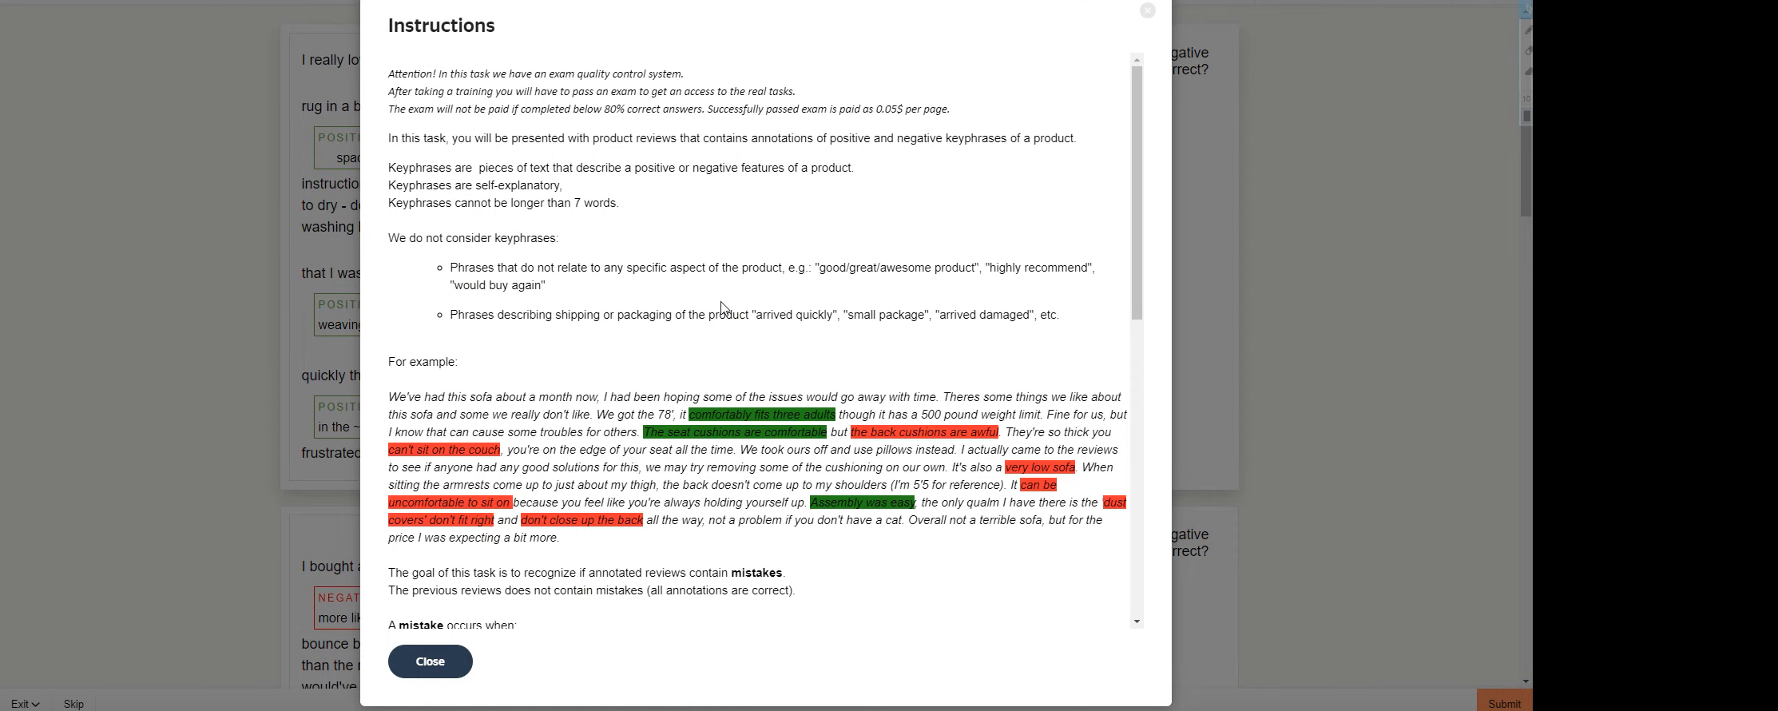
pyautogui.moveTo(721, 307)
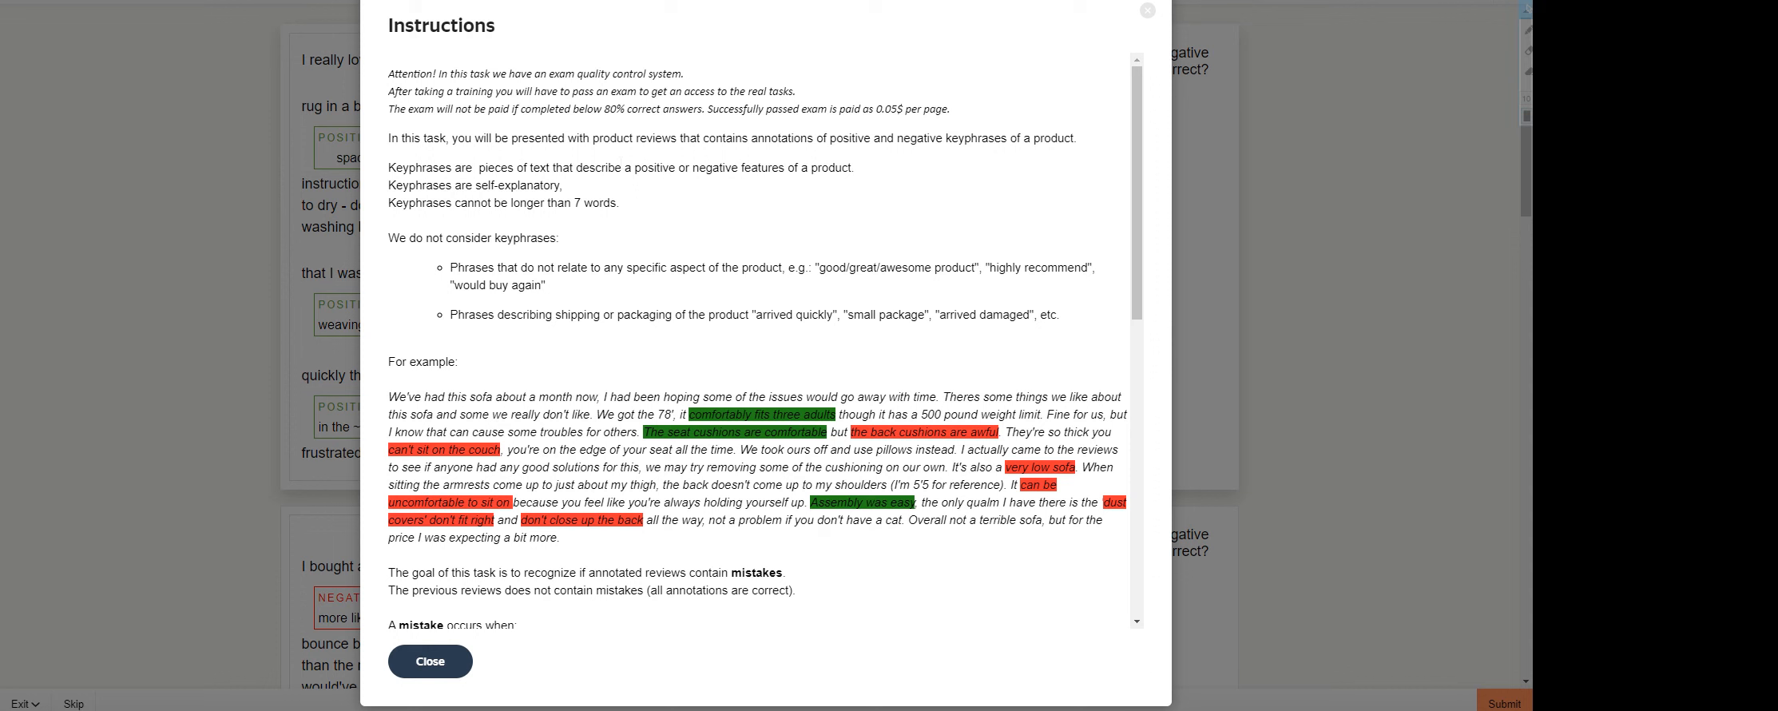
pyautogui.moveTo(735, 285)
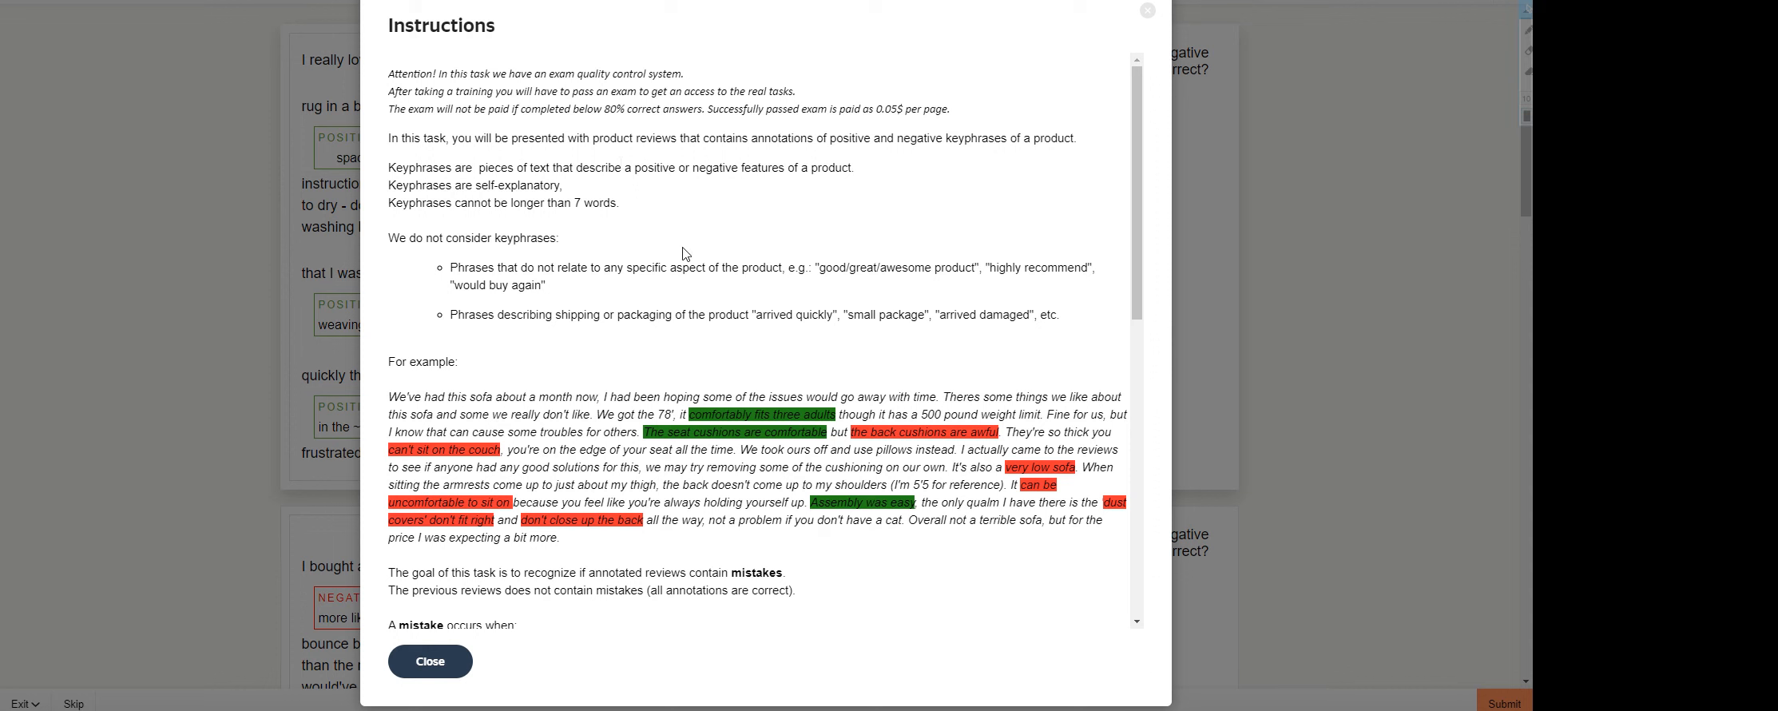
pyautogui.moveTo(667, 244)
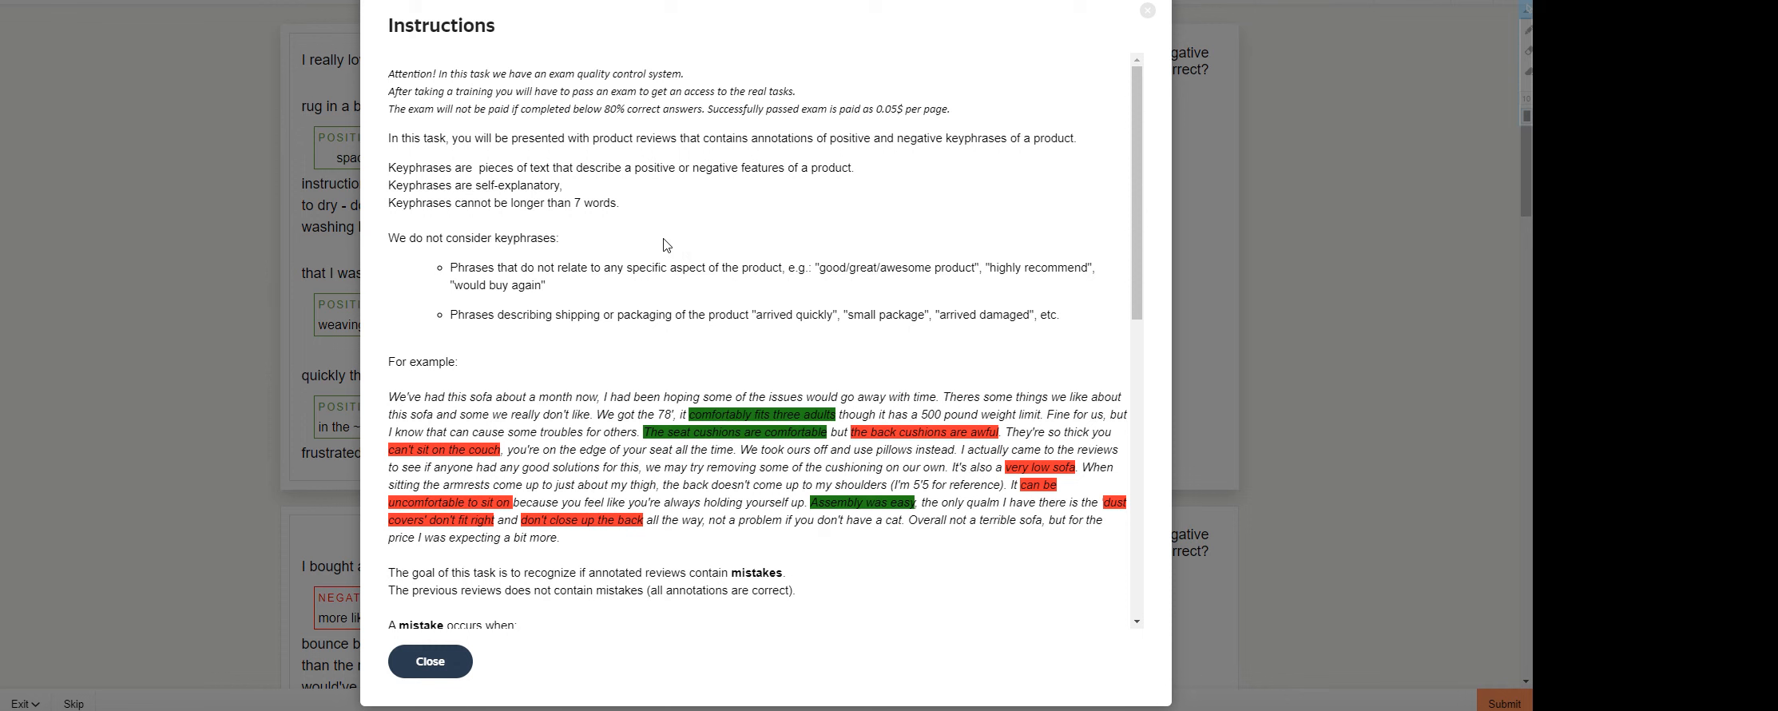
pyautogui.moveTo(946, 224)
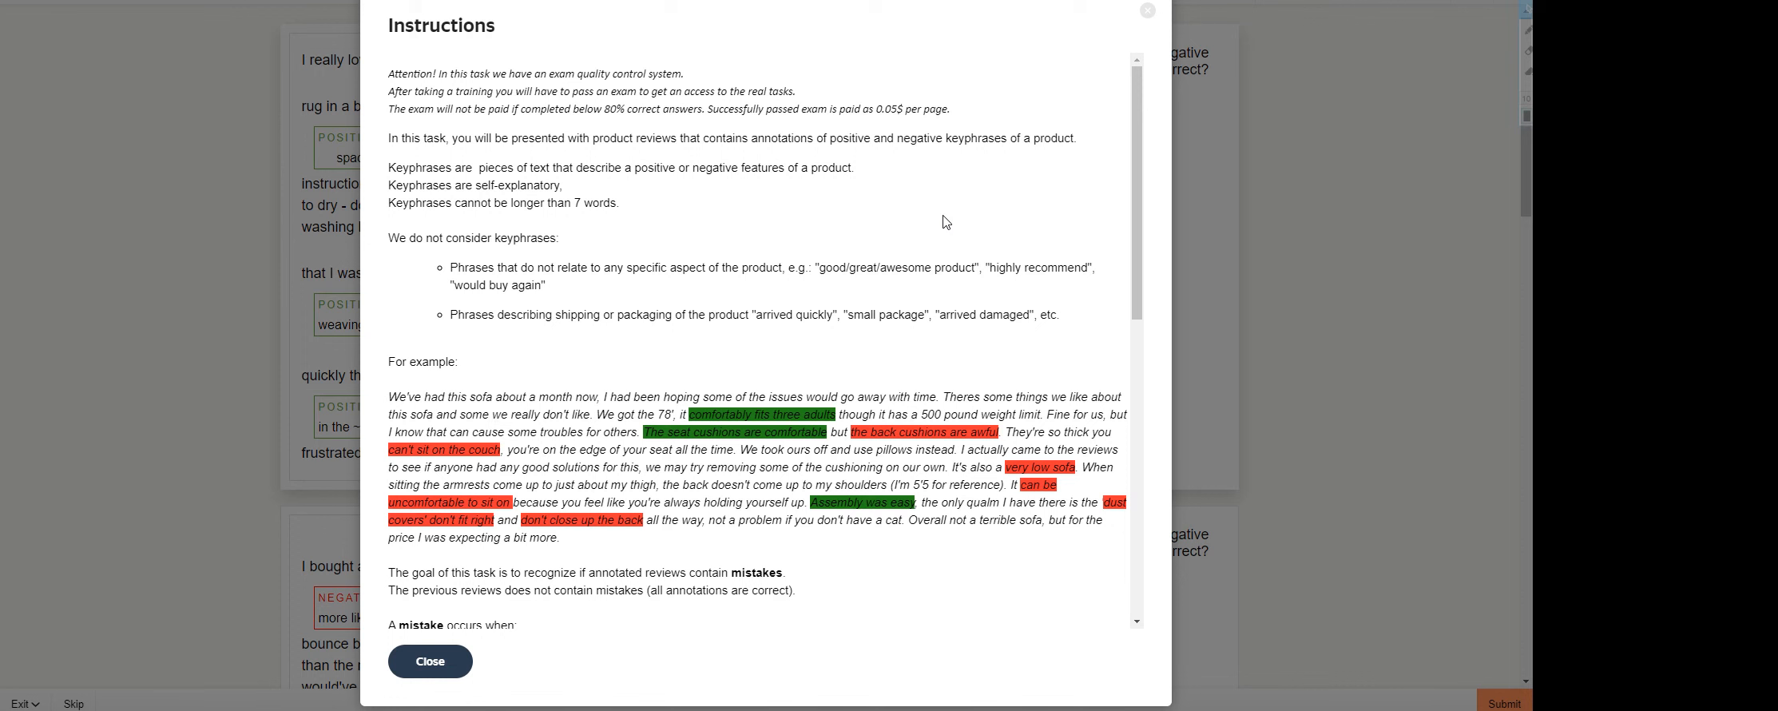
pyautogui.moveTo(946, 222)
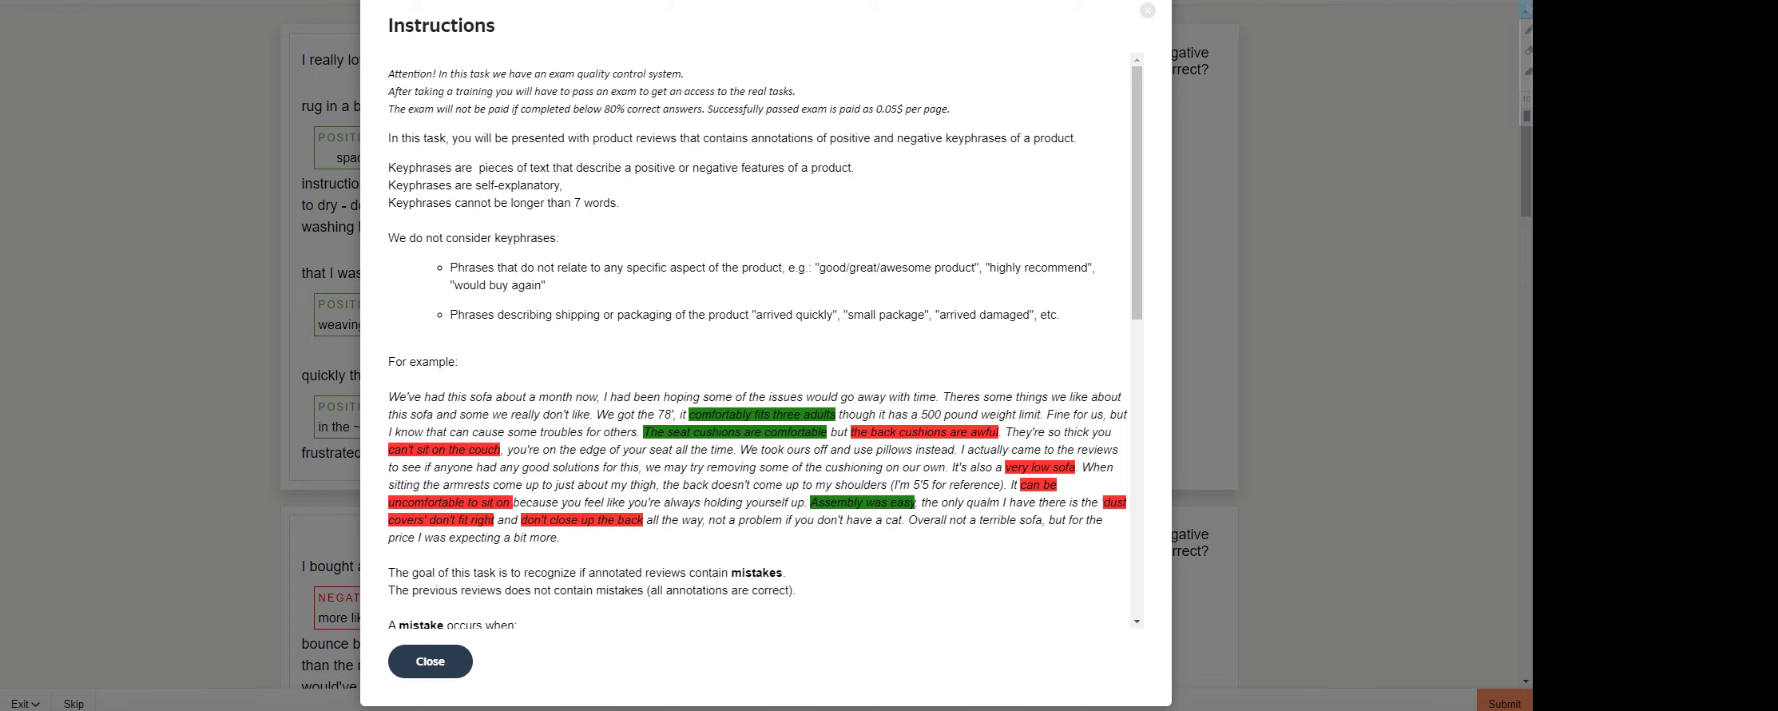
pyautogui.moveTo(817, 301)
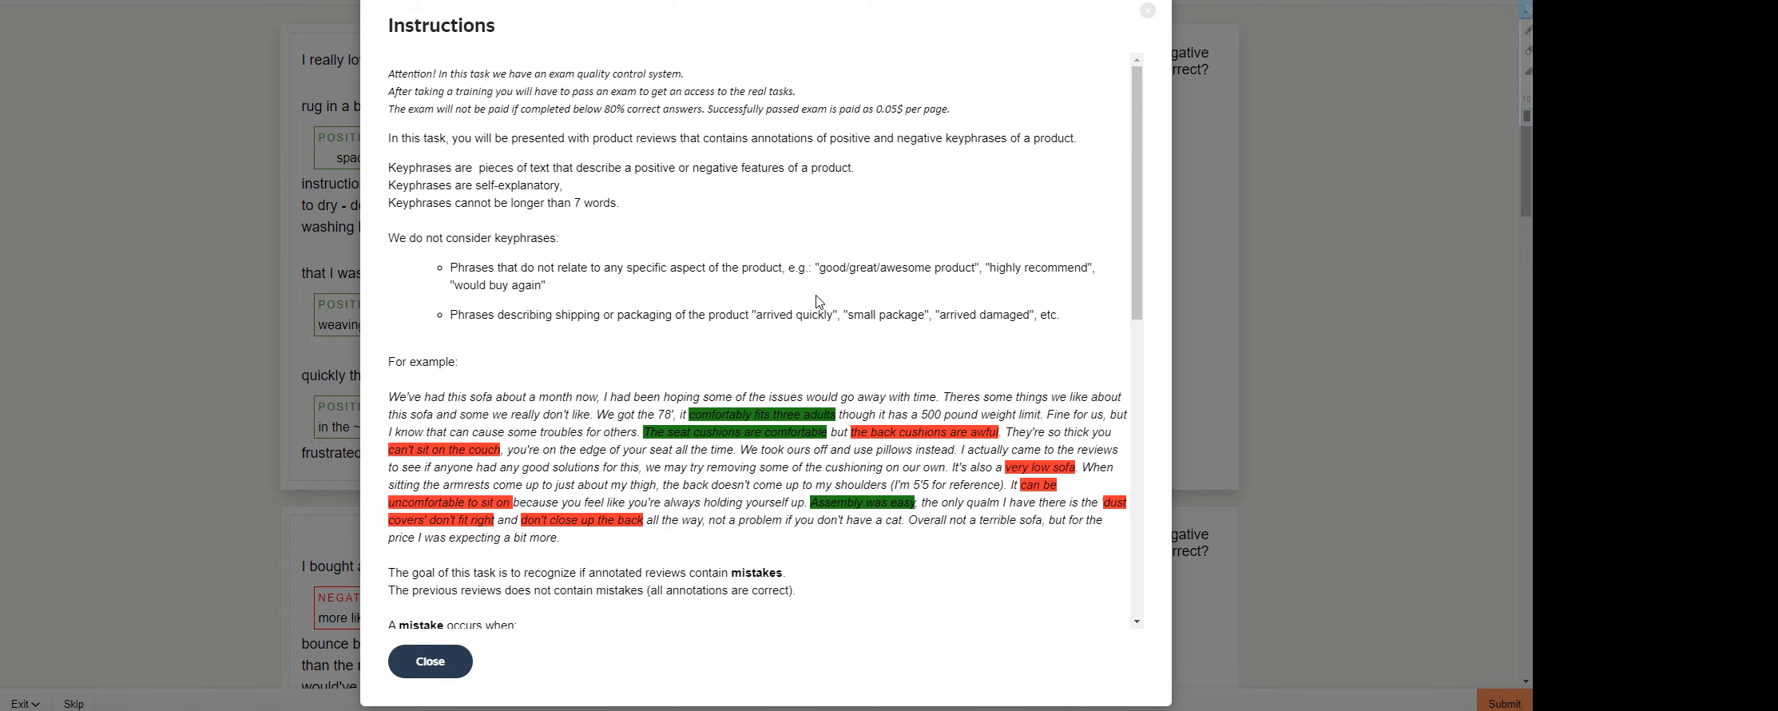
pyautogui.moveTo(653, 370)
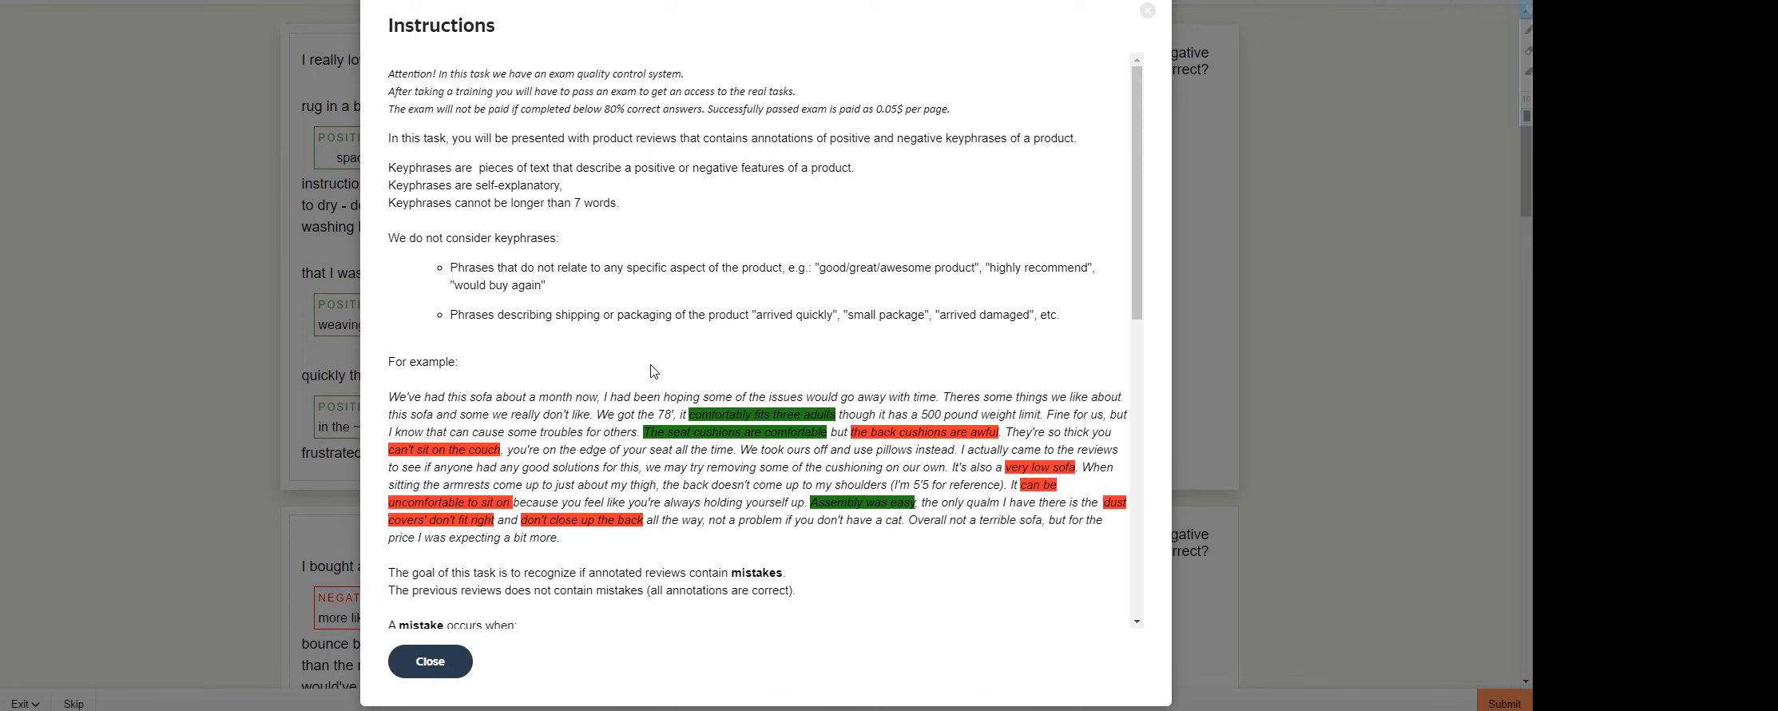
pyautogui.moveTo(652, 370)
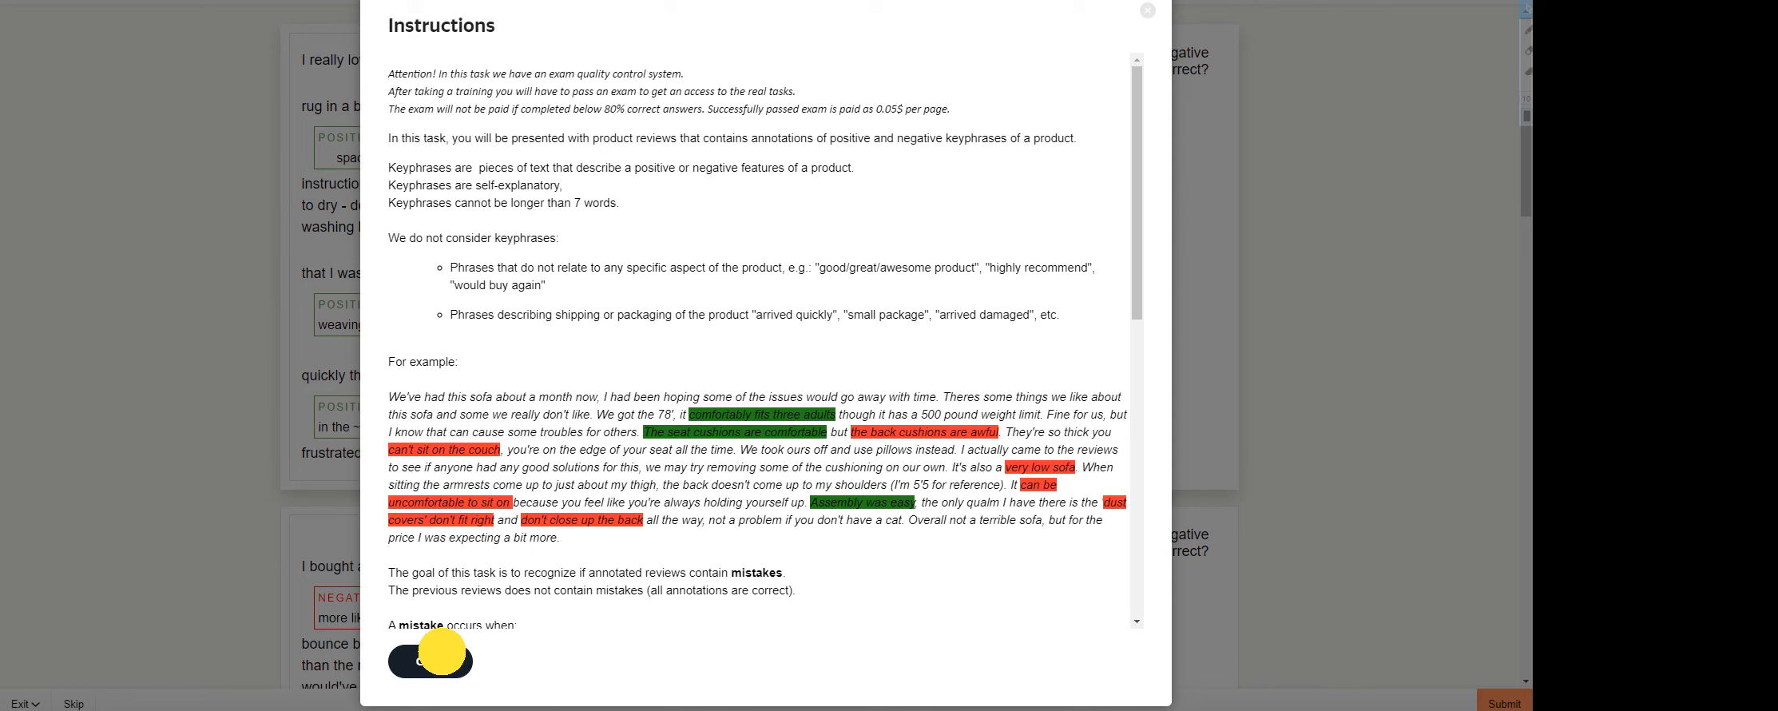
# - Dismiss the Instructions dialog to reveal the unanswered rug review again
pyautogui.click(1147, 10)
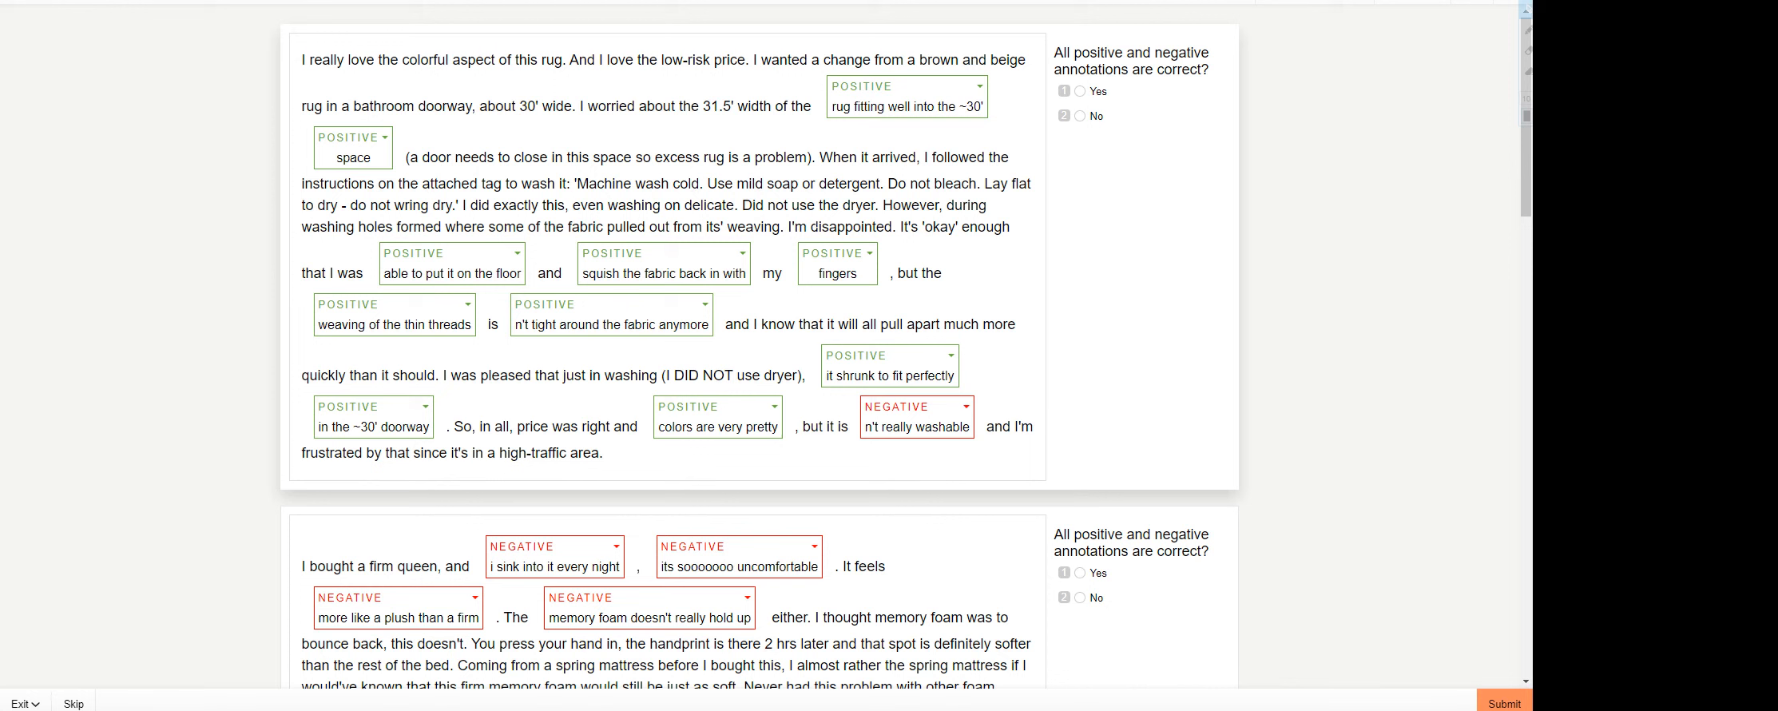
pyautogui.moveTo(1104, 43)
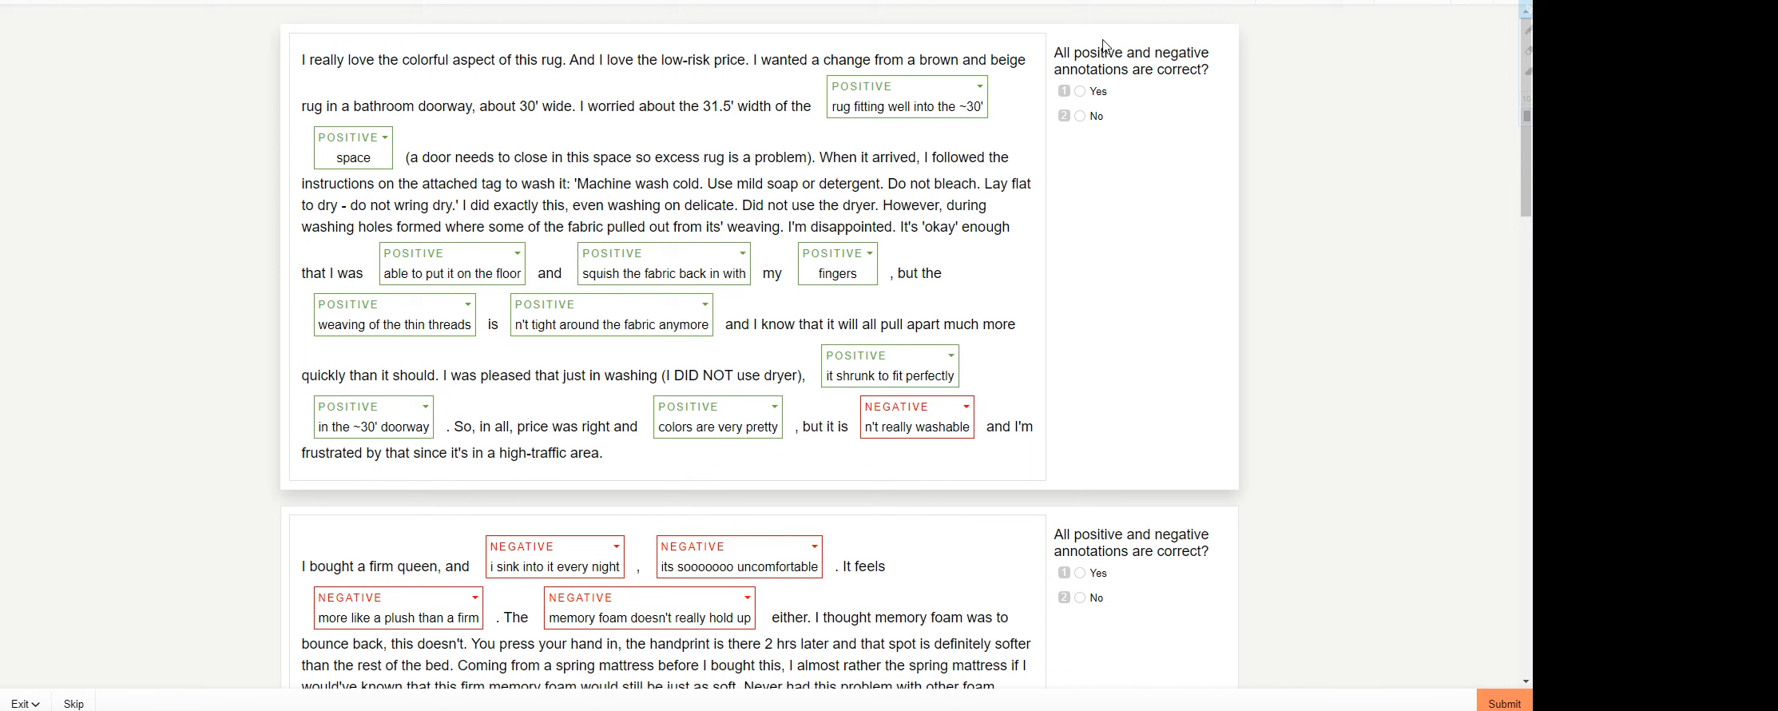
pyautogui.moveTo(1060, 145)
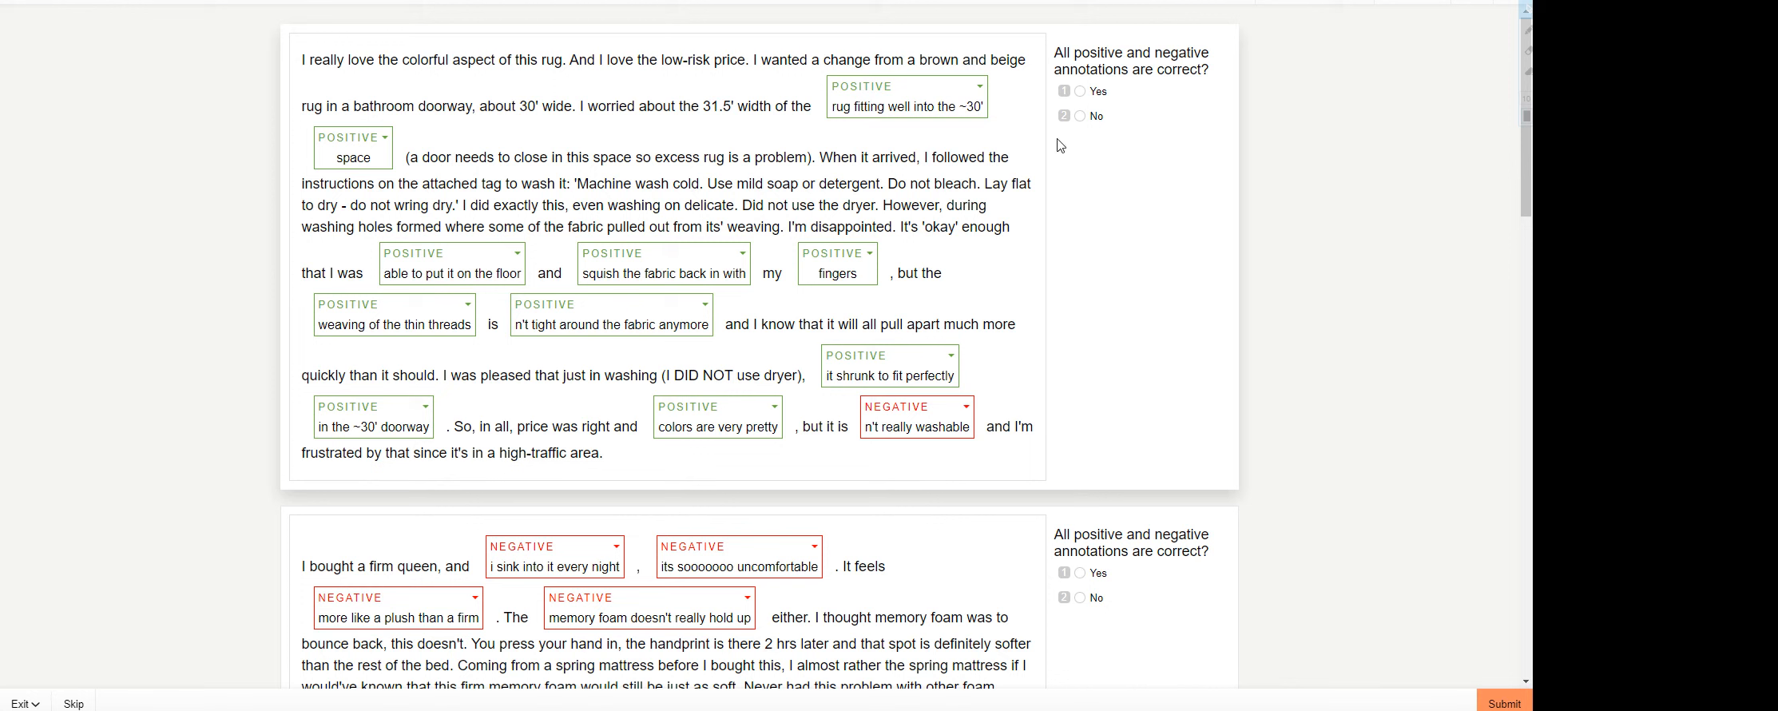
pyautogui.moveTo(880, 99)
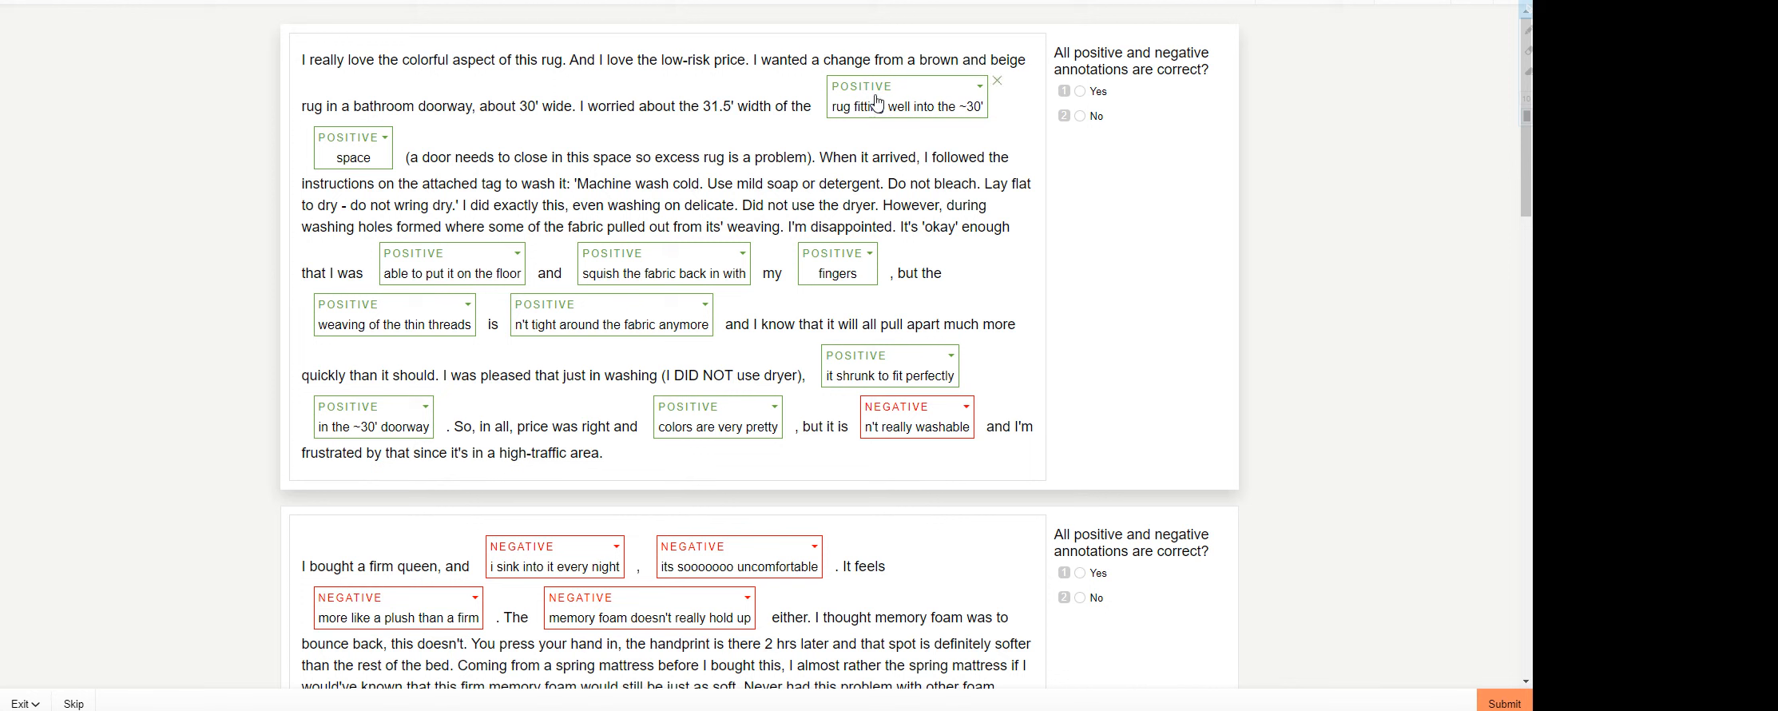
pyautogui.moveTo(967, 122)
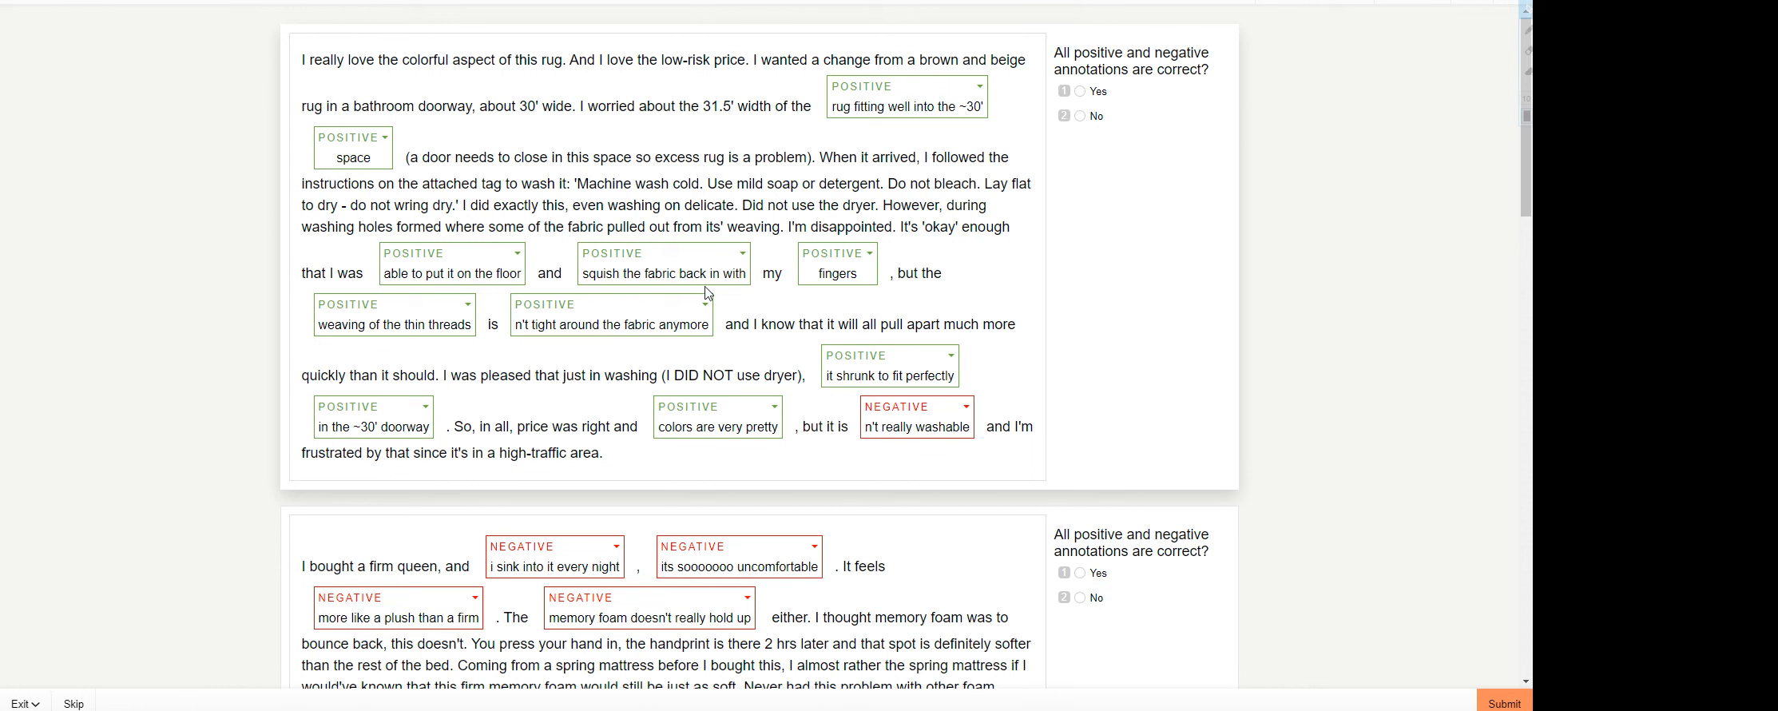
pyautogui.moveTo(473, 354)
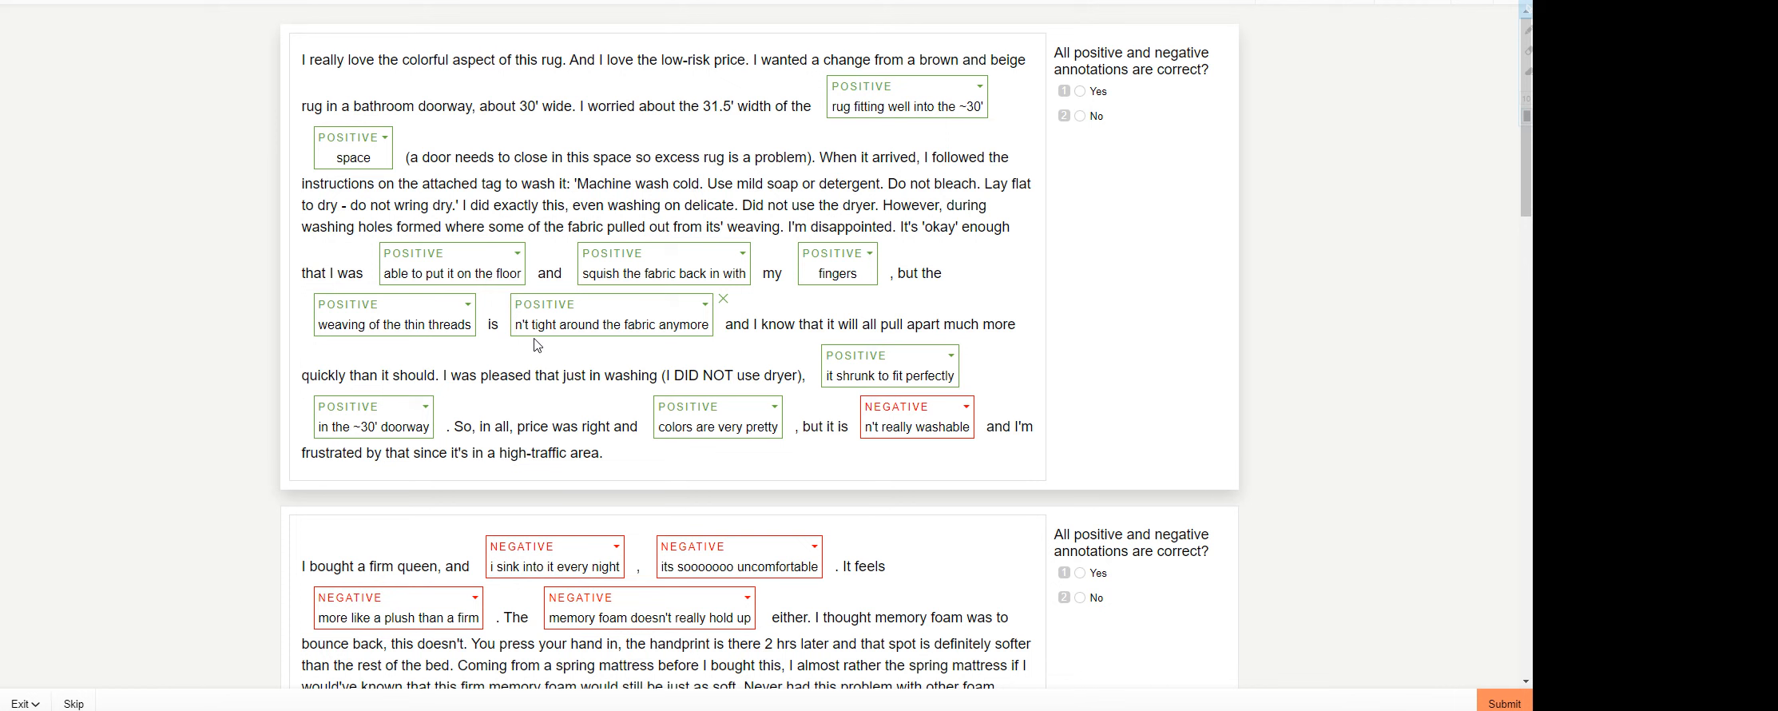
pyautogui.moveTo(604, 346)
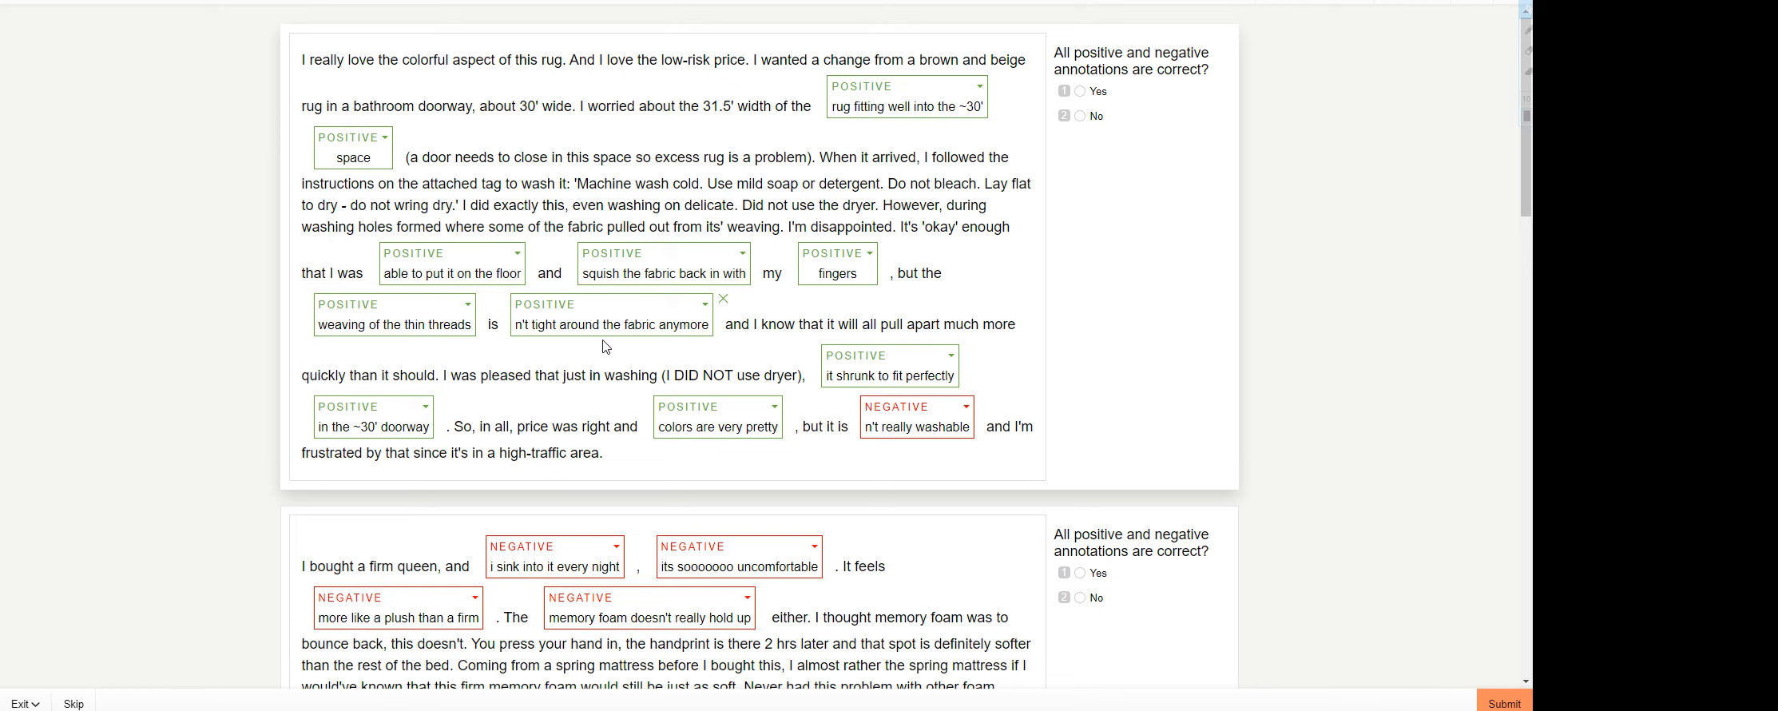
pyautogui.moveTo(784, 421)
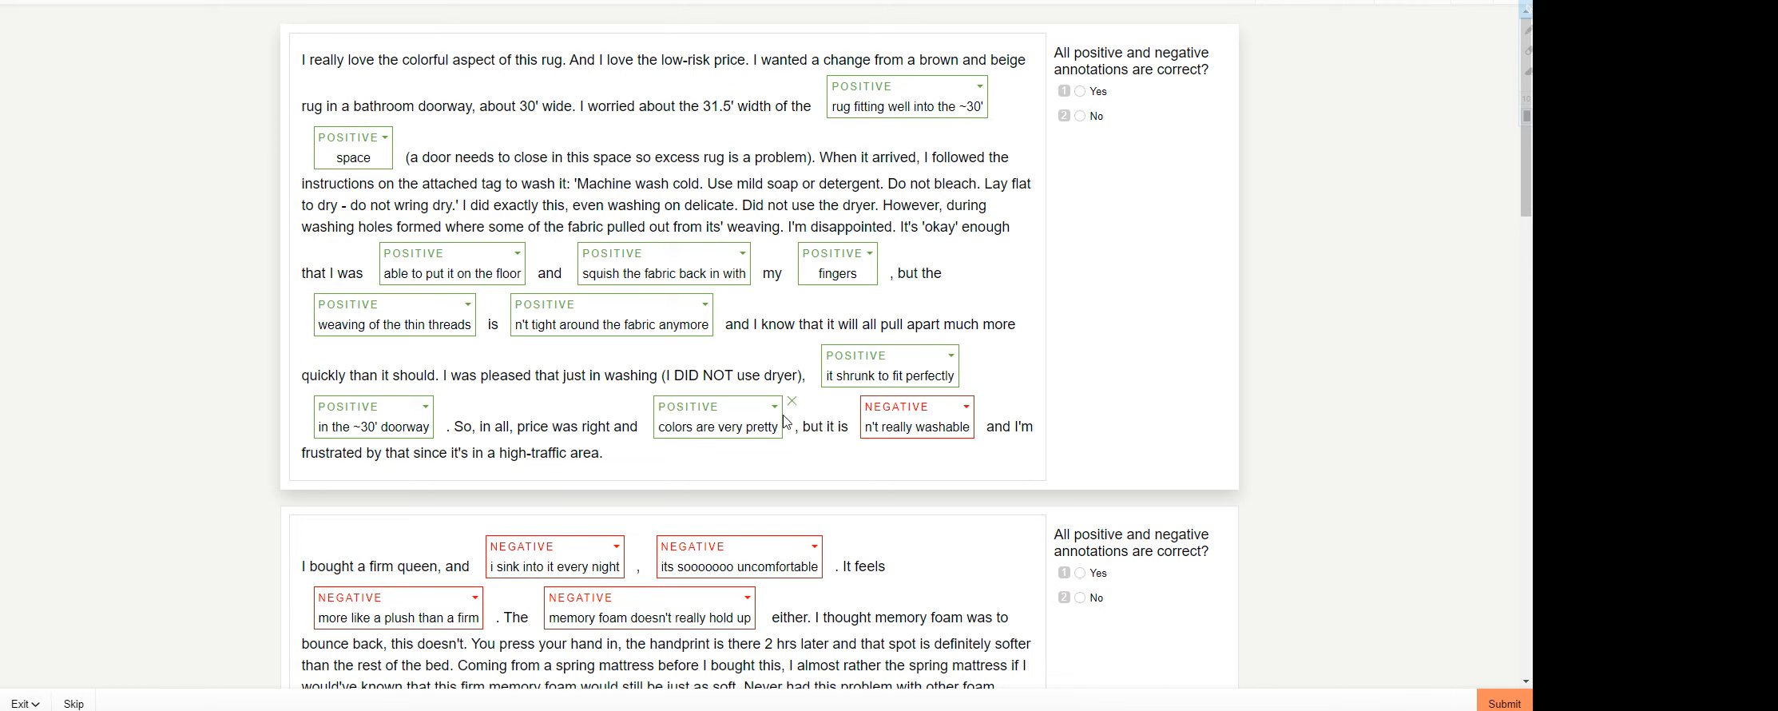
pyautogui.moveTo(451, 484)
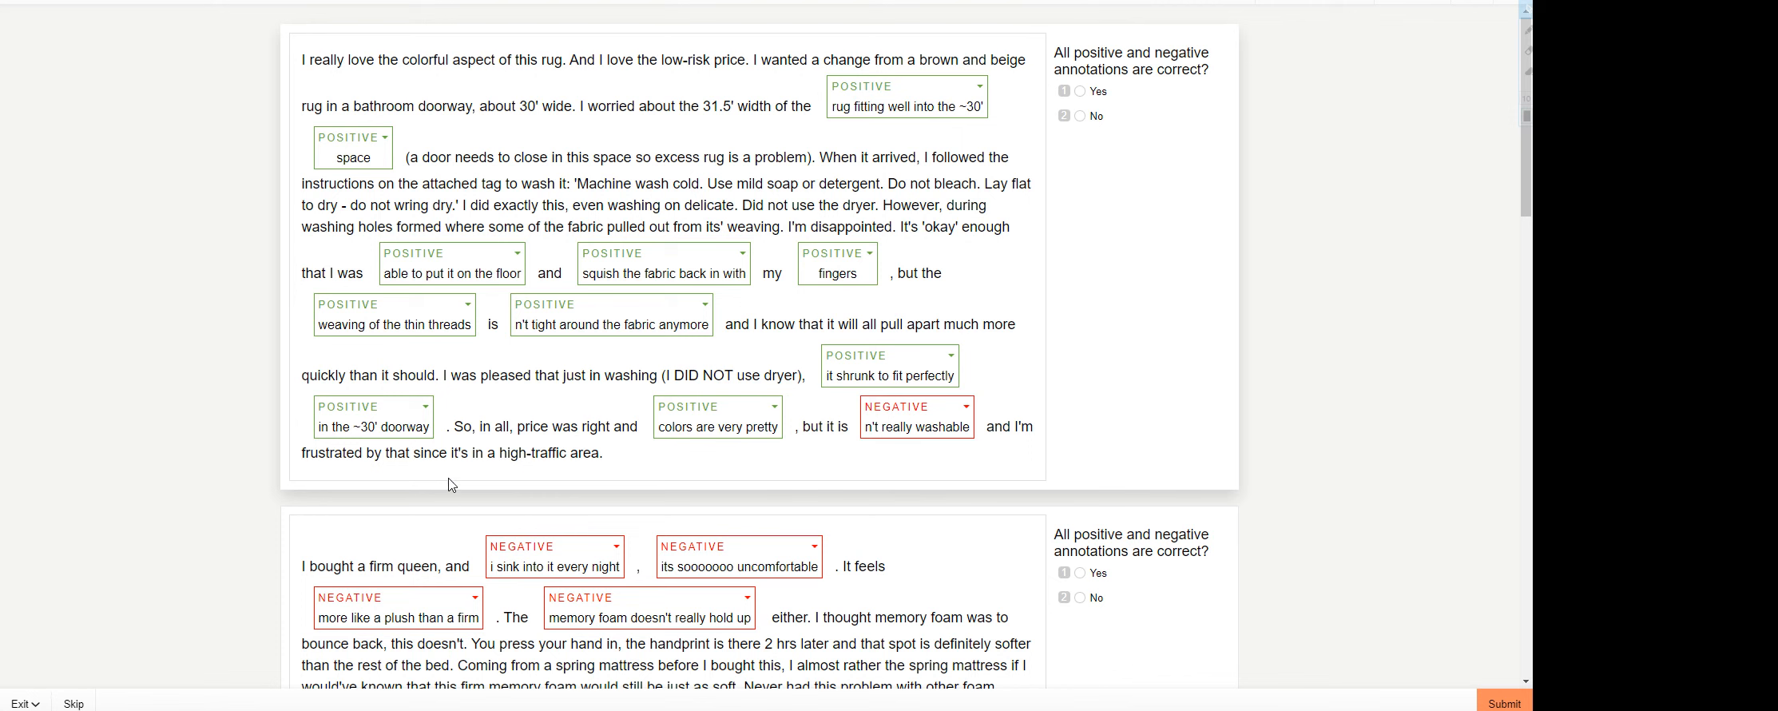
pyautogui.moveTo(815, 456)
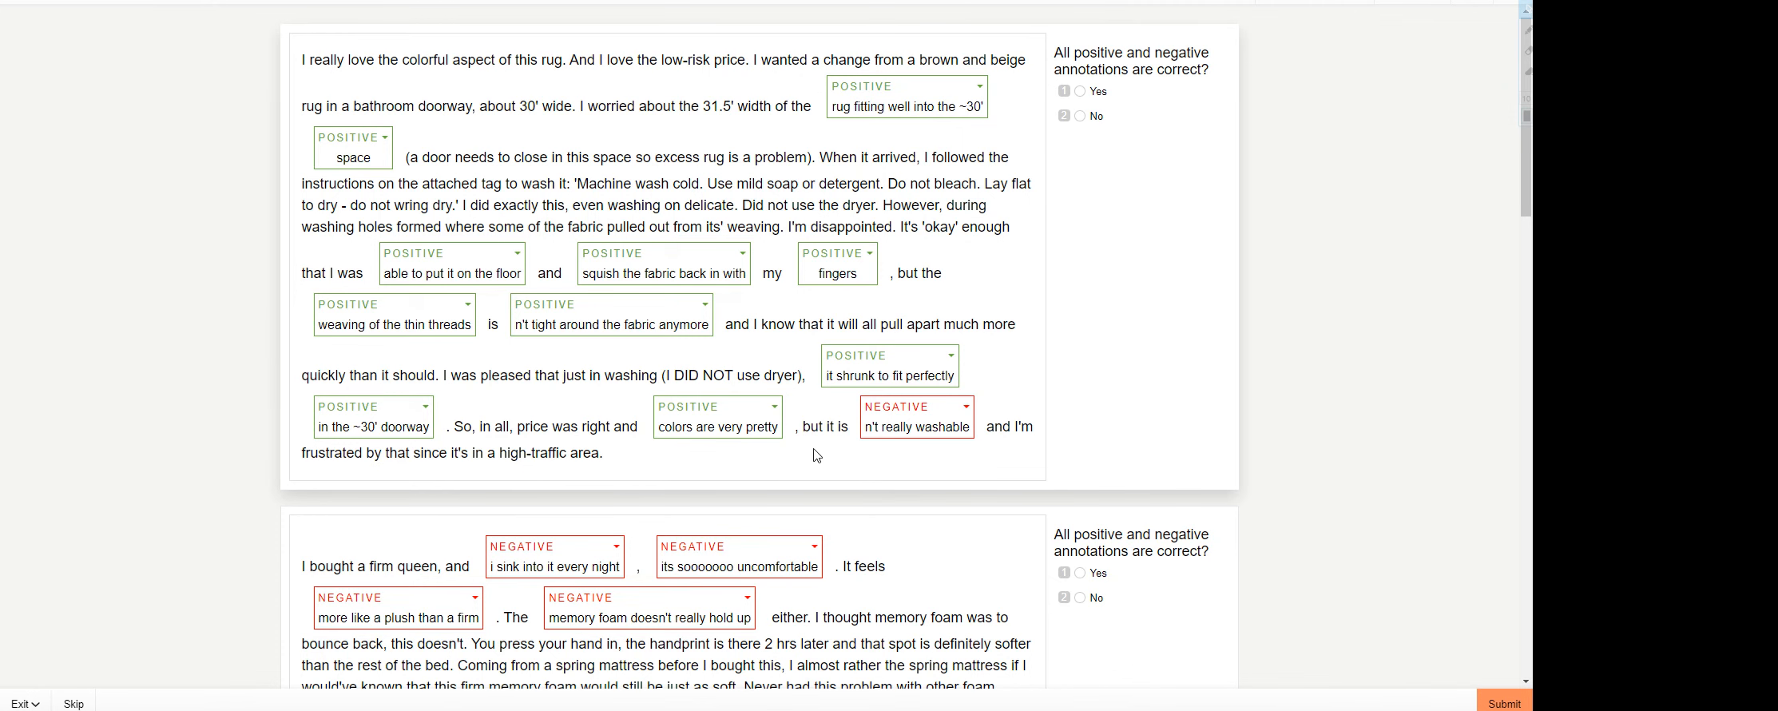
pyautogui.moveTo(985, 473)
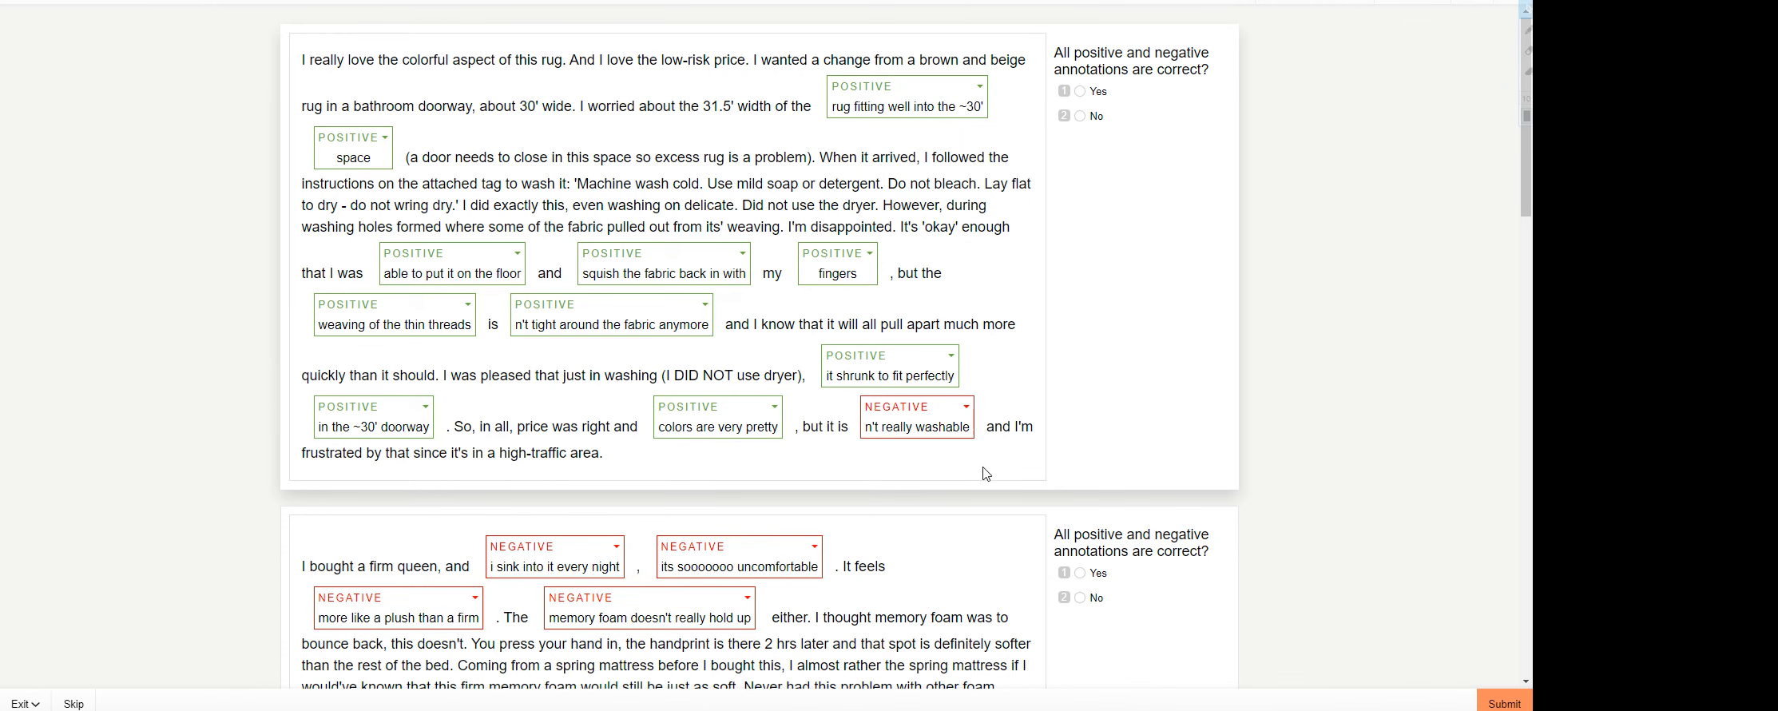
pyautogui.scroll(-3)
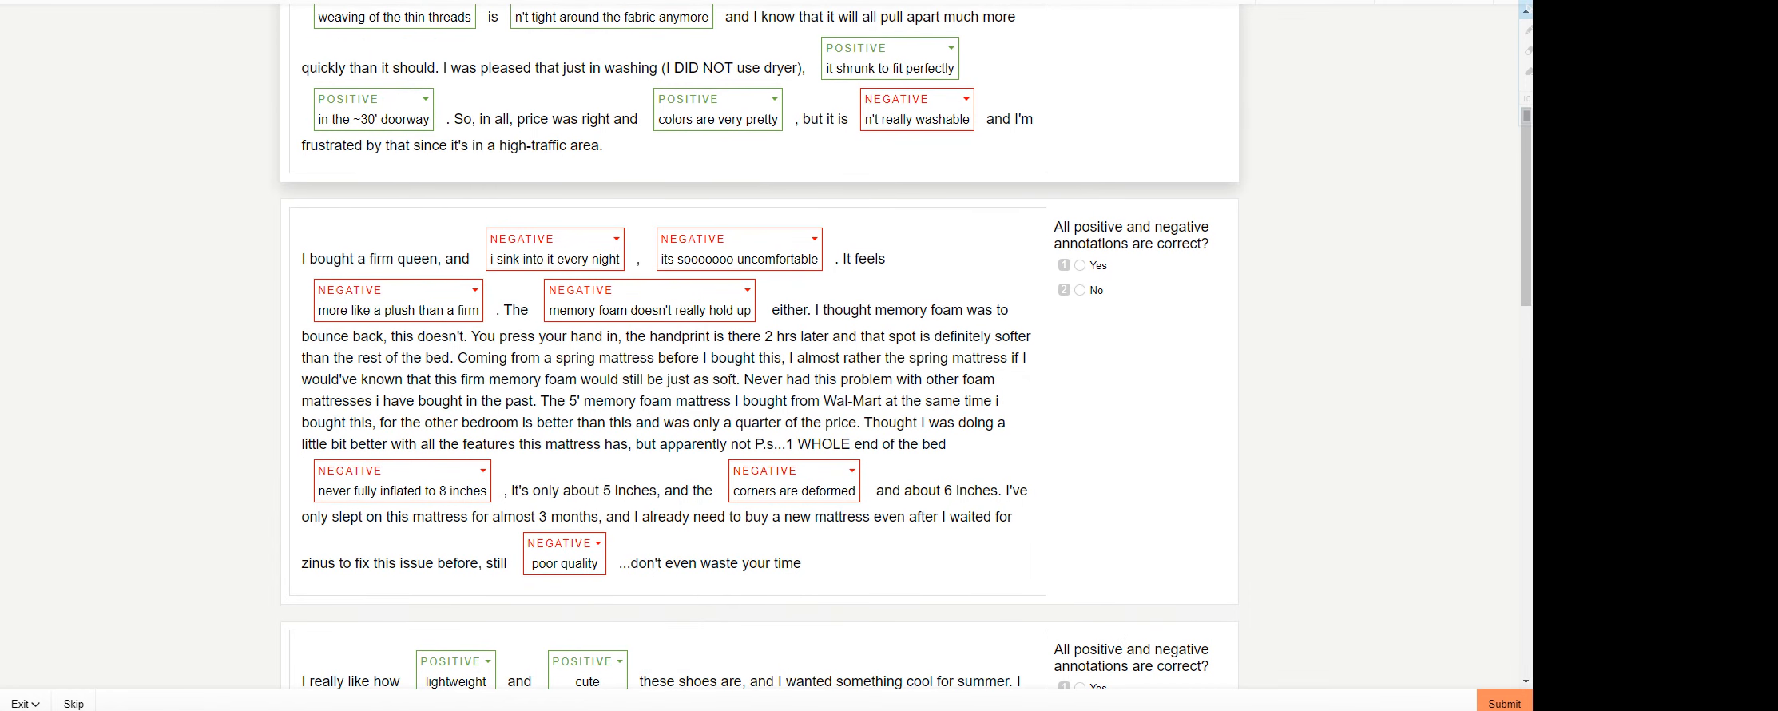
pyautogui.moveTo(692, 262)
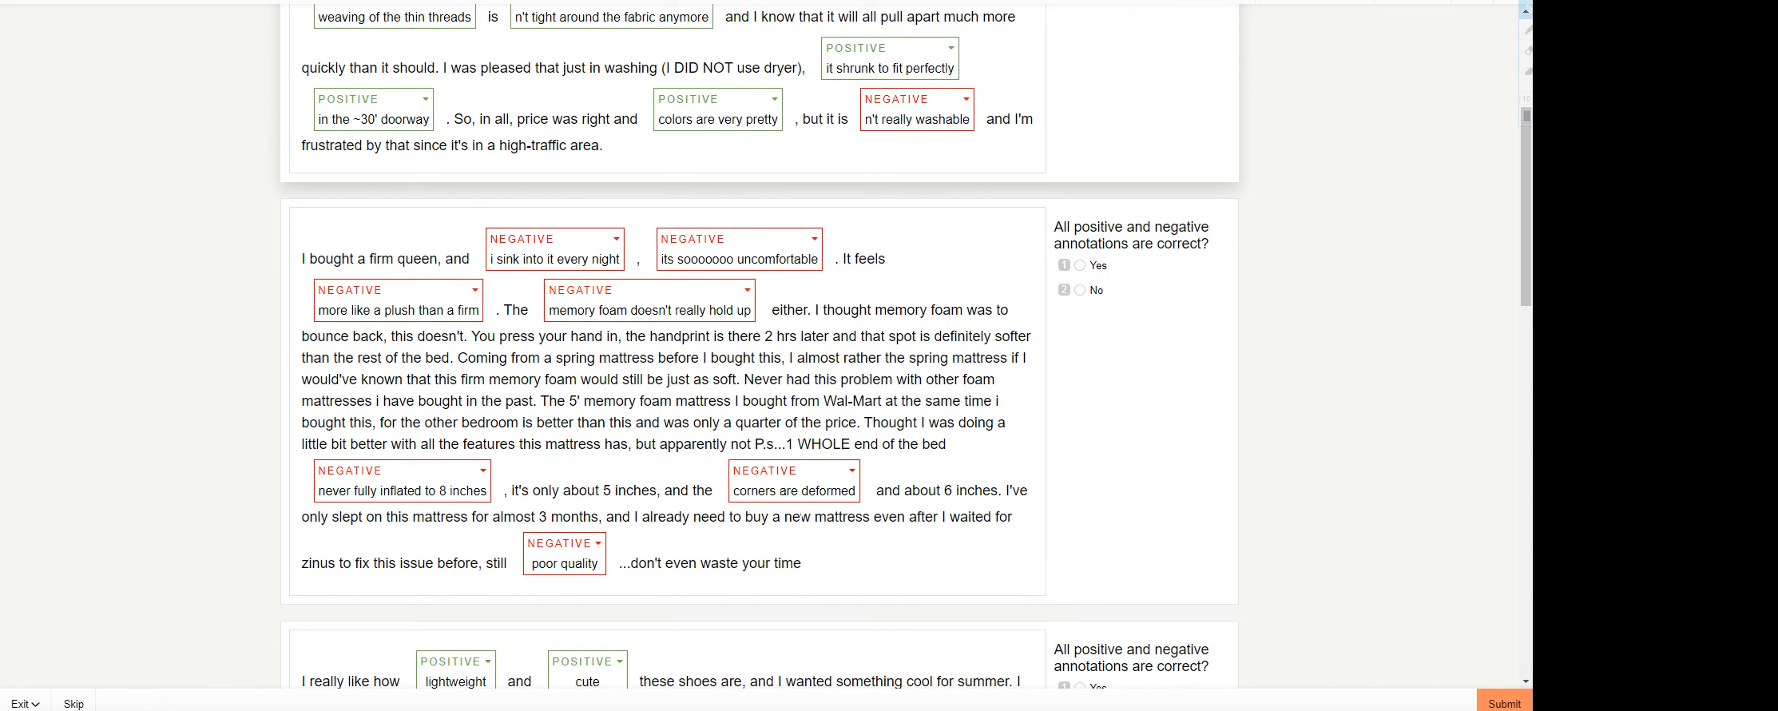
pyautogui.moveTo(1128, 319)
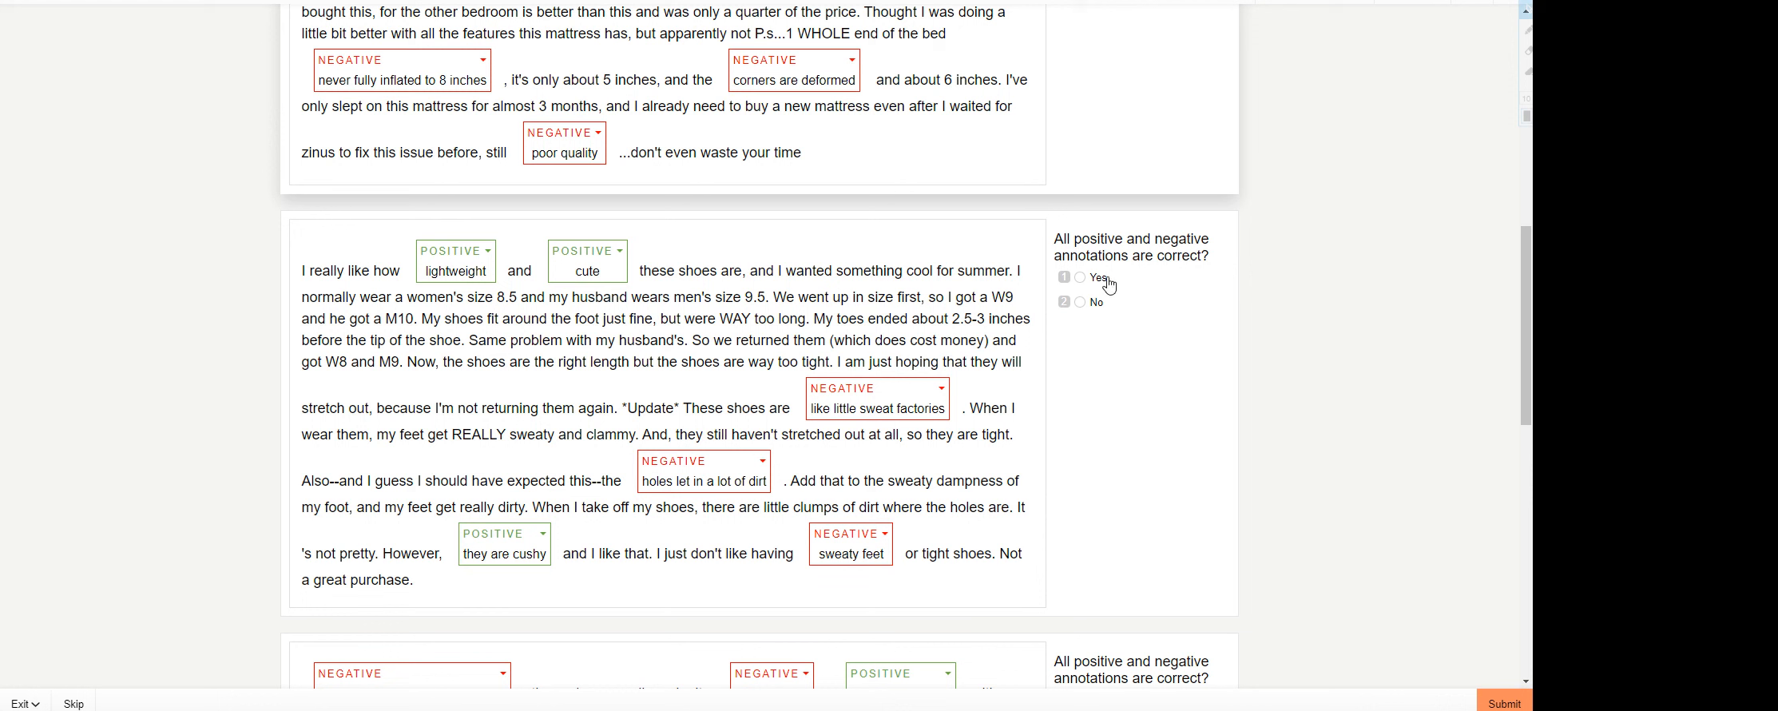
pyautogui.moveTo(614, 284)
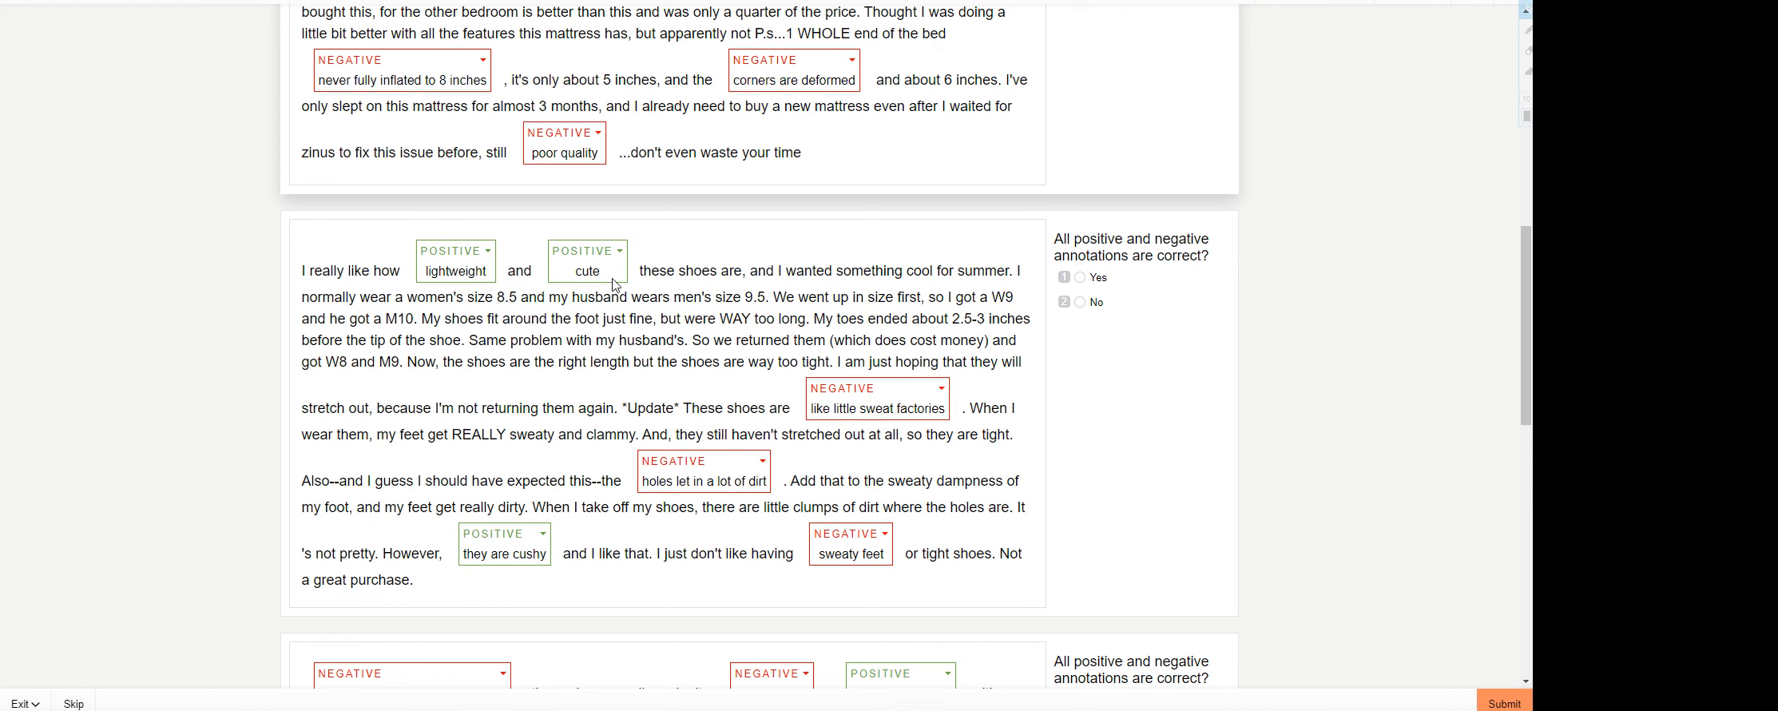
pyautogui.moveTo(842, 428)
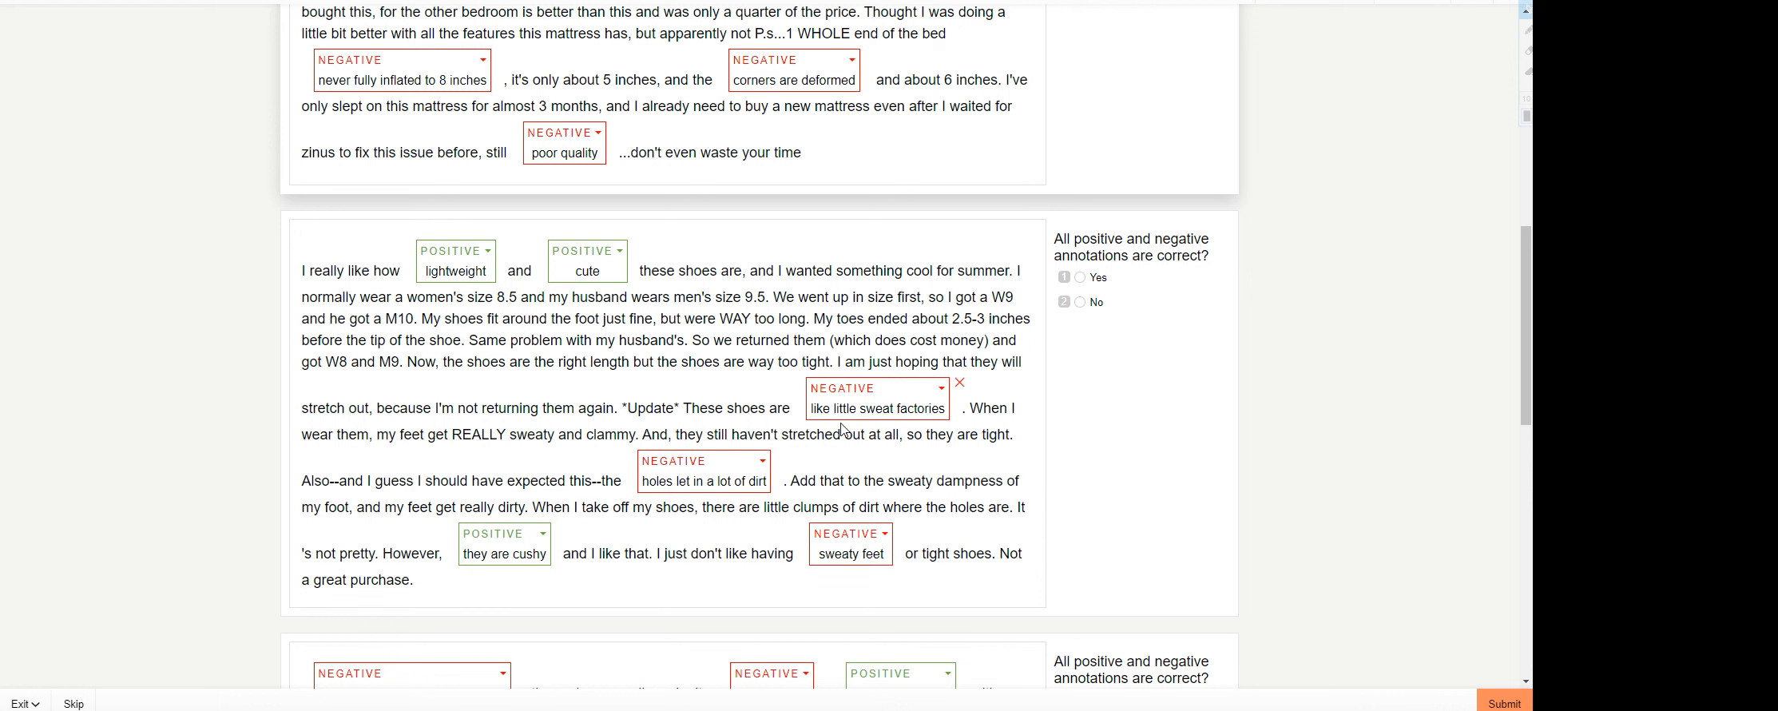
pyautogui.moveTo(867, 426)
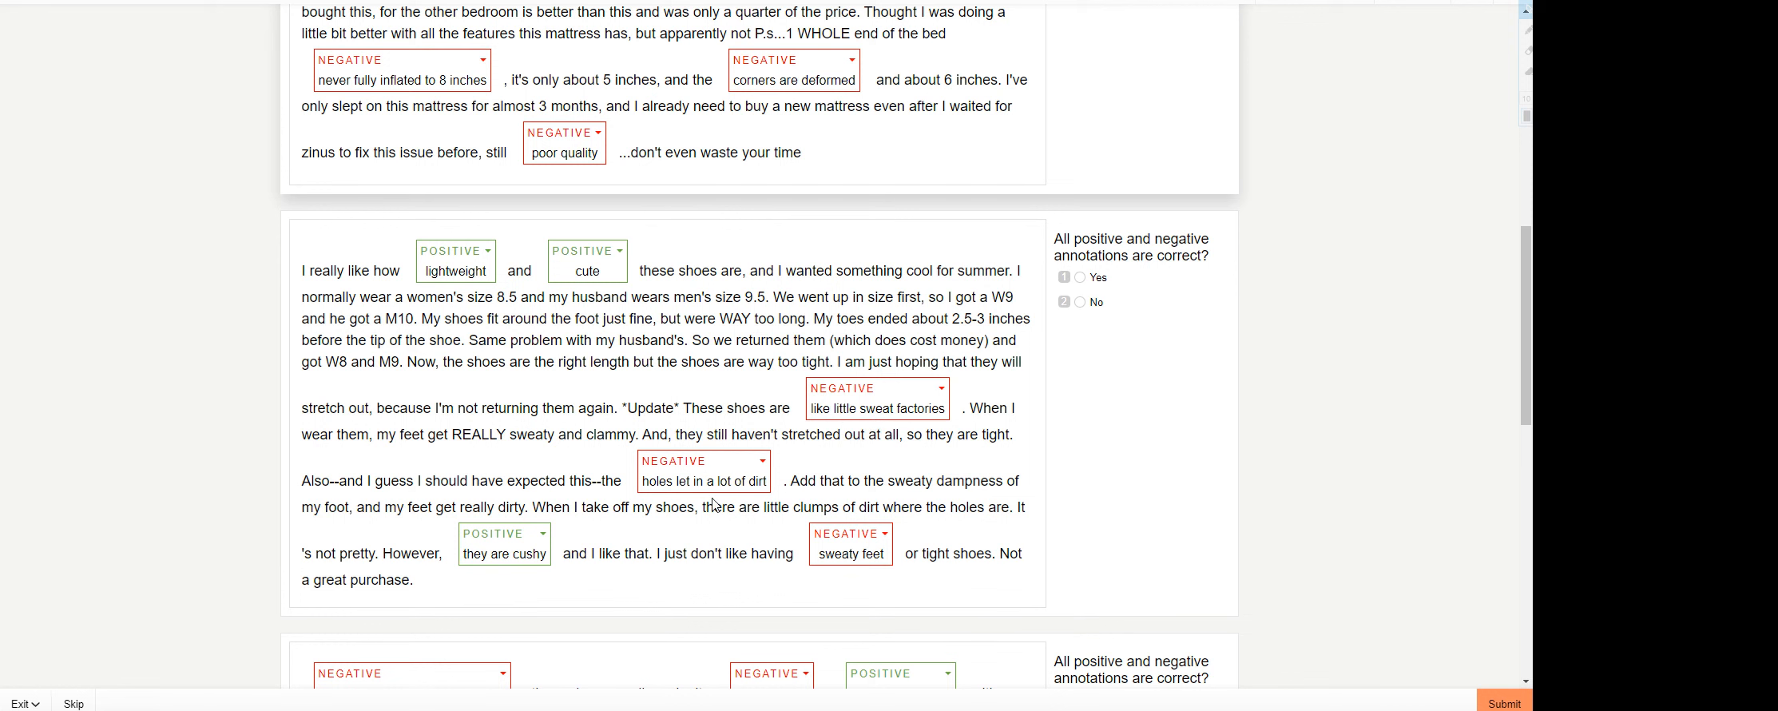
pyautogui.moveTo(545, 566)
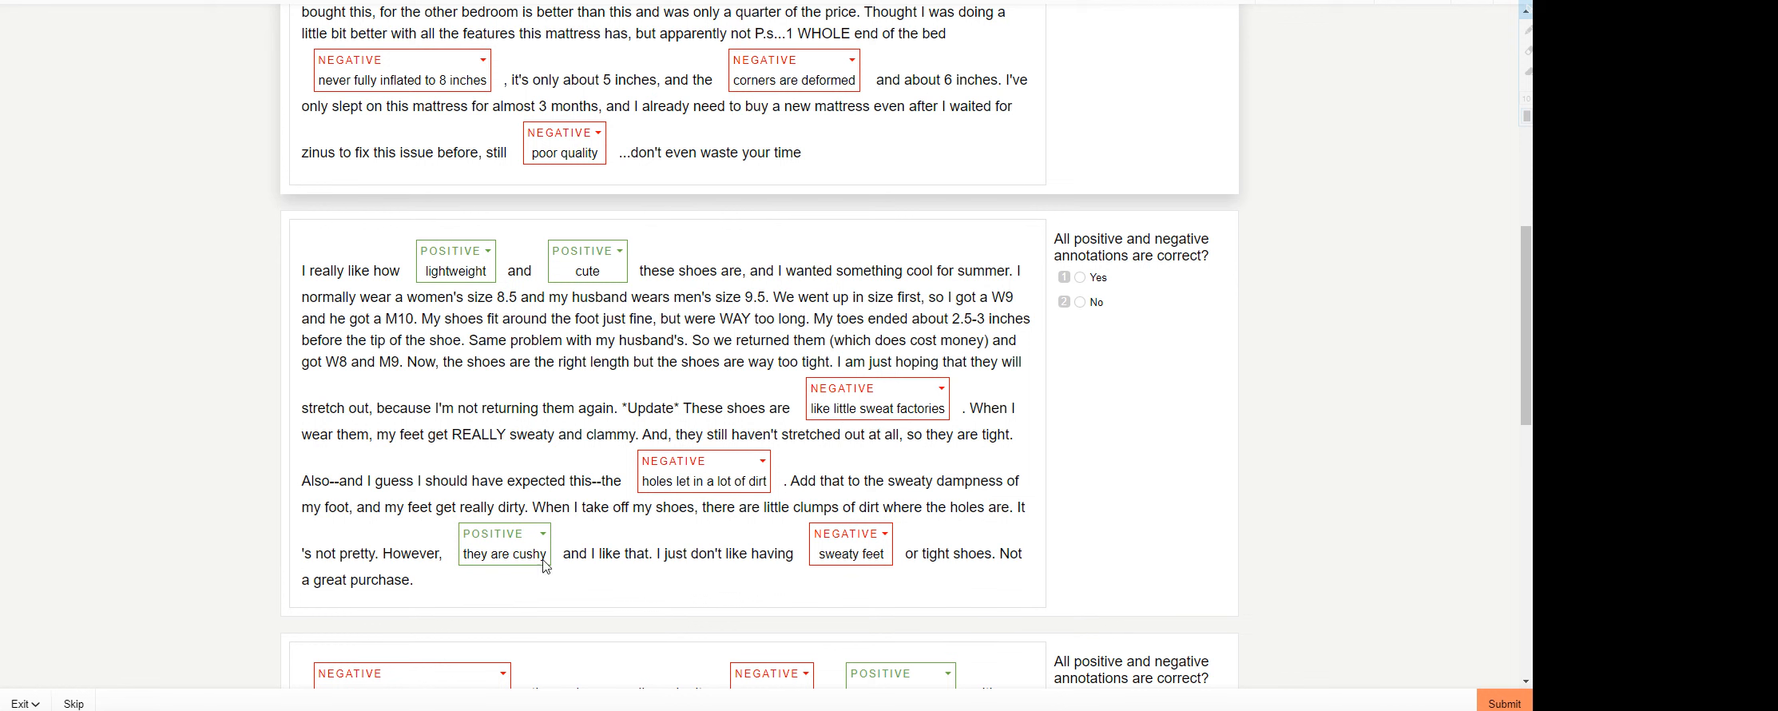
pyautogui.moveTo(640, 620)
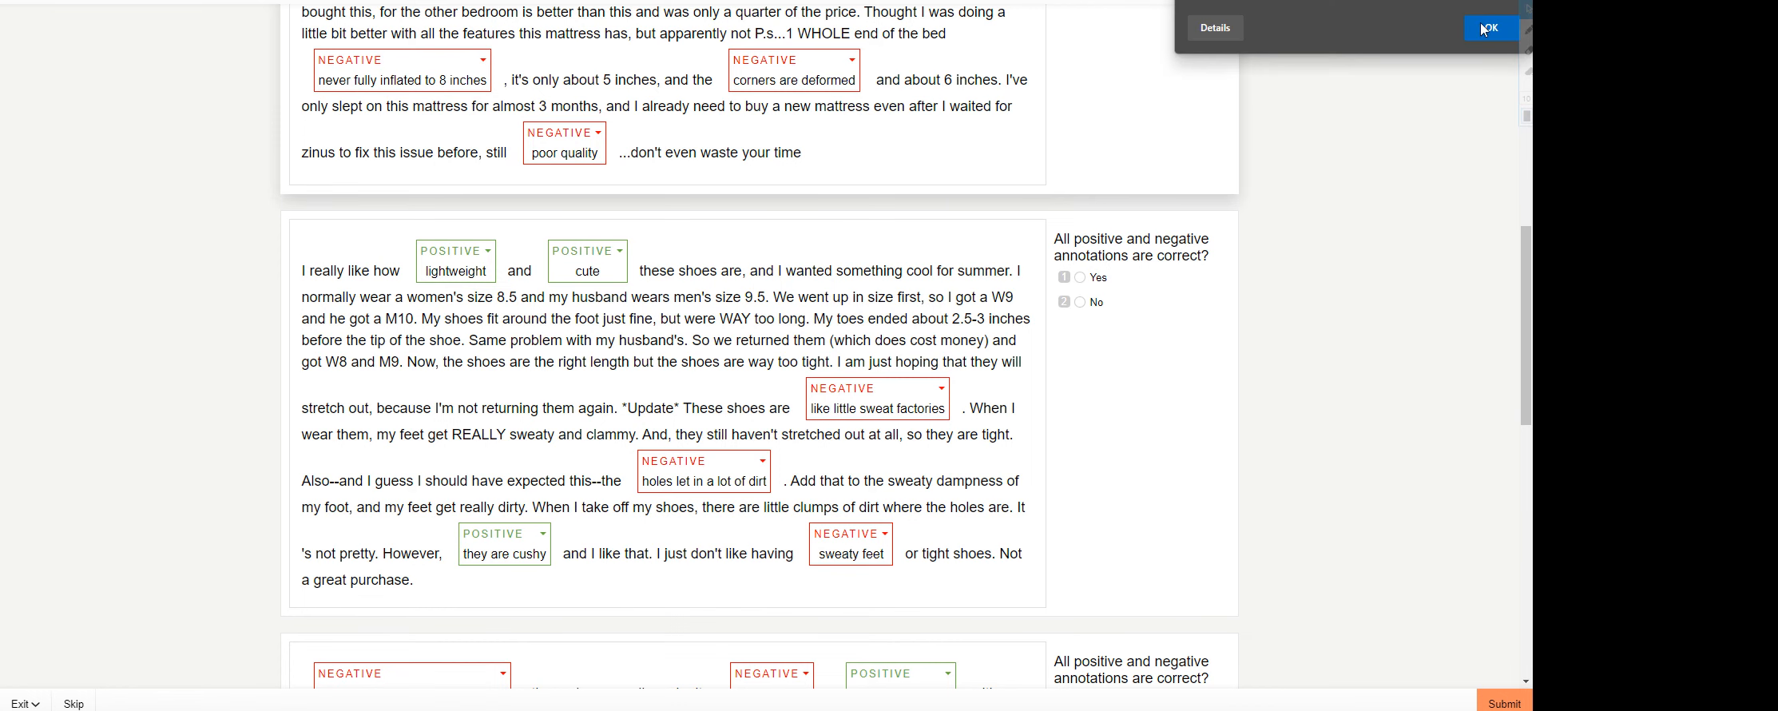
pyautogui.click(1490, 28)
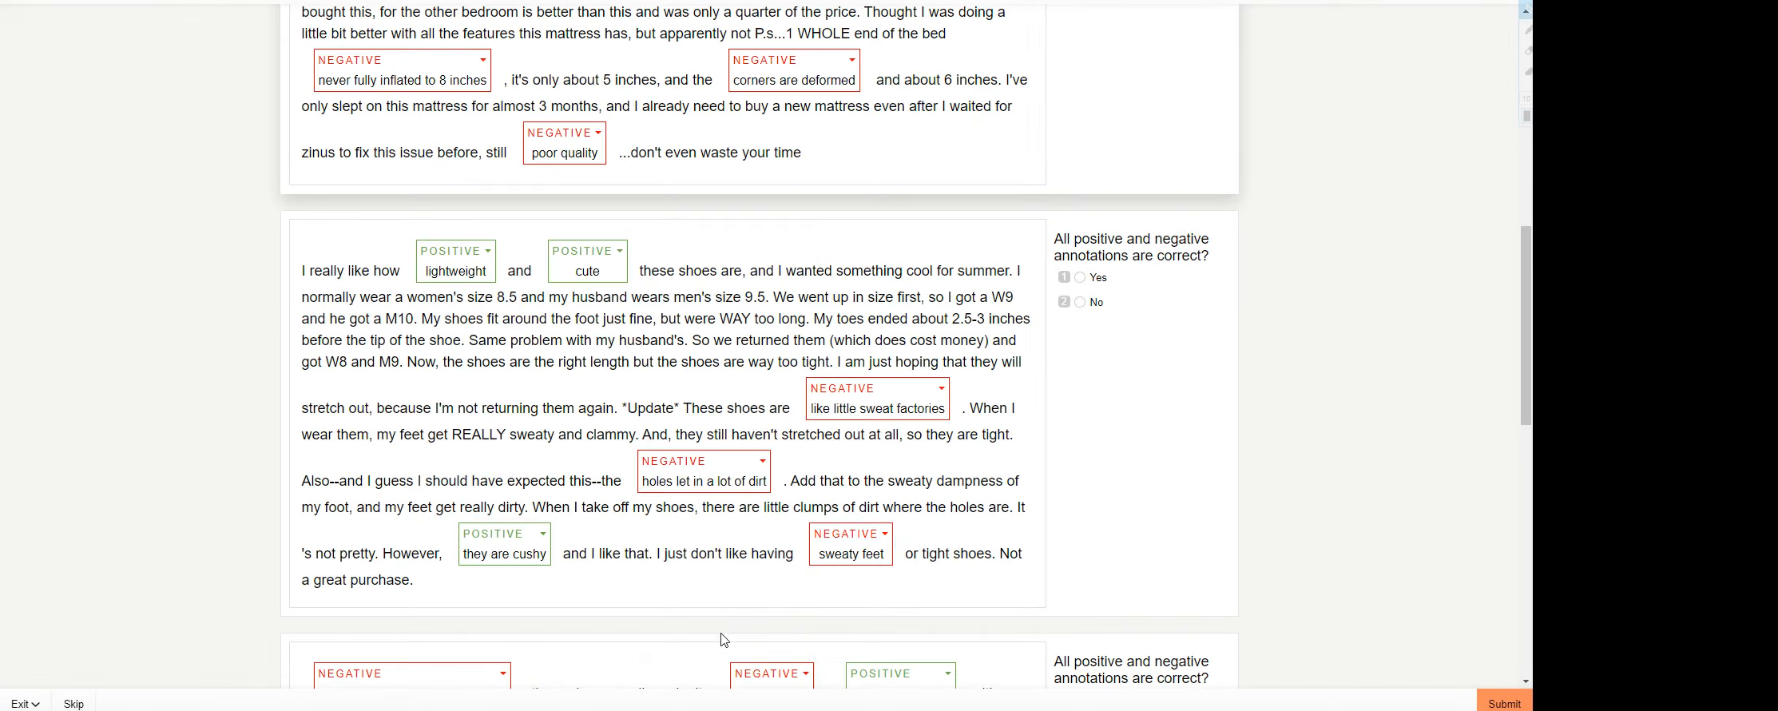
# - Mark the shoe review's annotations Yes and the TV mount review's annotations No
pyautogui.click(1079, 277)
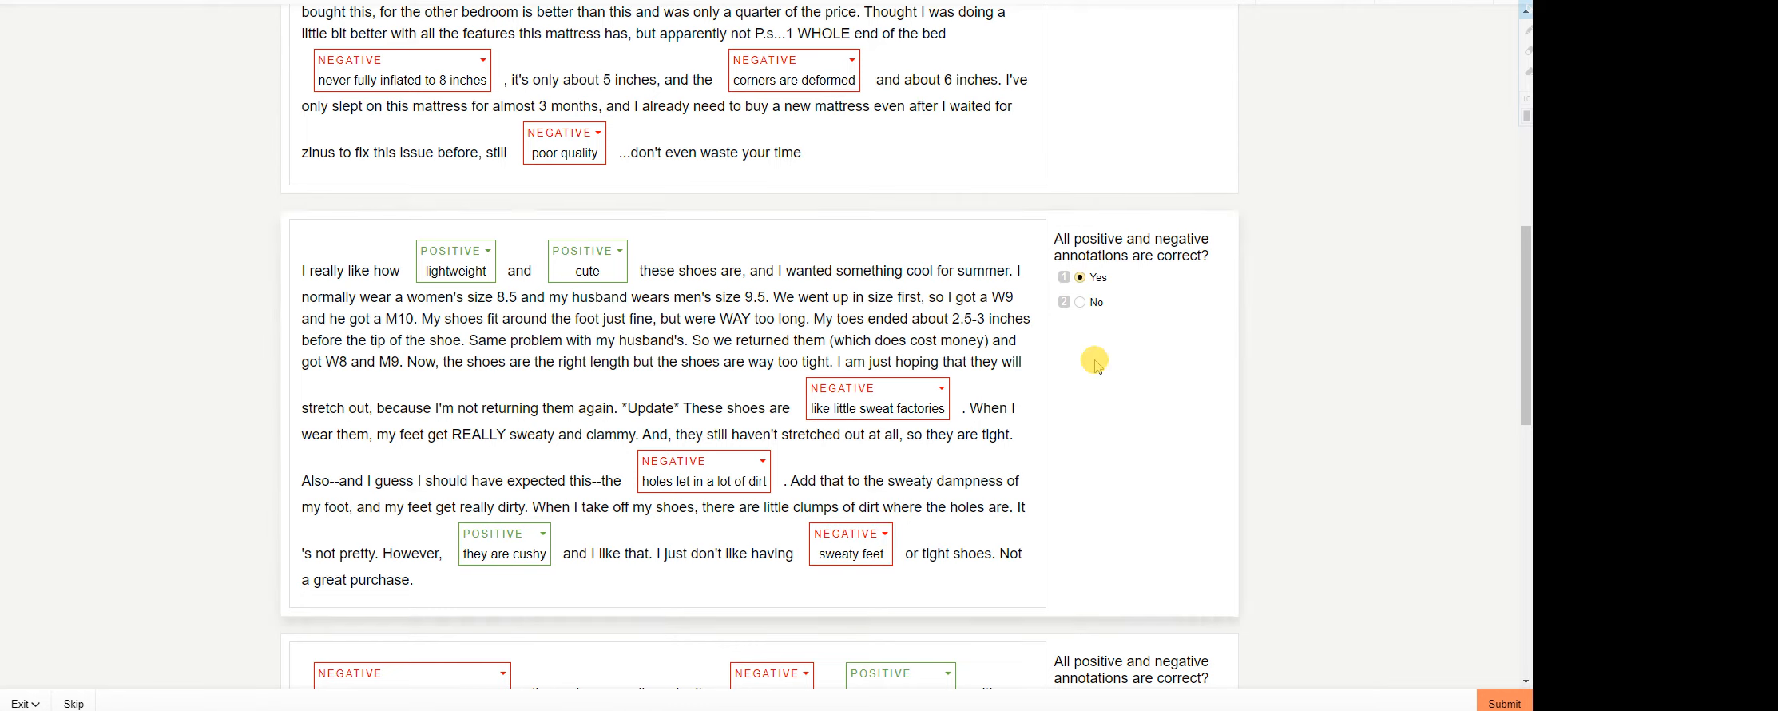
pyautogui.scroll(-3)
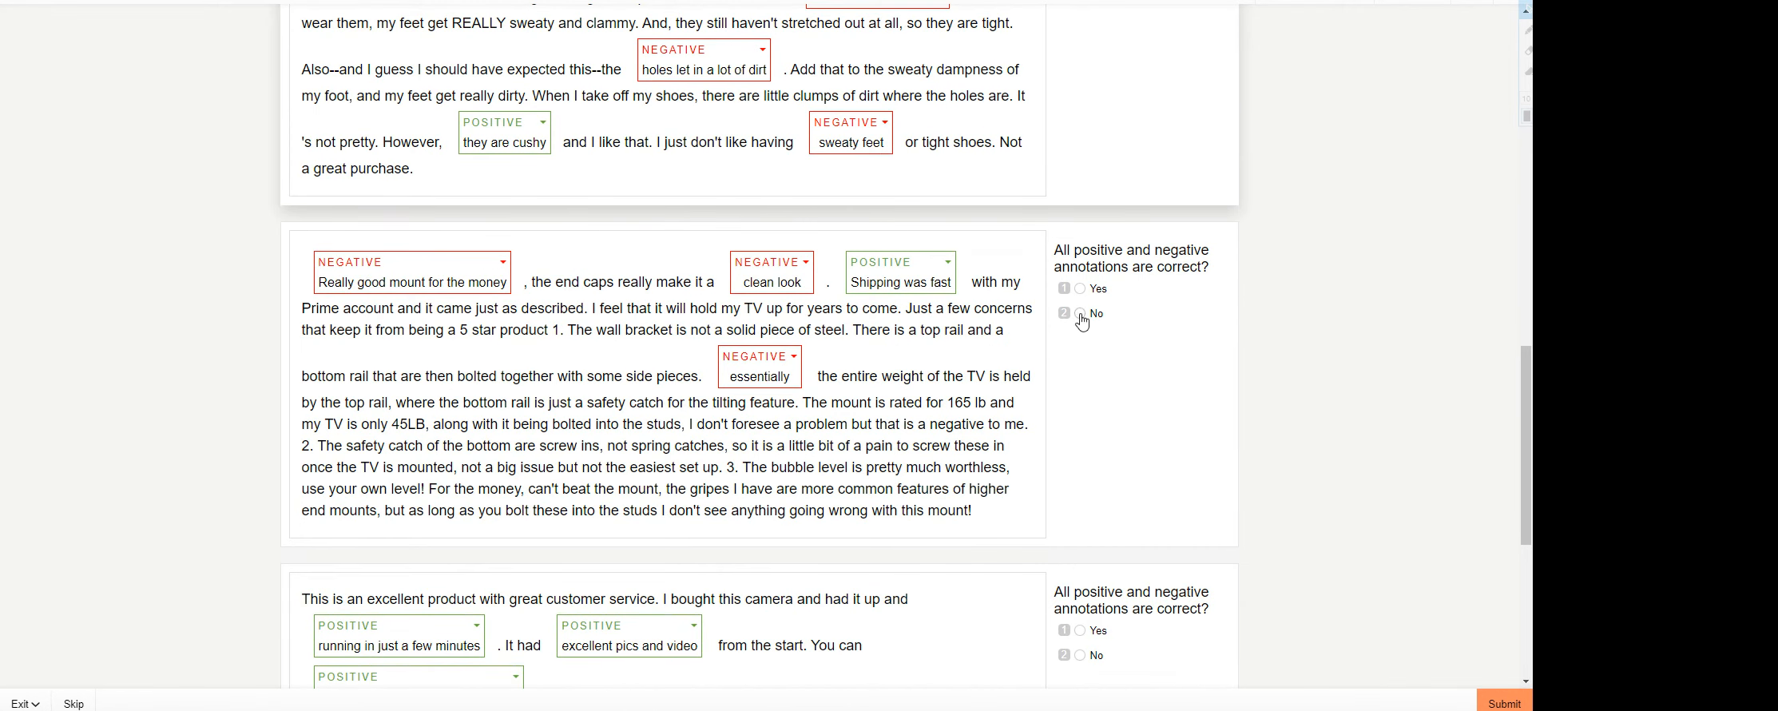
pyautogui.click(1080, 313)
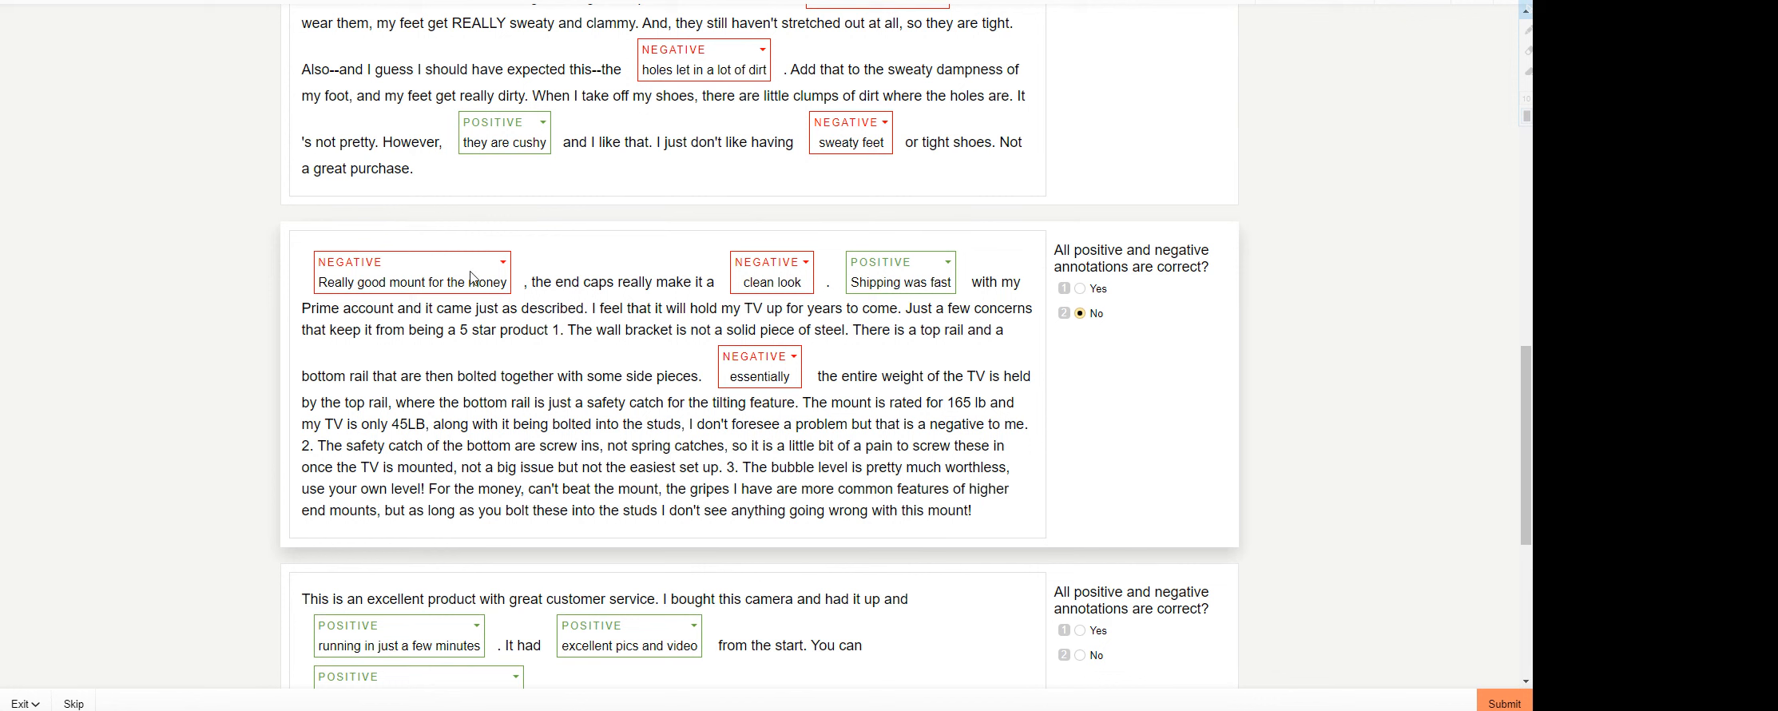
pyautogui.moveTo(771, 283)
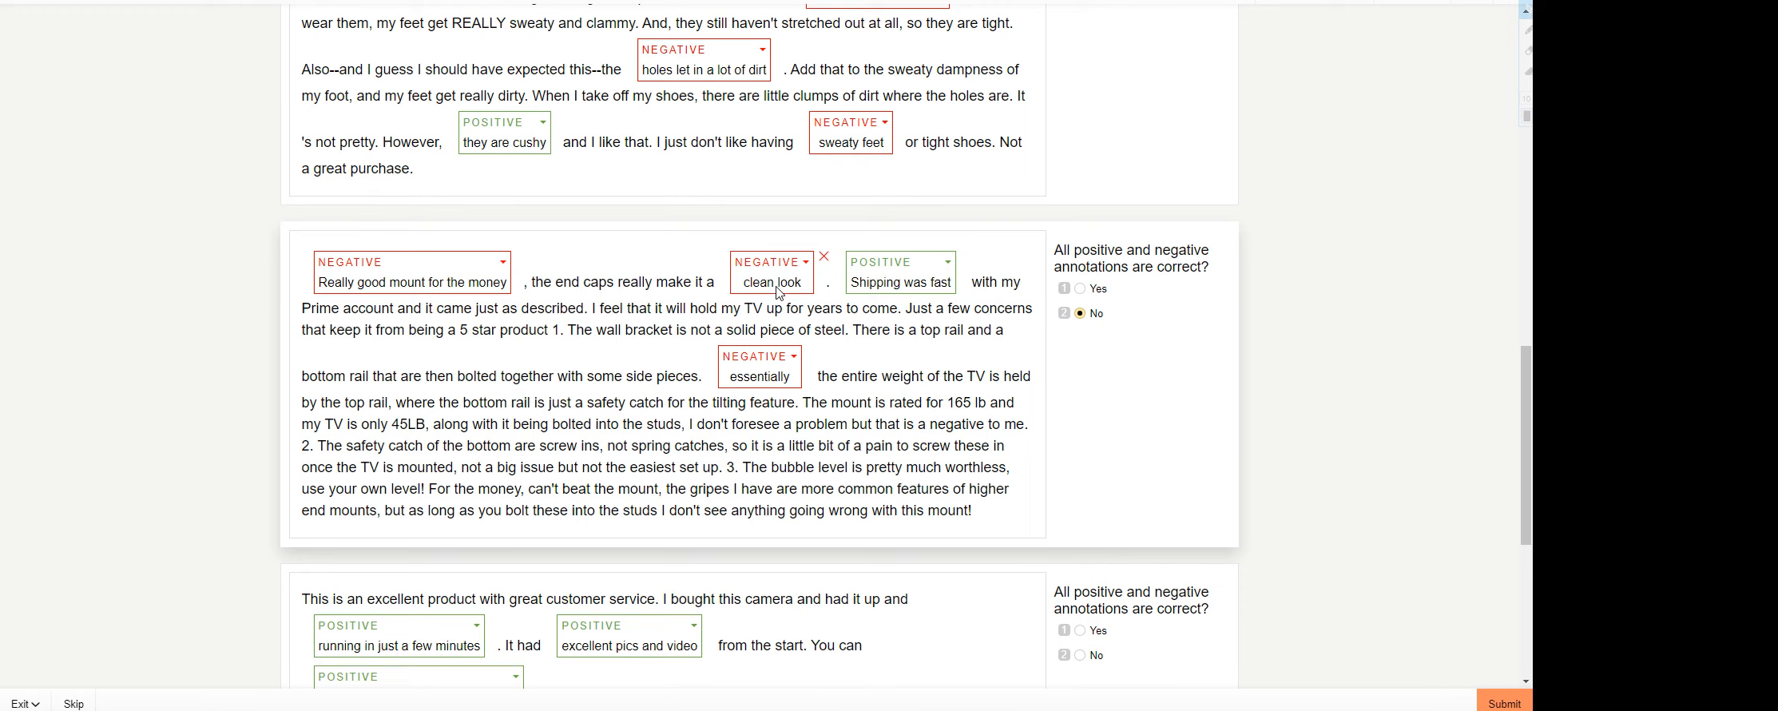
pyautogui.scroll(-3)
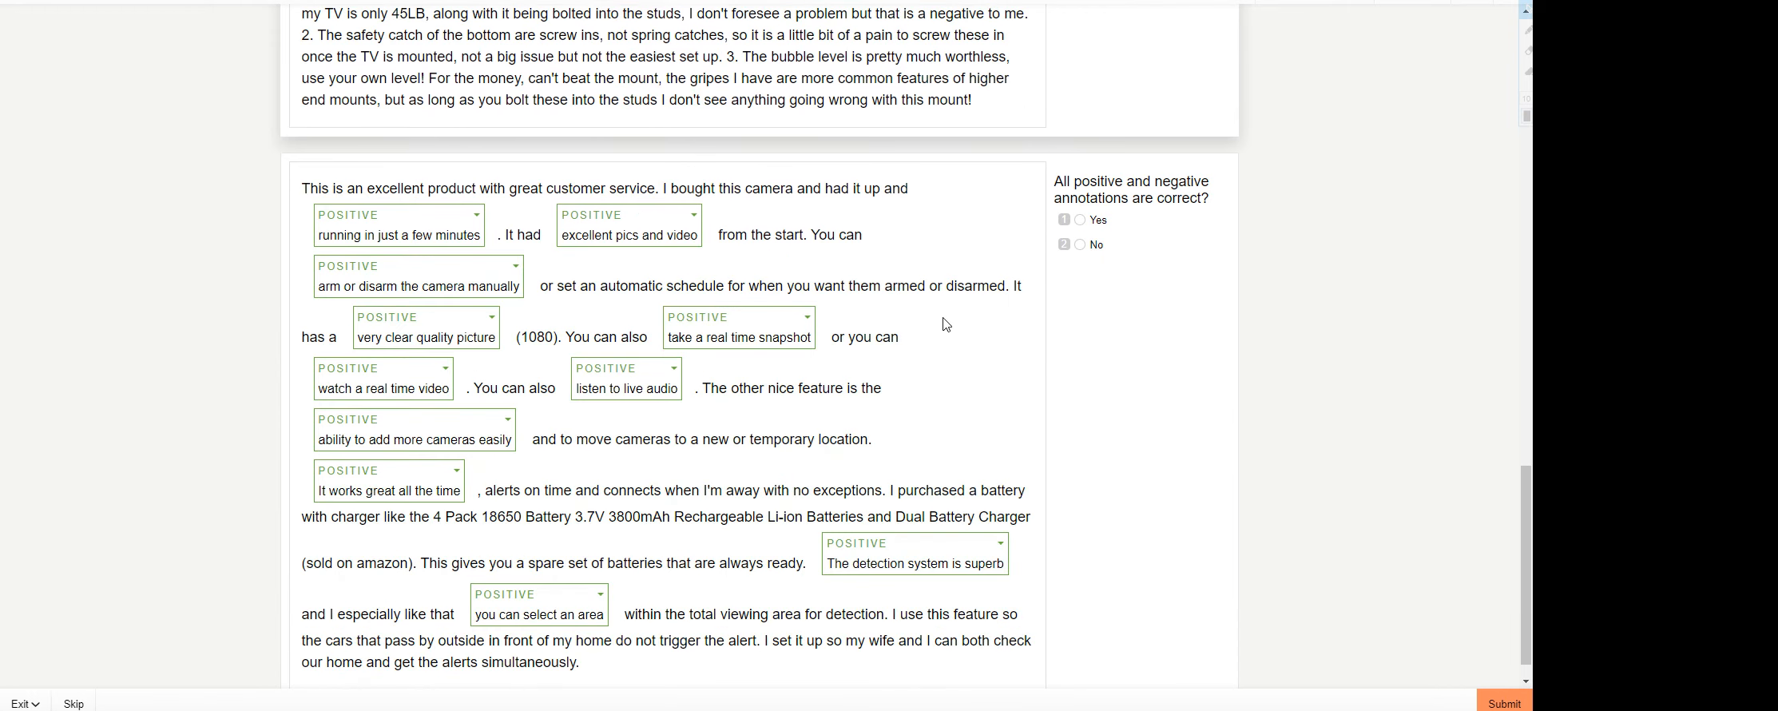
pyautogui.moveTo(1098, 314)
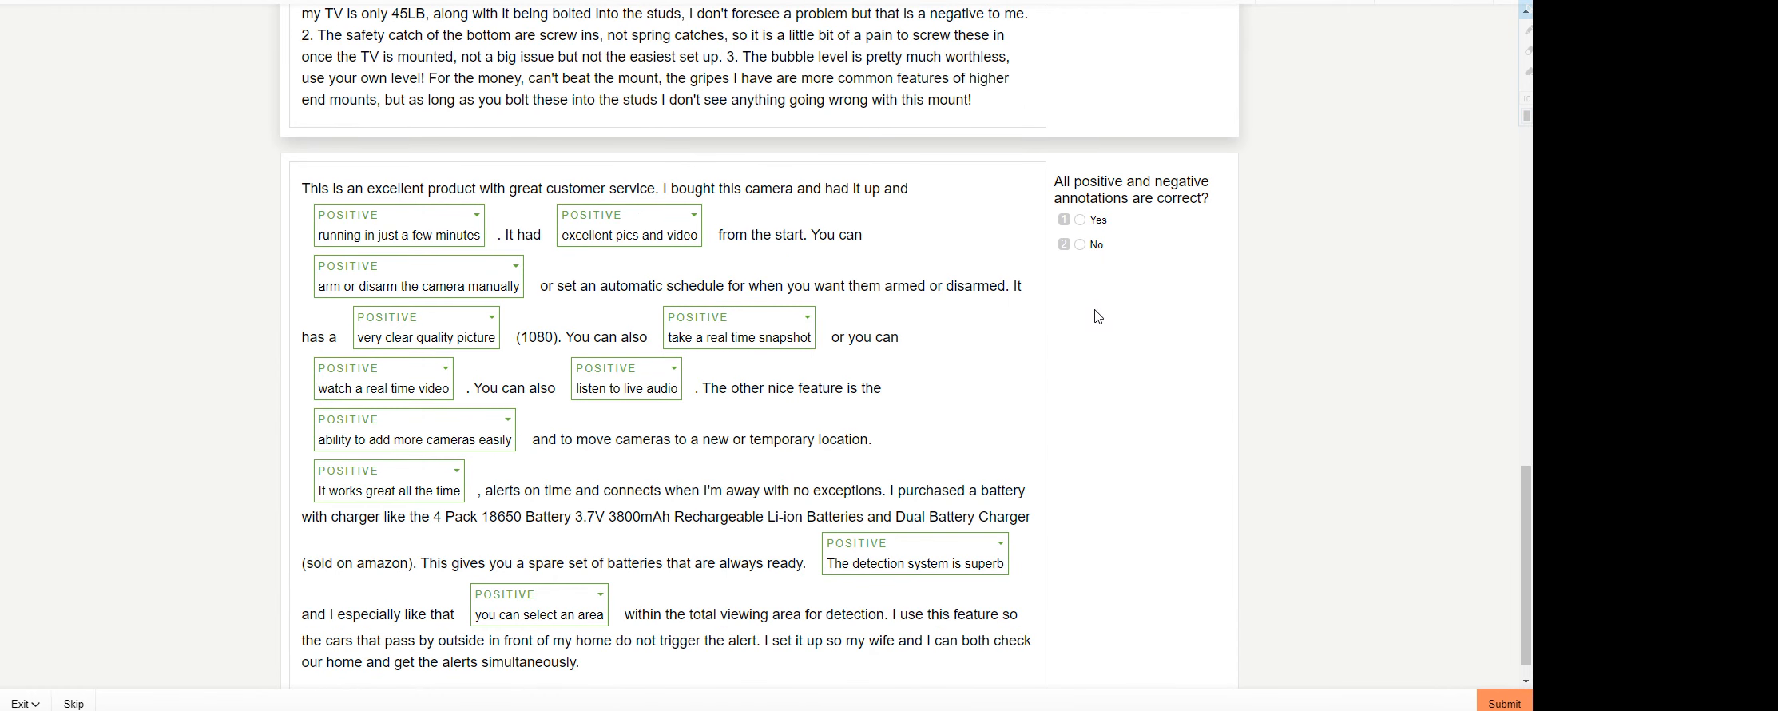
pyautogui.moveTo(1090, 323)
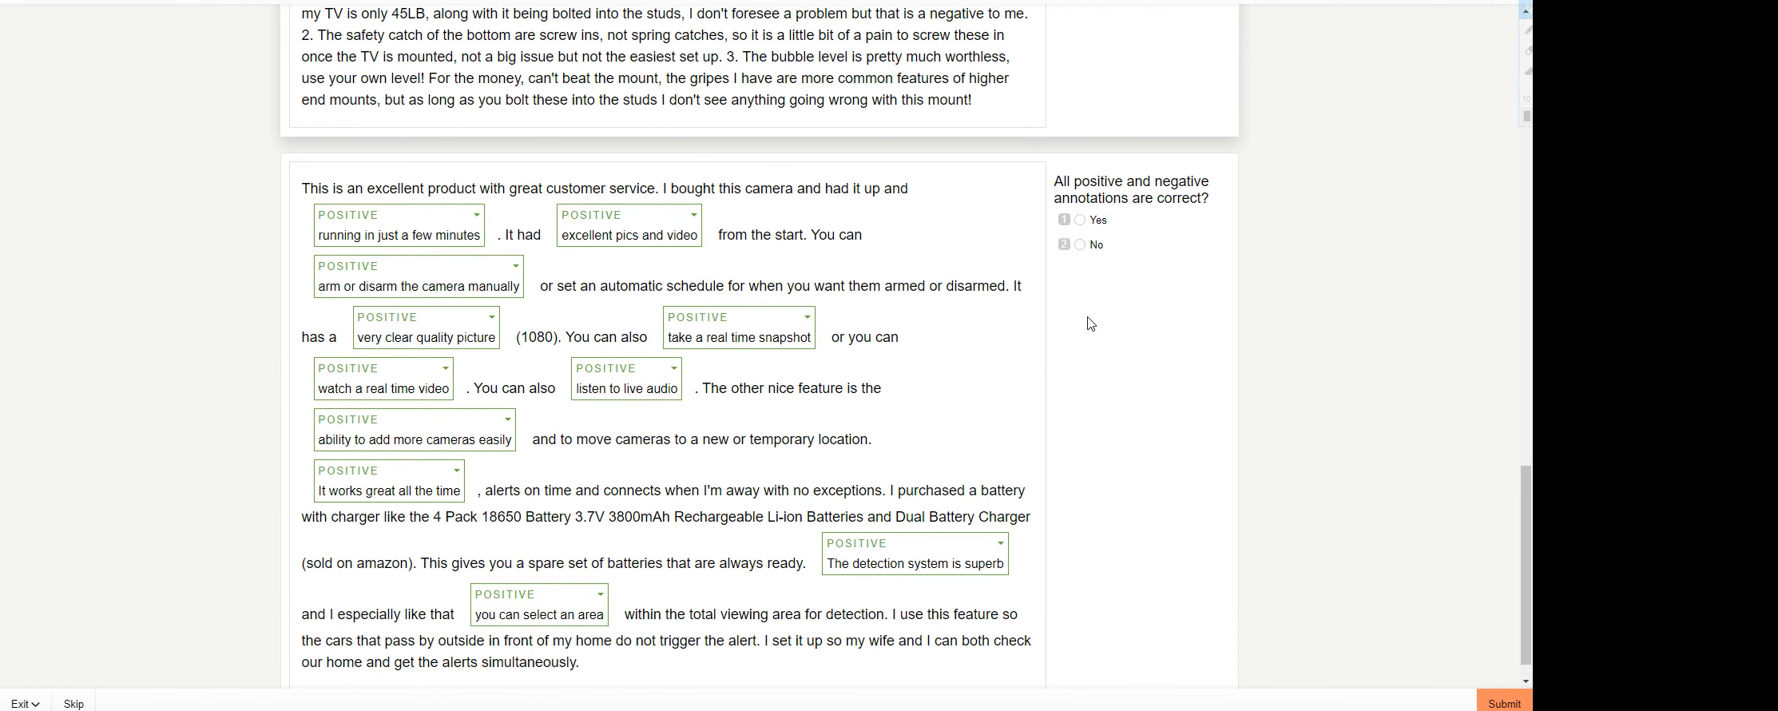
pyautogui.moveTo(398, 253)
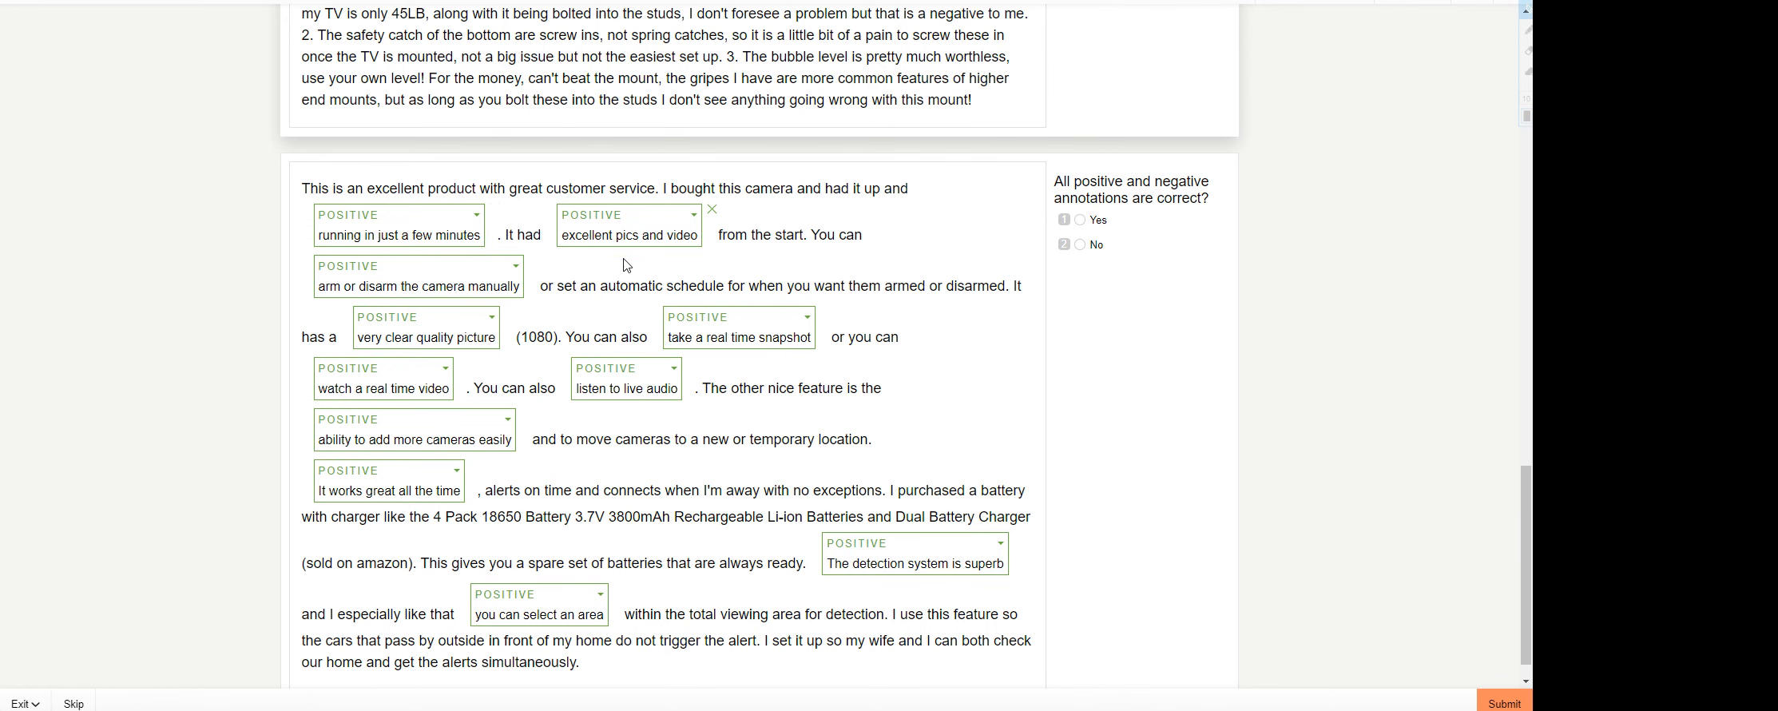
pyautogui.moveTo(443, 320)
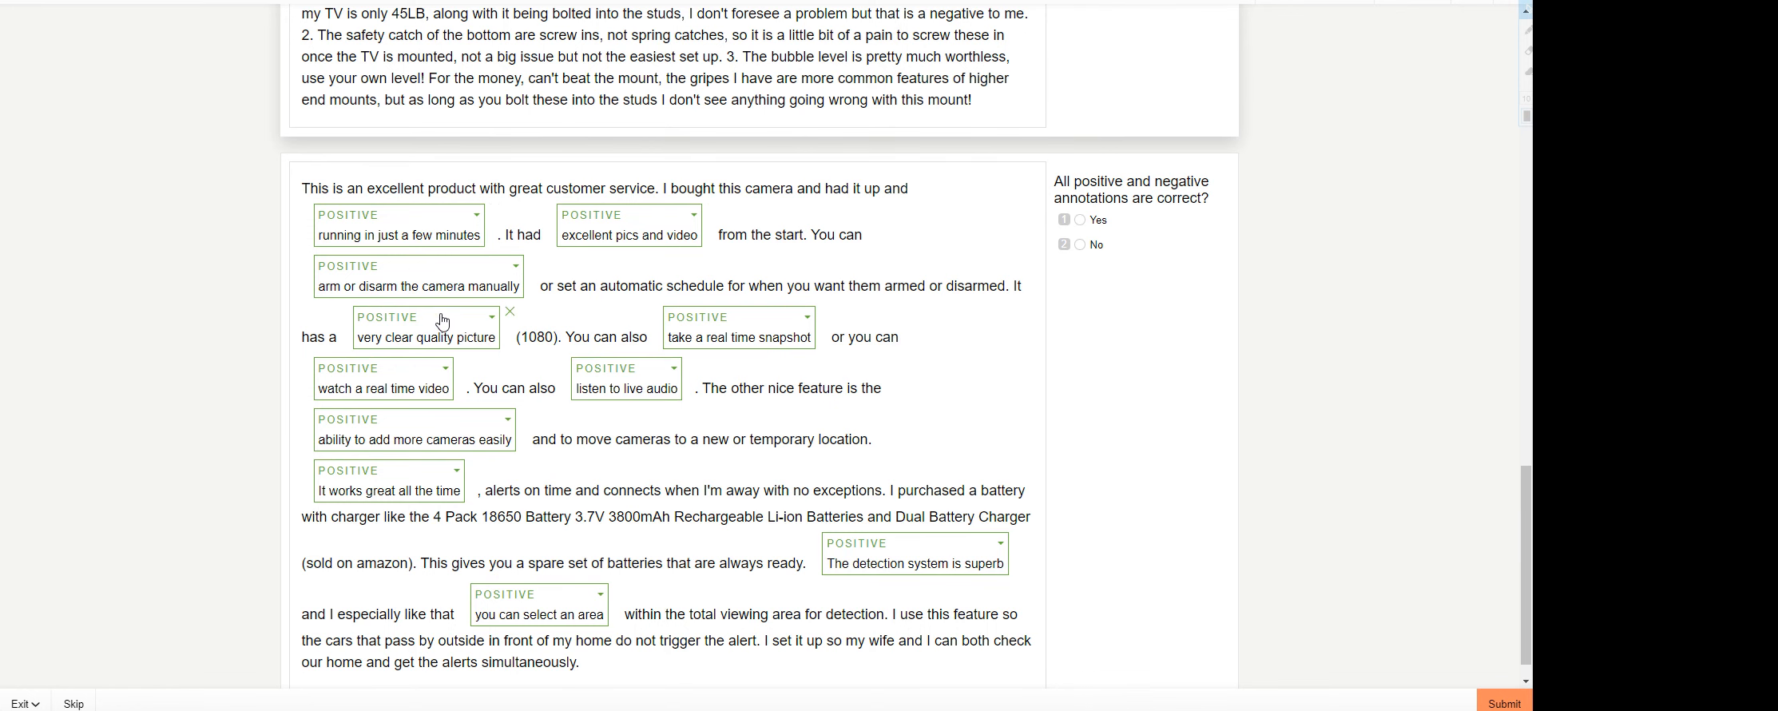
pyautogui.moveTo(405, 342)
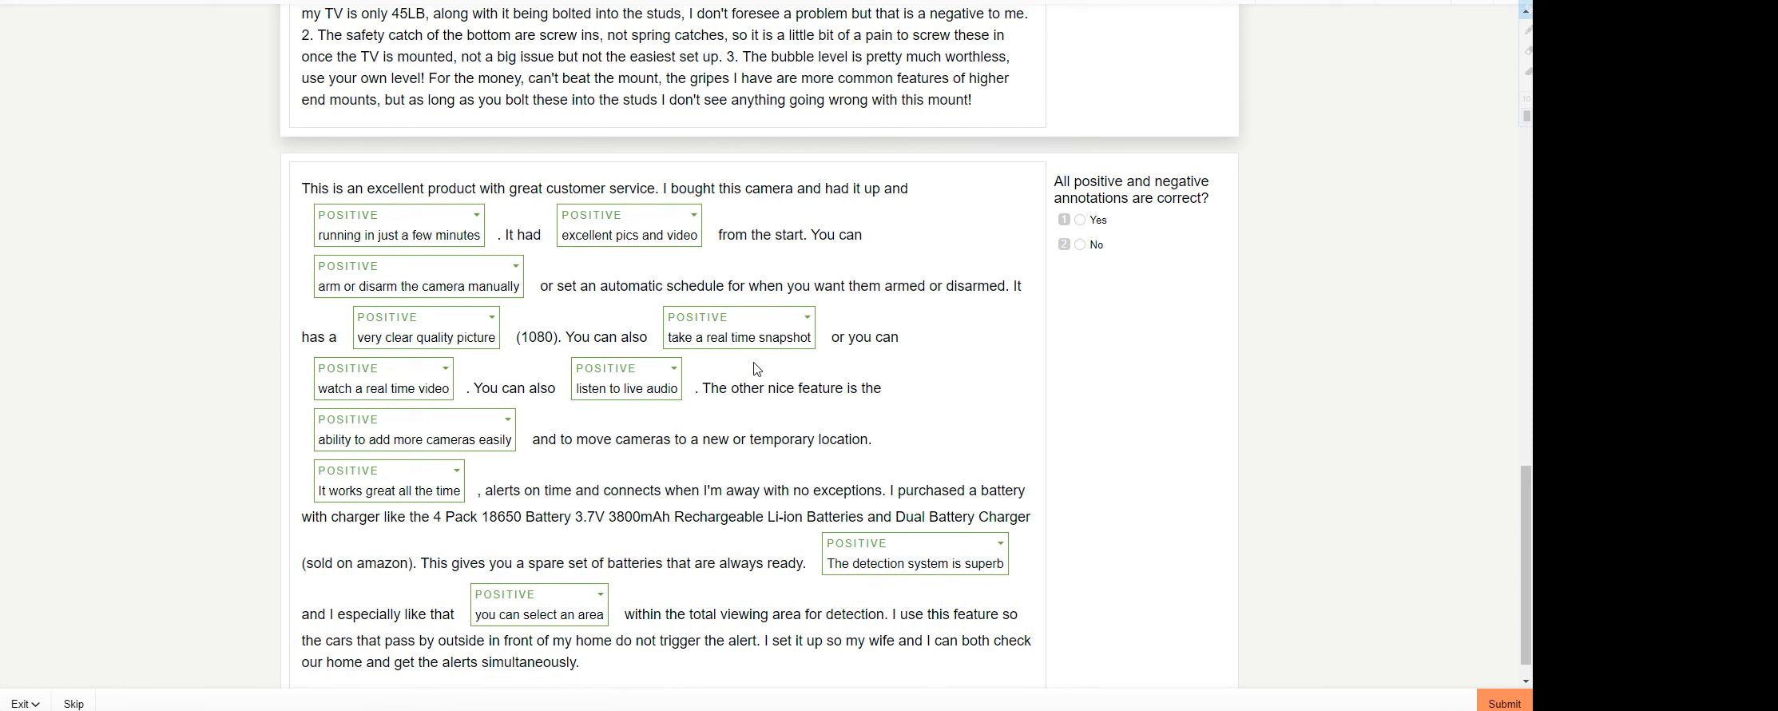
pyautogui.moveTo(500, 425)
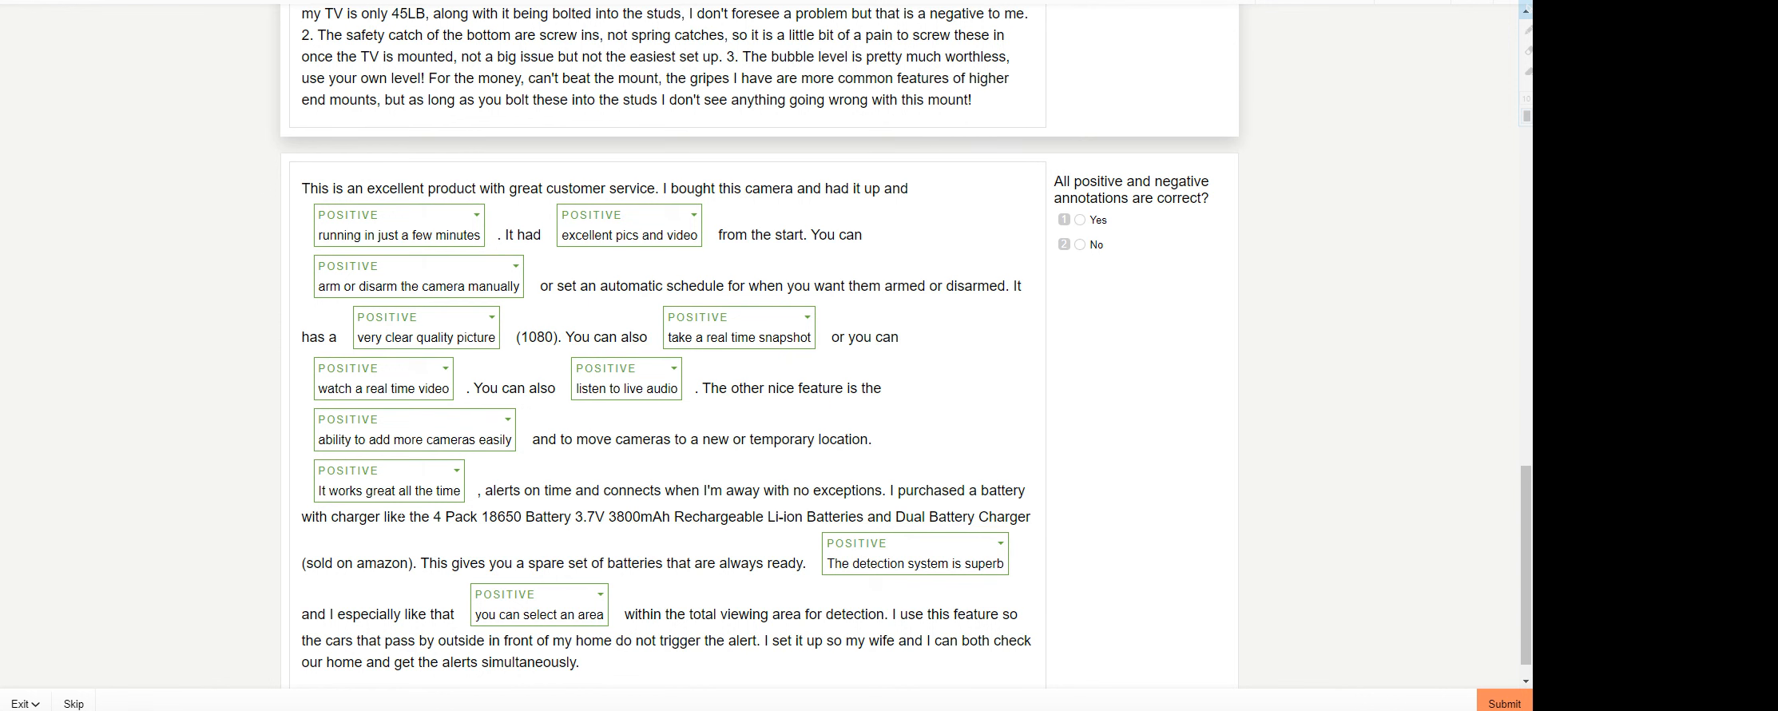
pyautogui.scroll(-3)
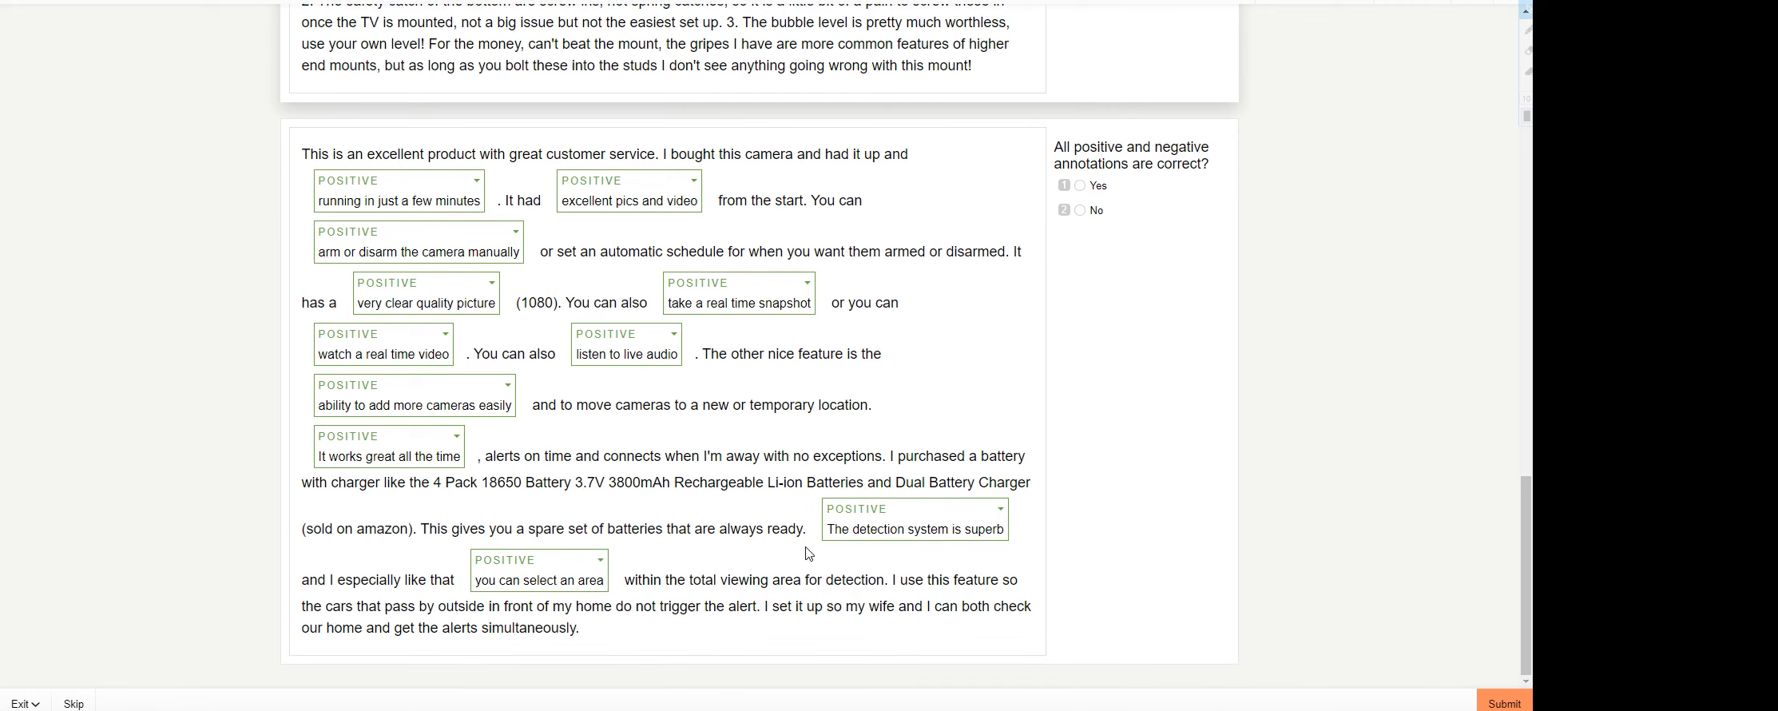
pyautogui.moveTo(954, 563)
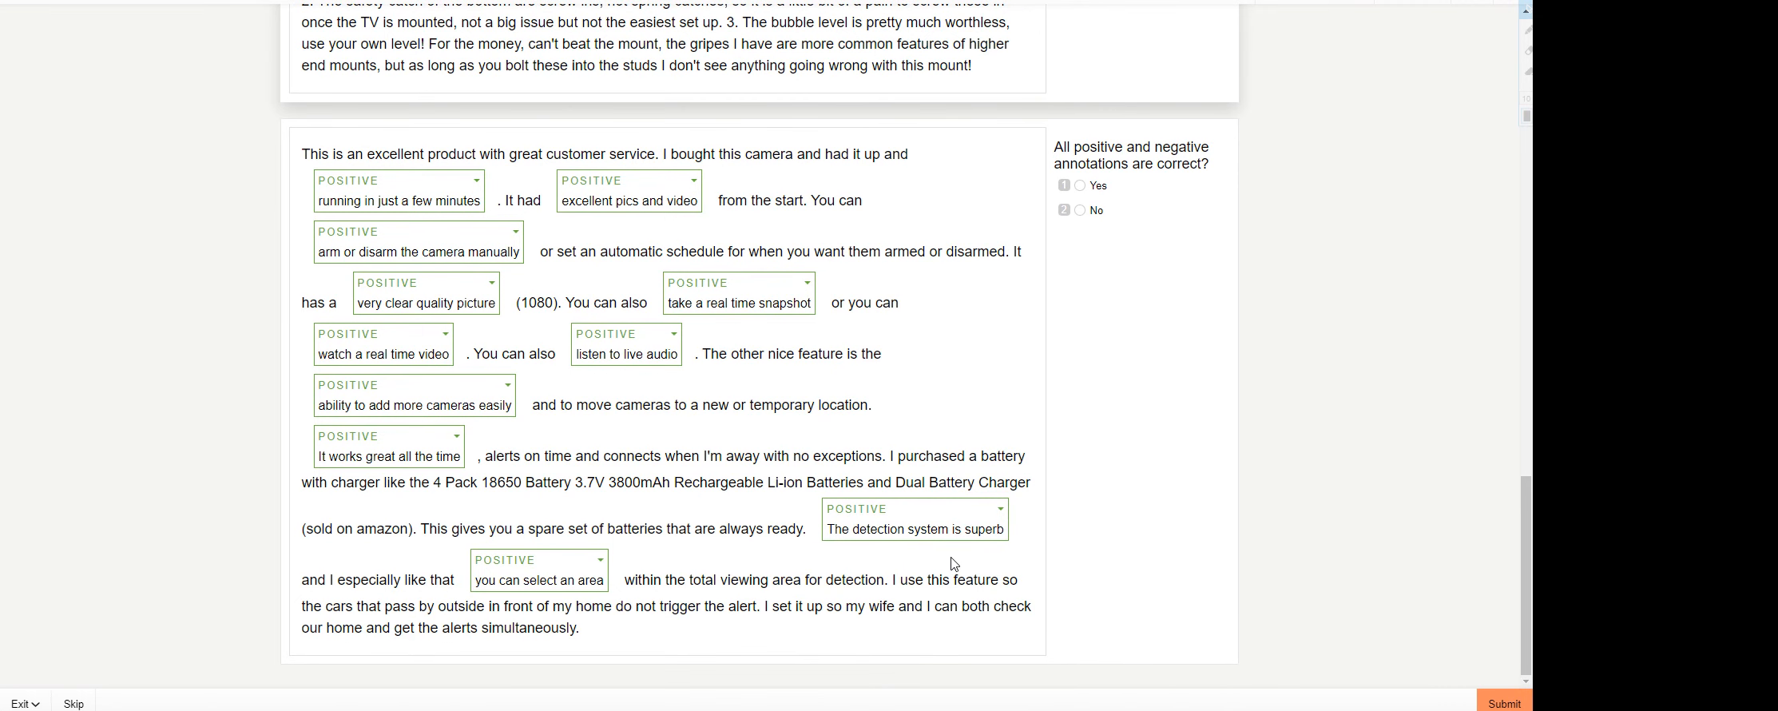
pyautogui.moveTo(1359, 703)
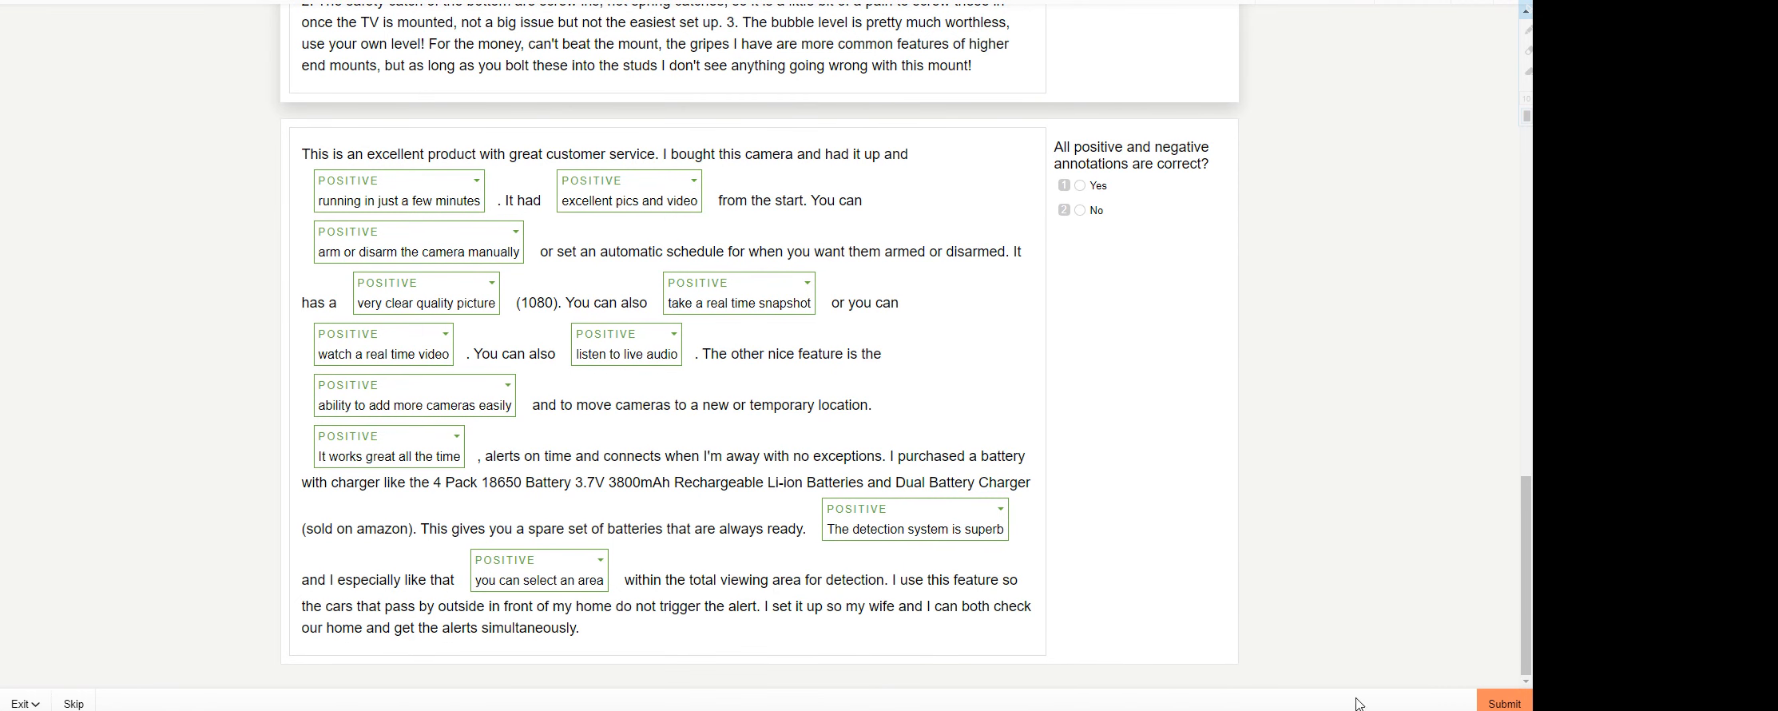
# - Answer Yes for the camera review and submit the exam answers
pyautogui.click(1078, 185)
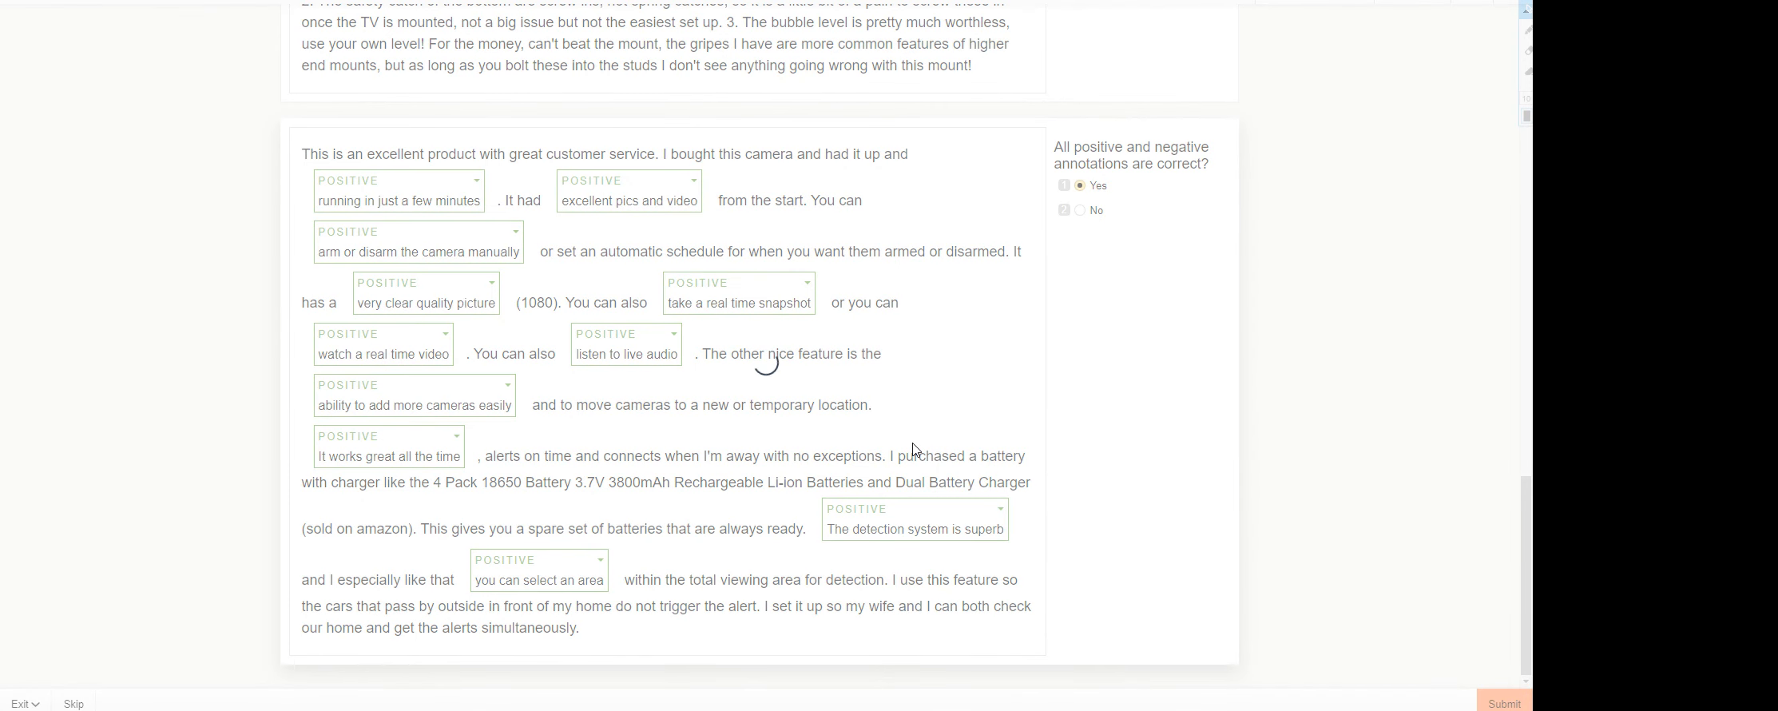
pyautogui.click(1508, 703)
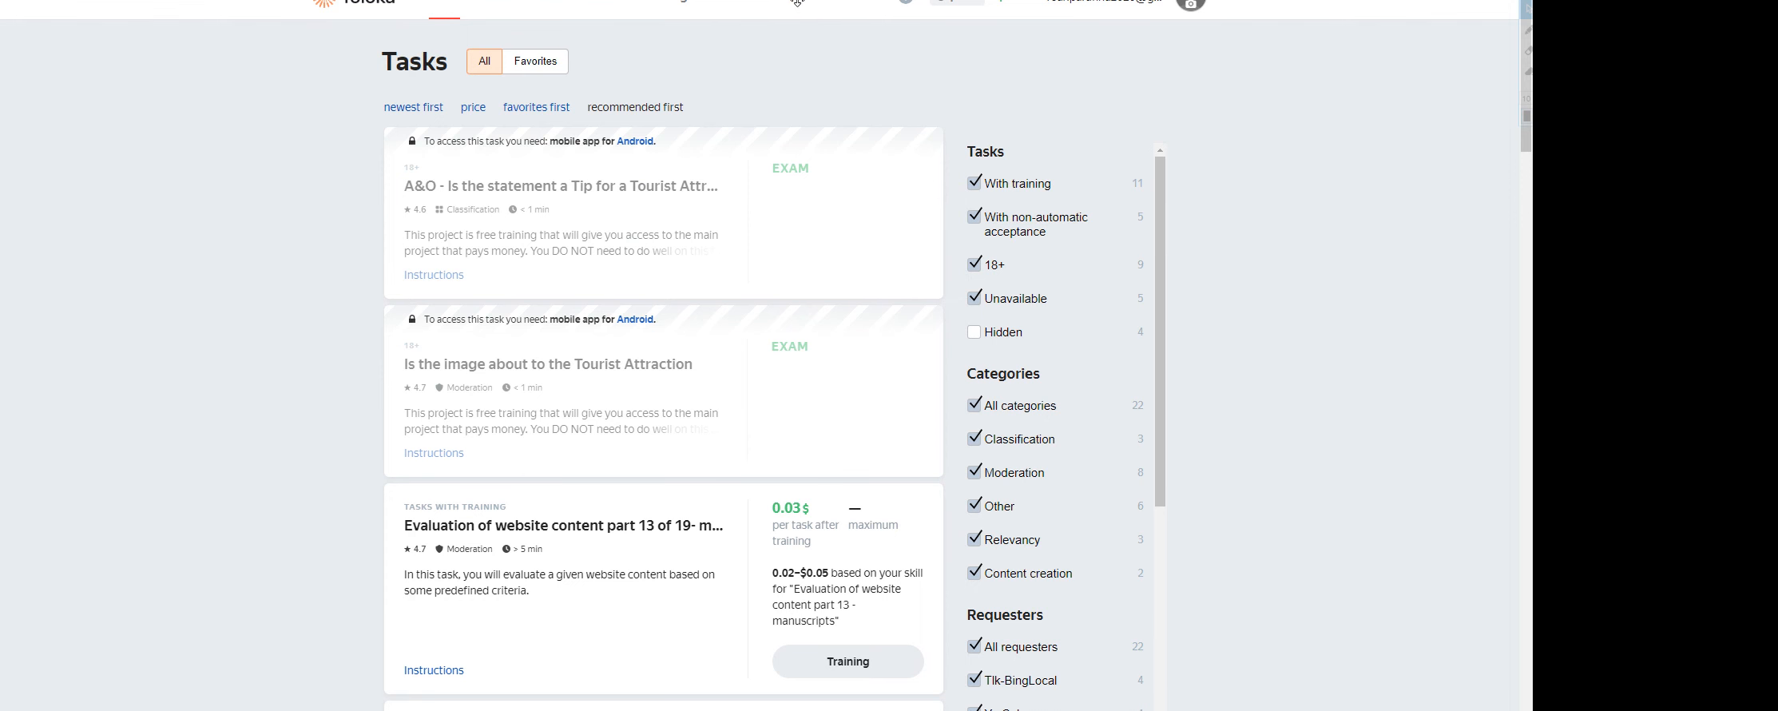
pyautogui.moveTo(791, 6)
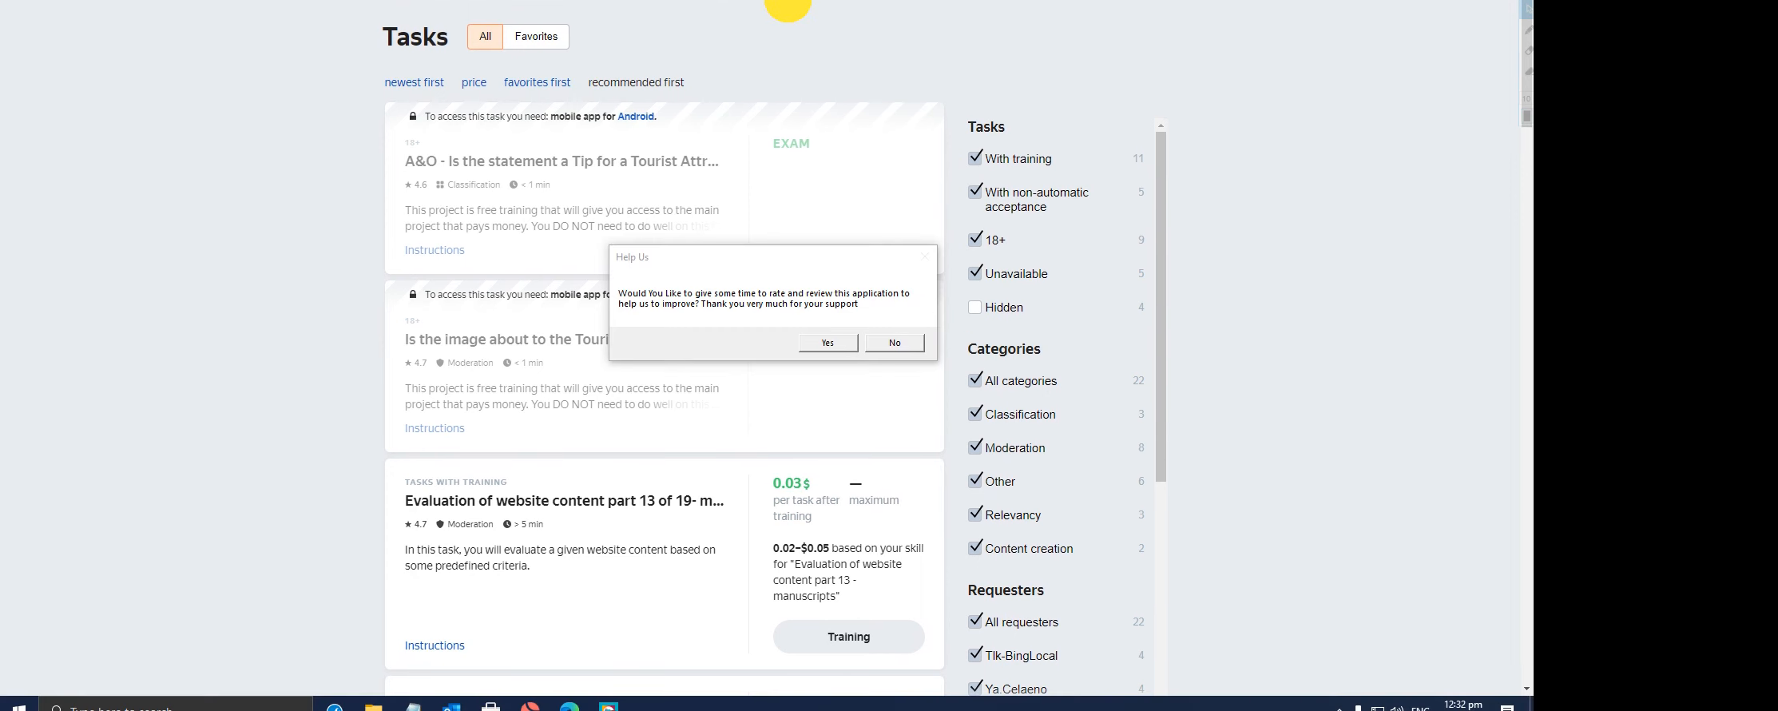
# - Dismiss the Help Us app-rating dialog over the Tasks list
pyautogui.click(894, 342)
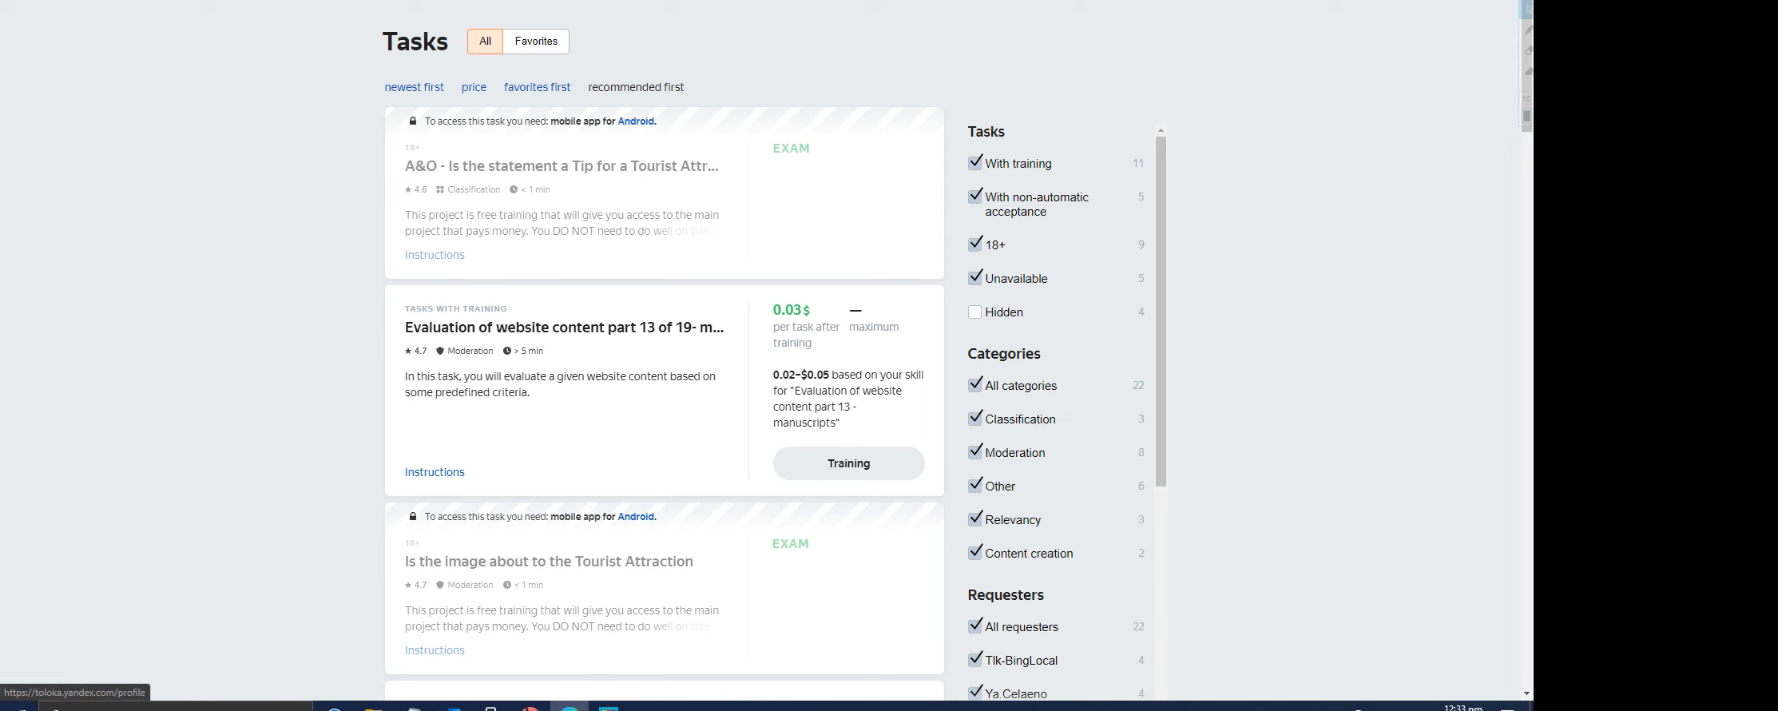
pyautogui.moveTo(744, 337)
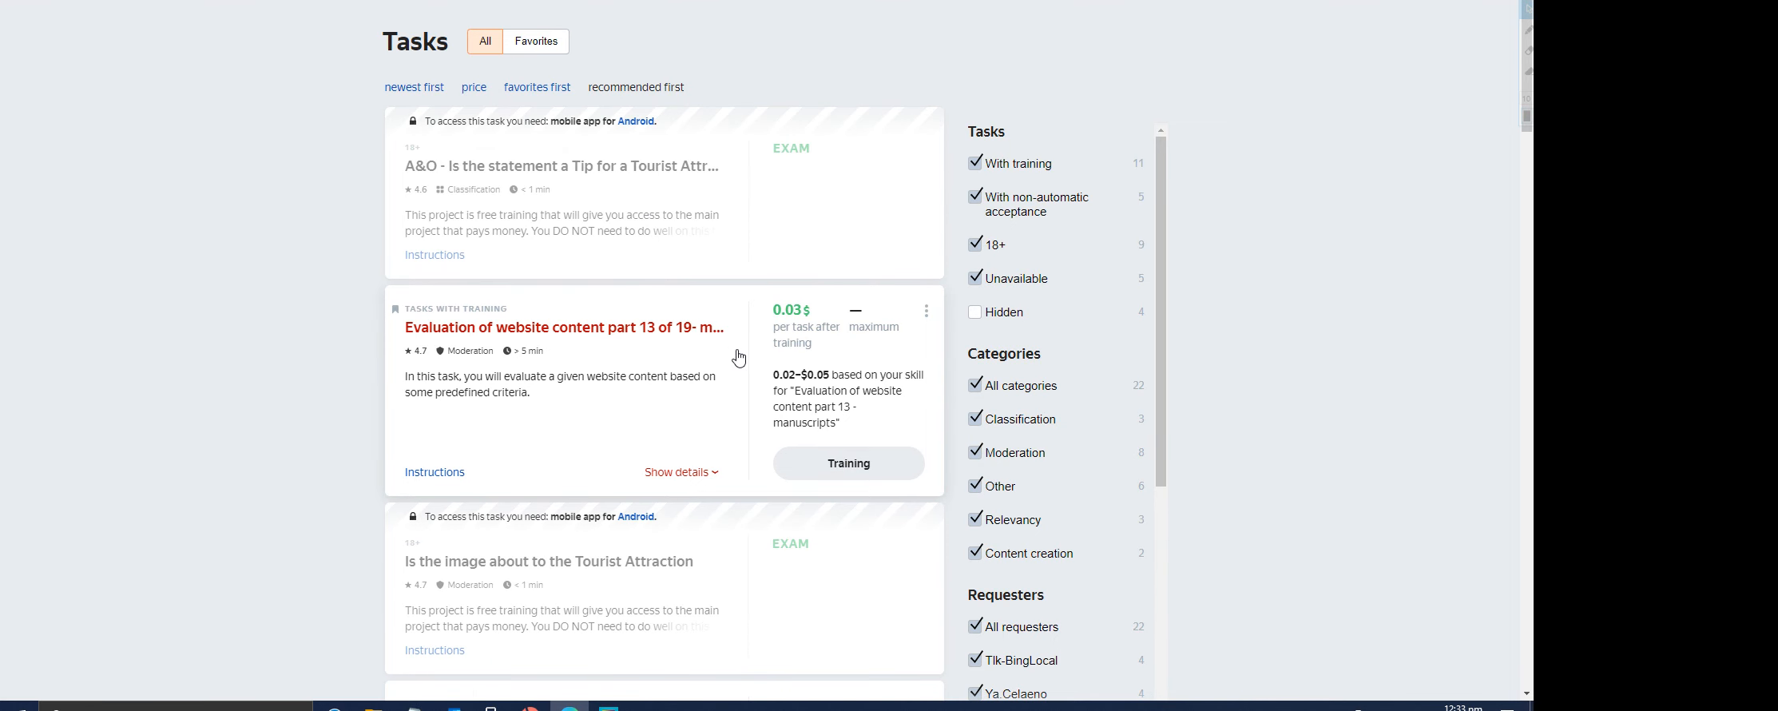
pyautogui.moveTo(801, 365)
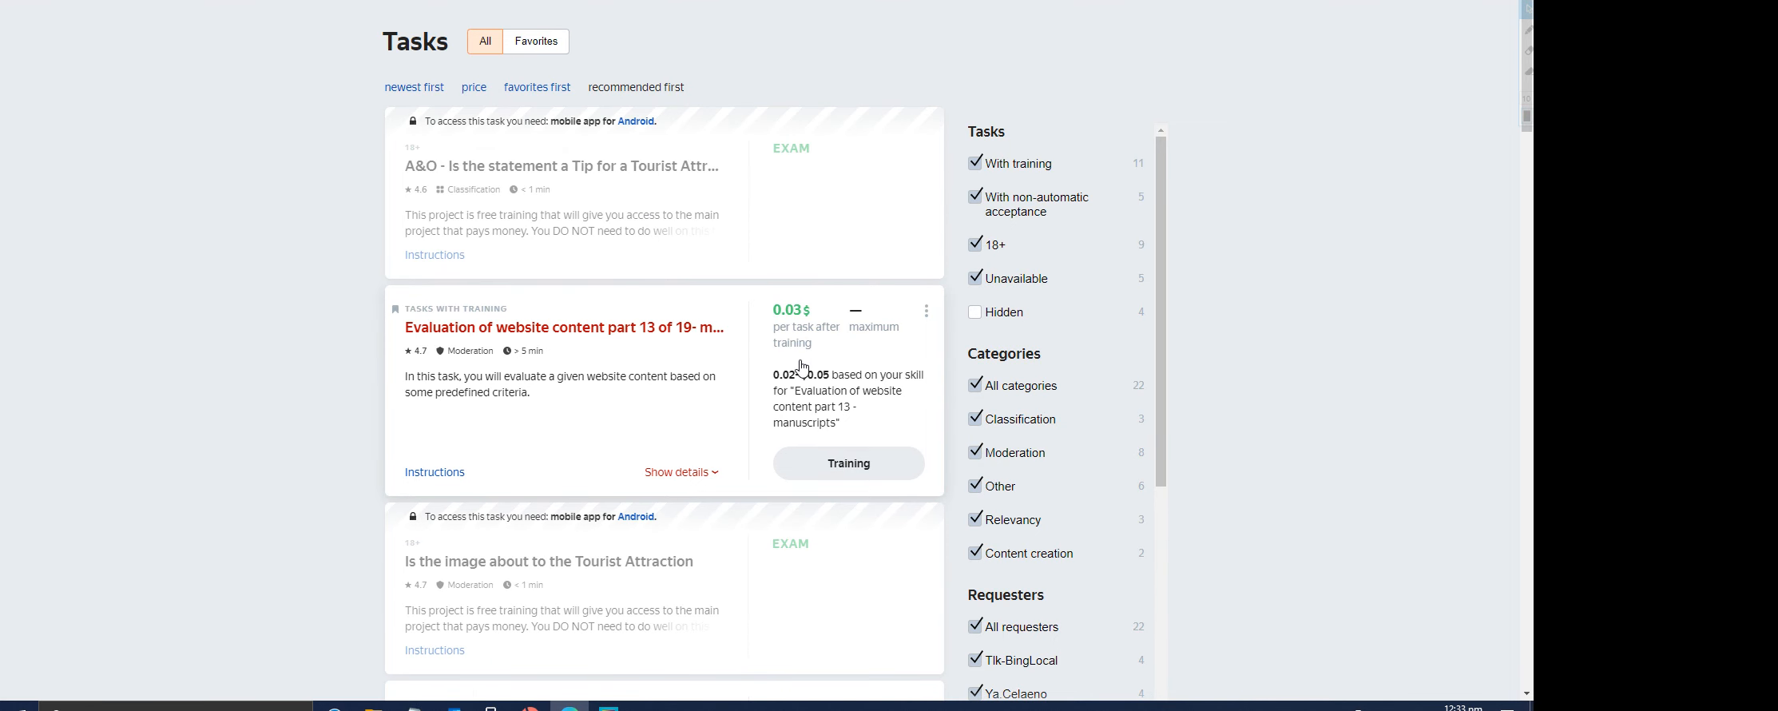
pyautogui.moveTo(904, 298)
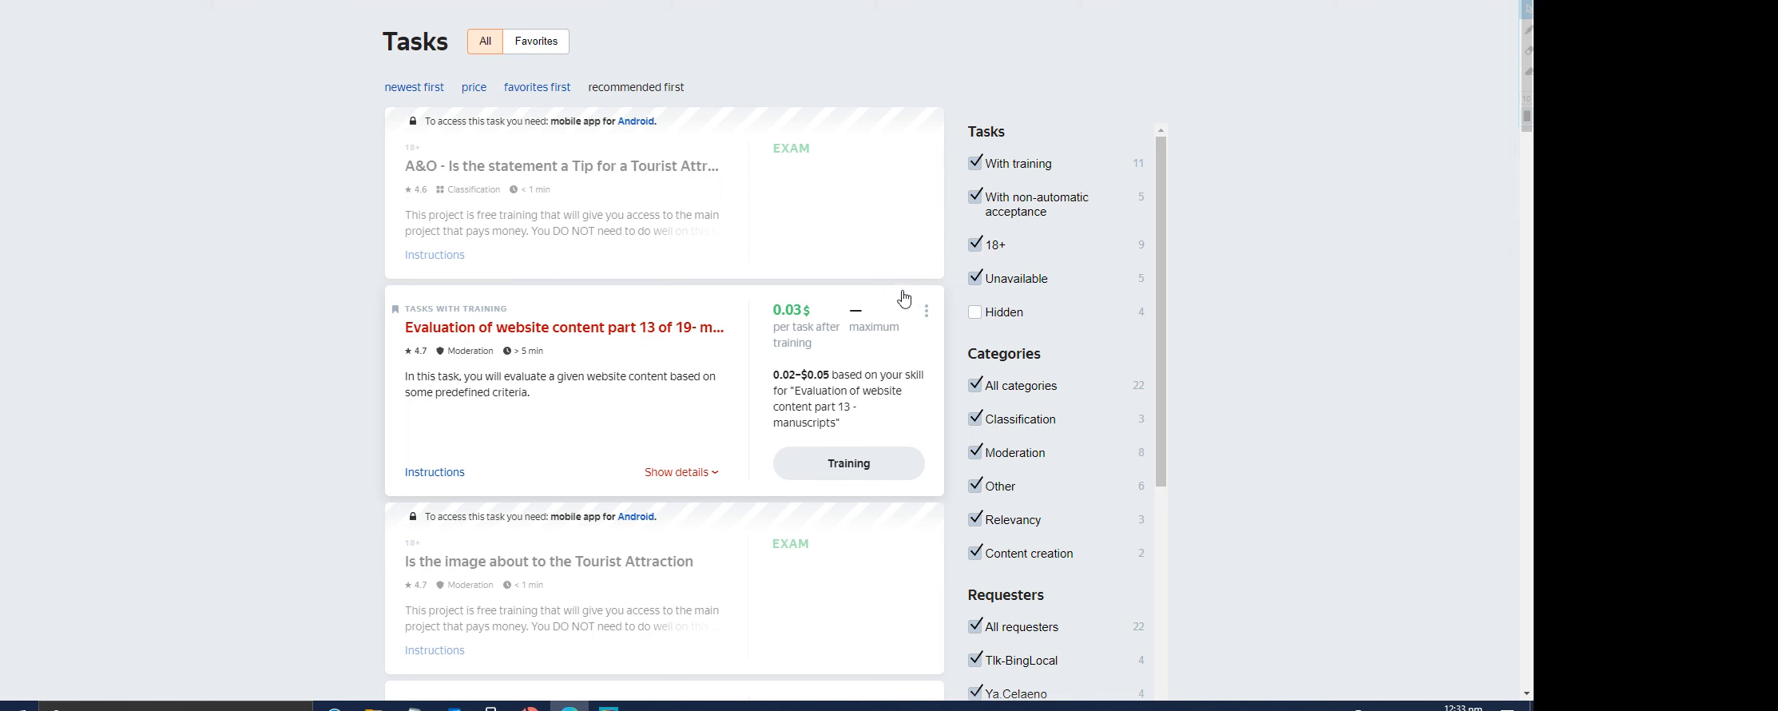
pyautogui.moveTo(651, 300)
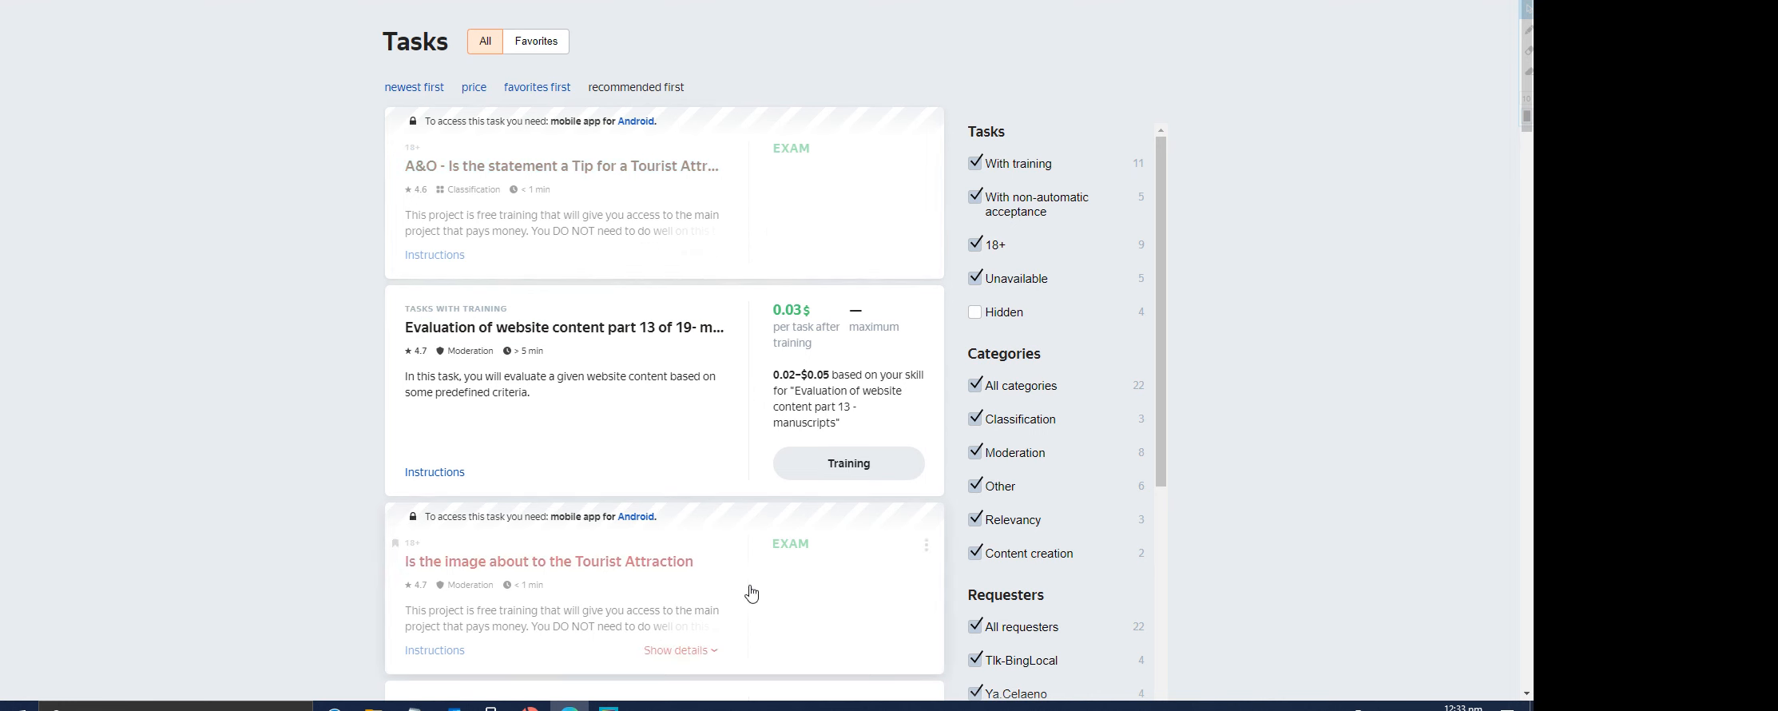
pyautogui.moveTo(686, 525)
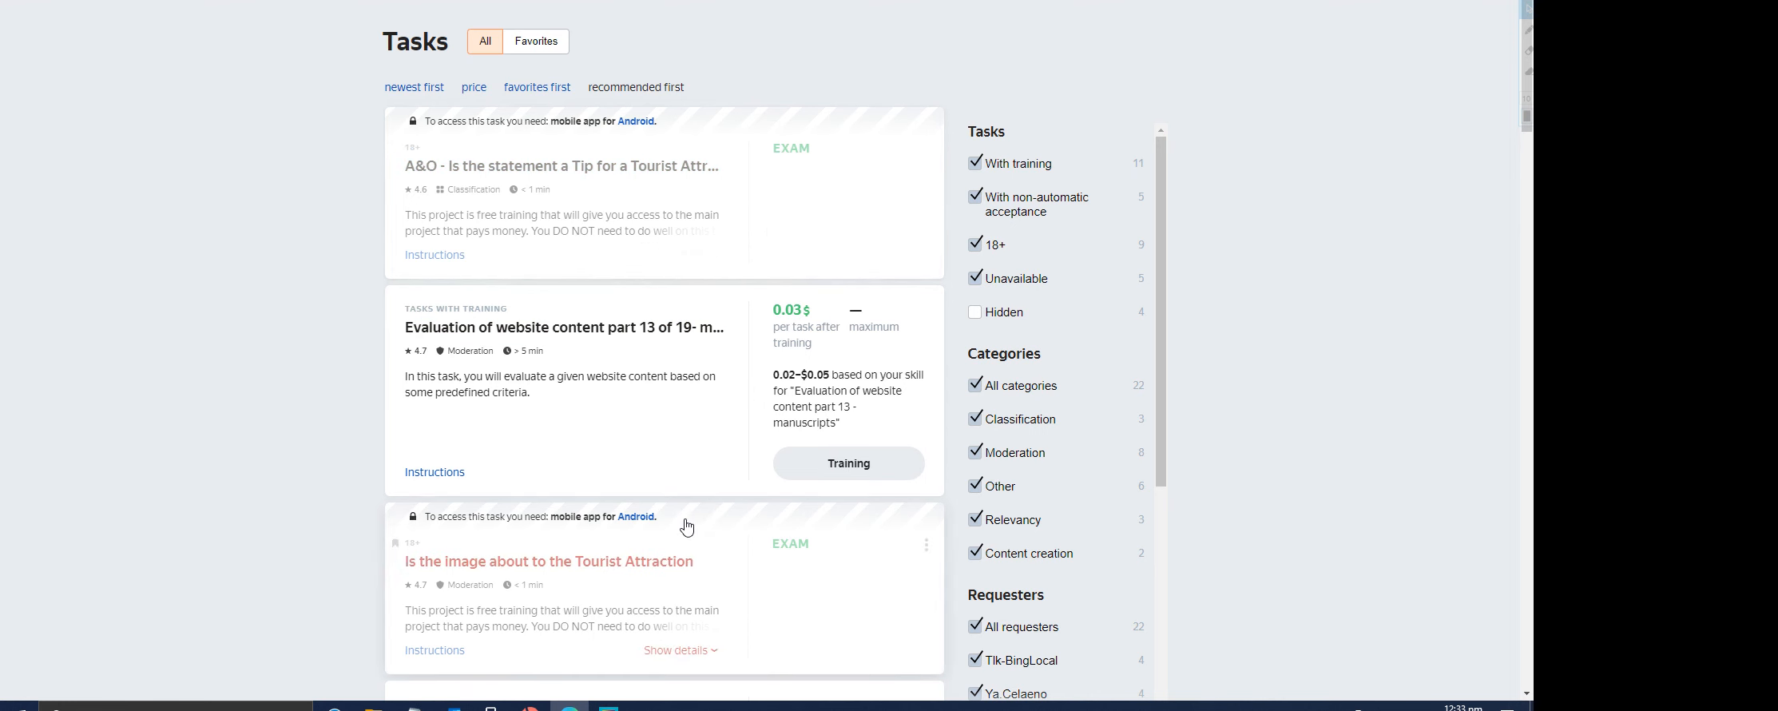
pyautogui.moveTo(689, 545)
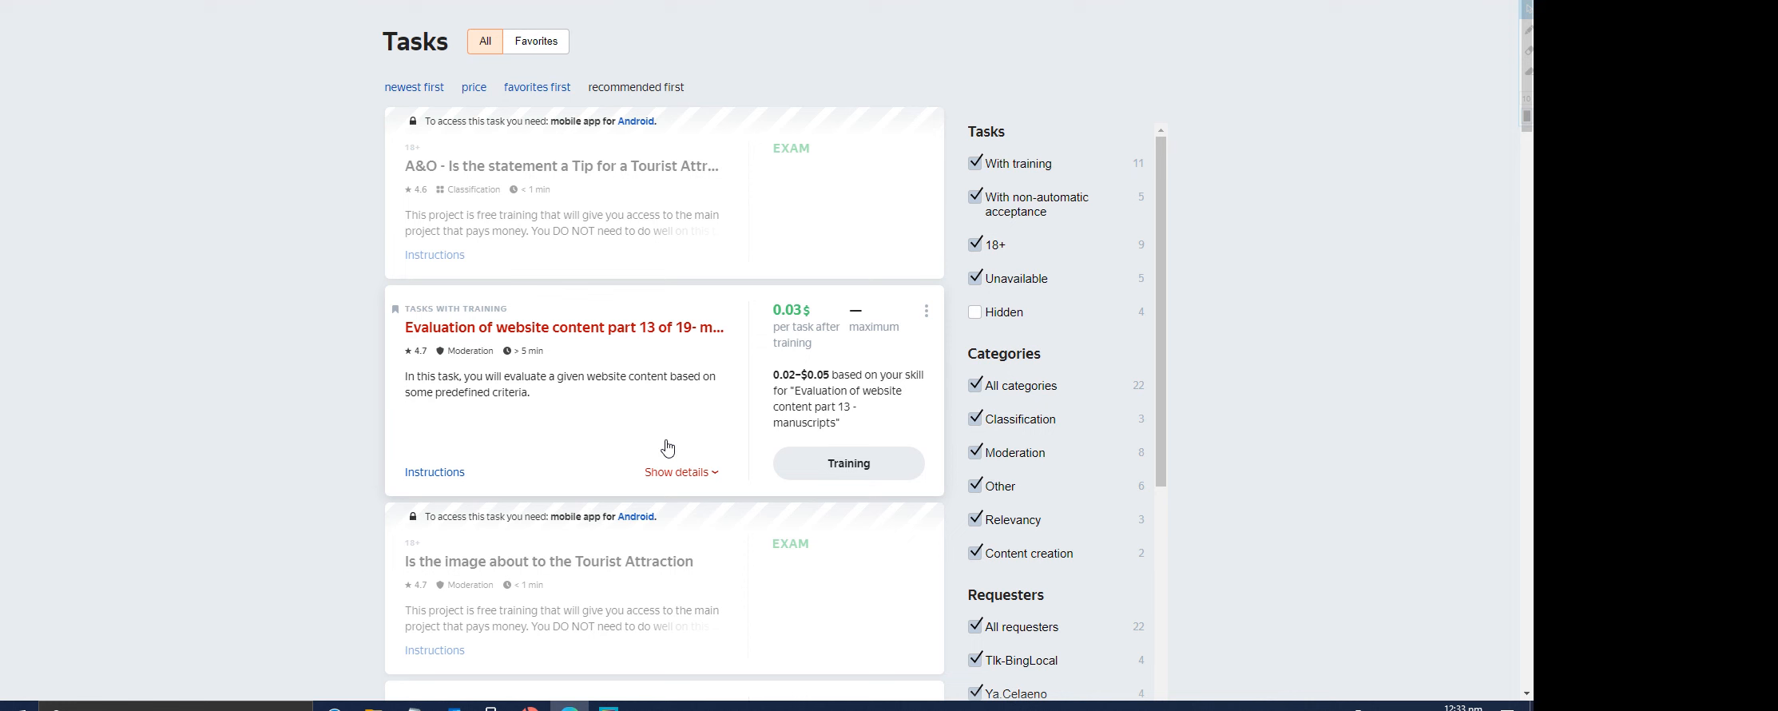
pyautogui.moveTo(391, 397)
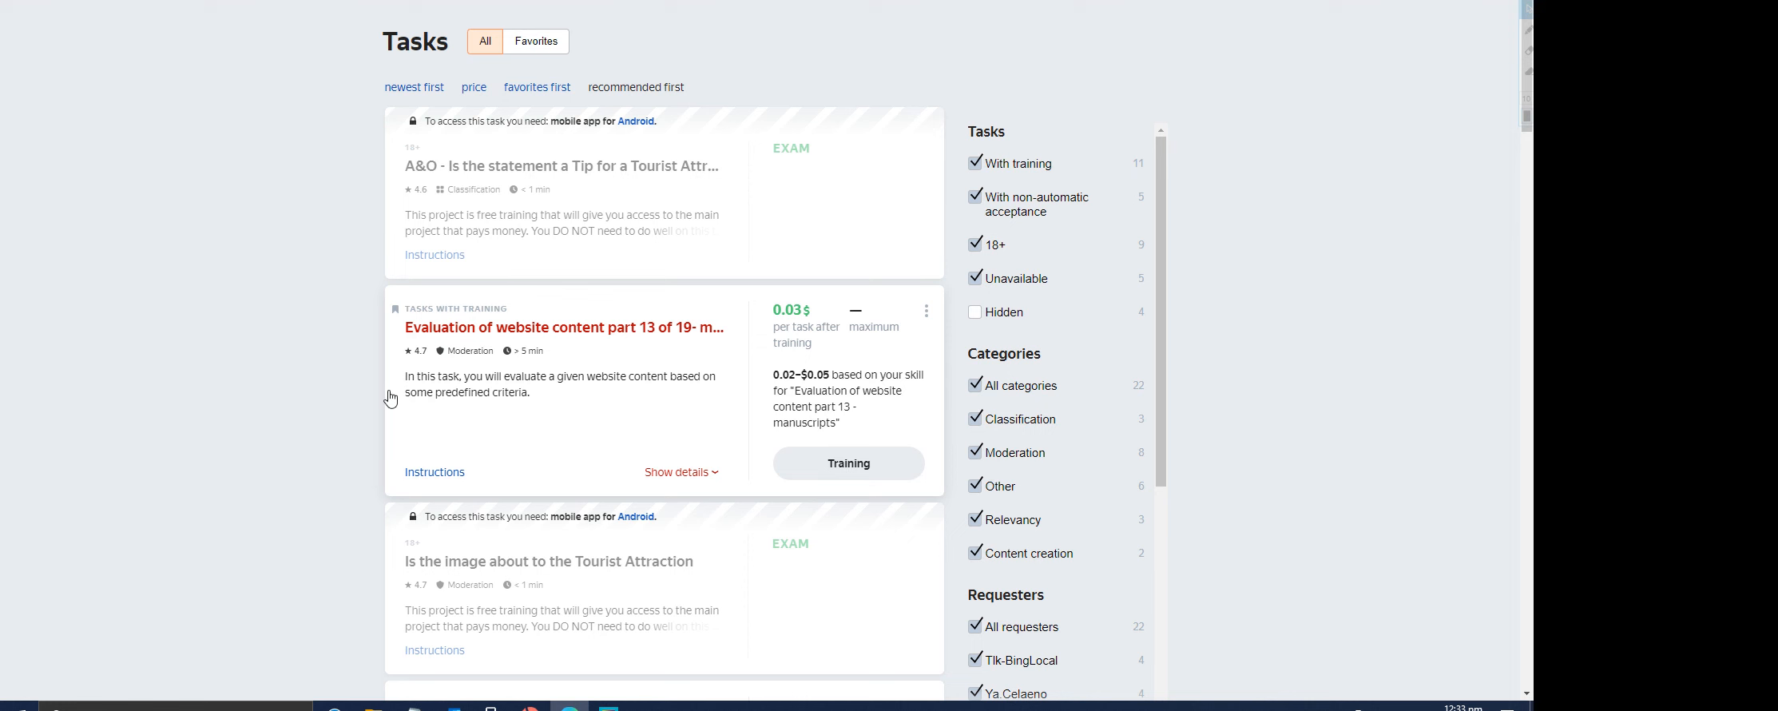